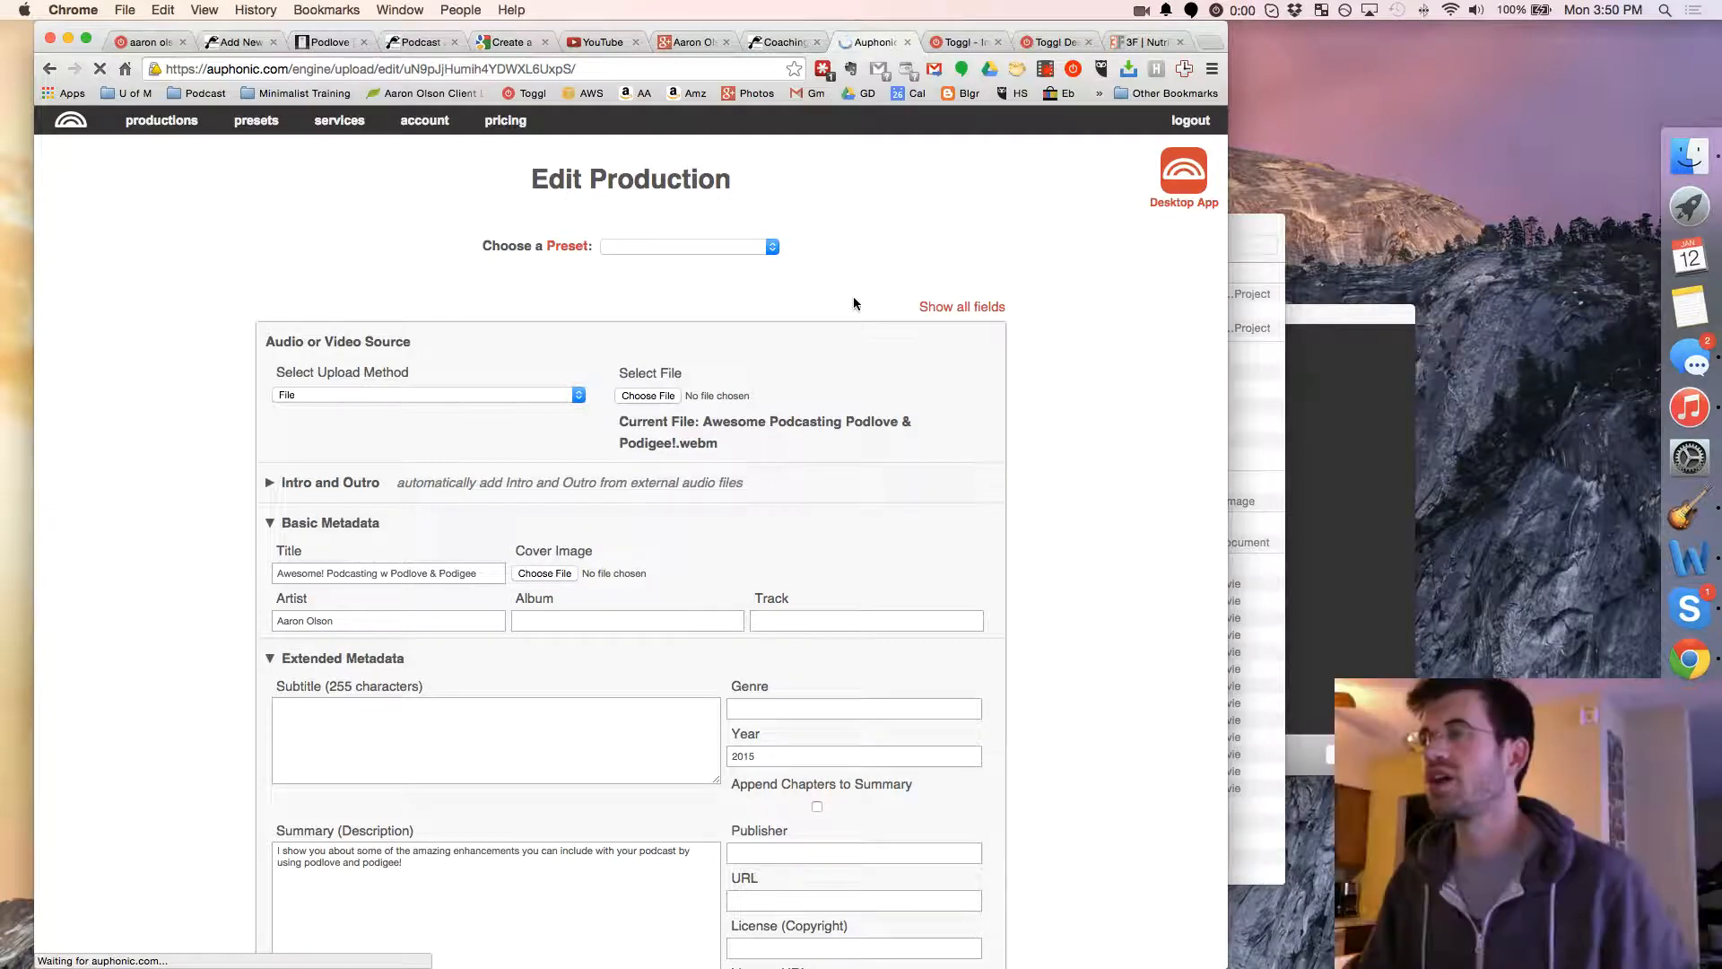
Return to the productions list and begin a brand-new production.
scroll(down, 3)
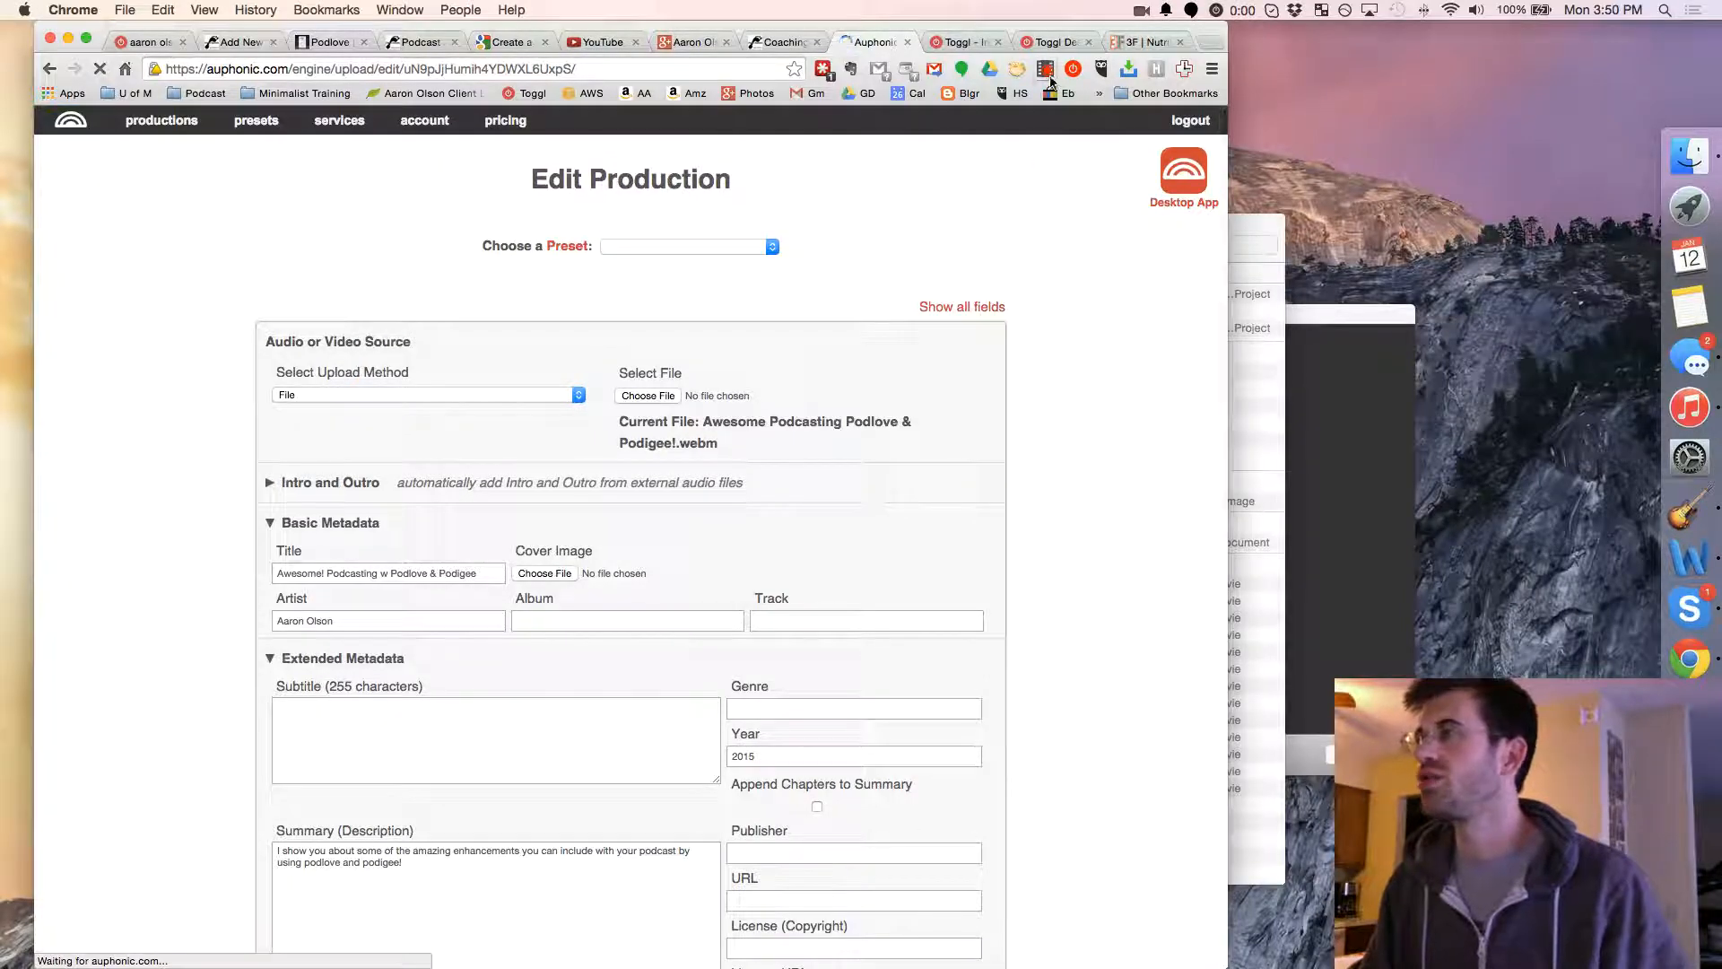
mouse_move(1044, 72)
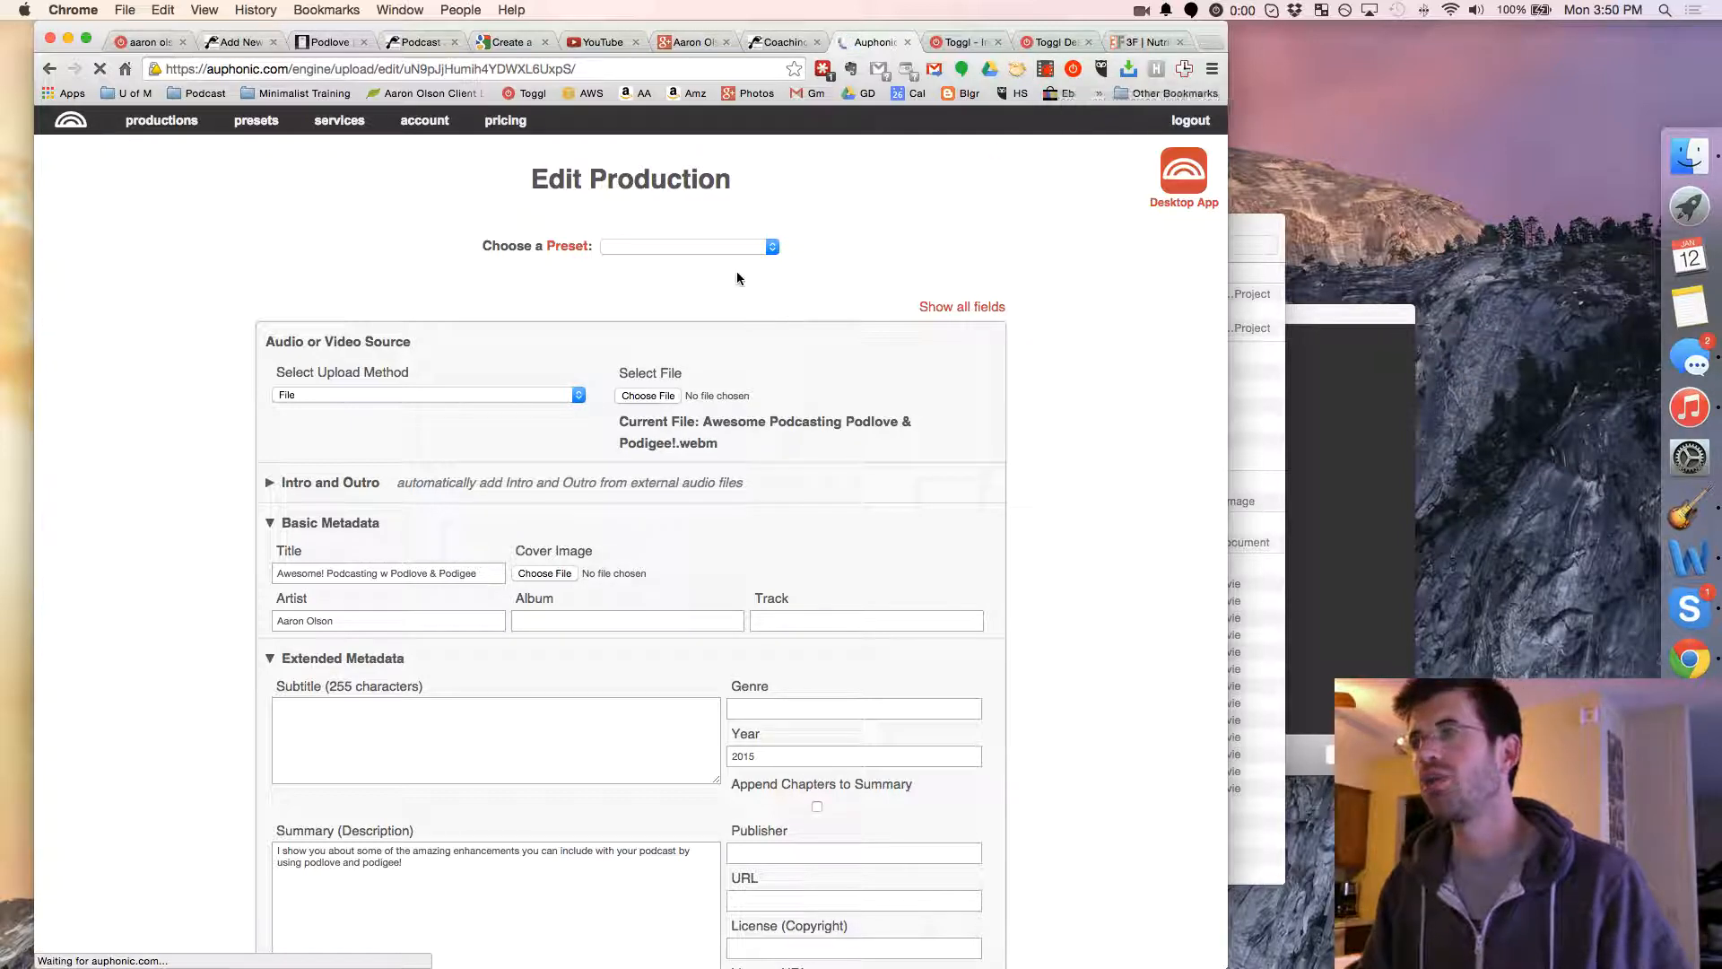
scroll(down, 3)
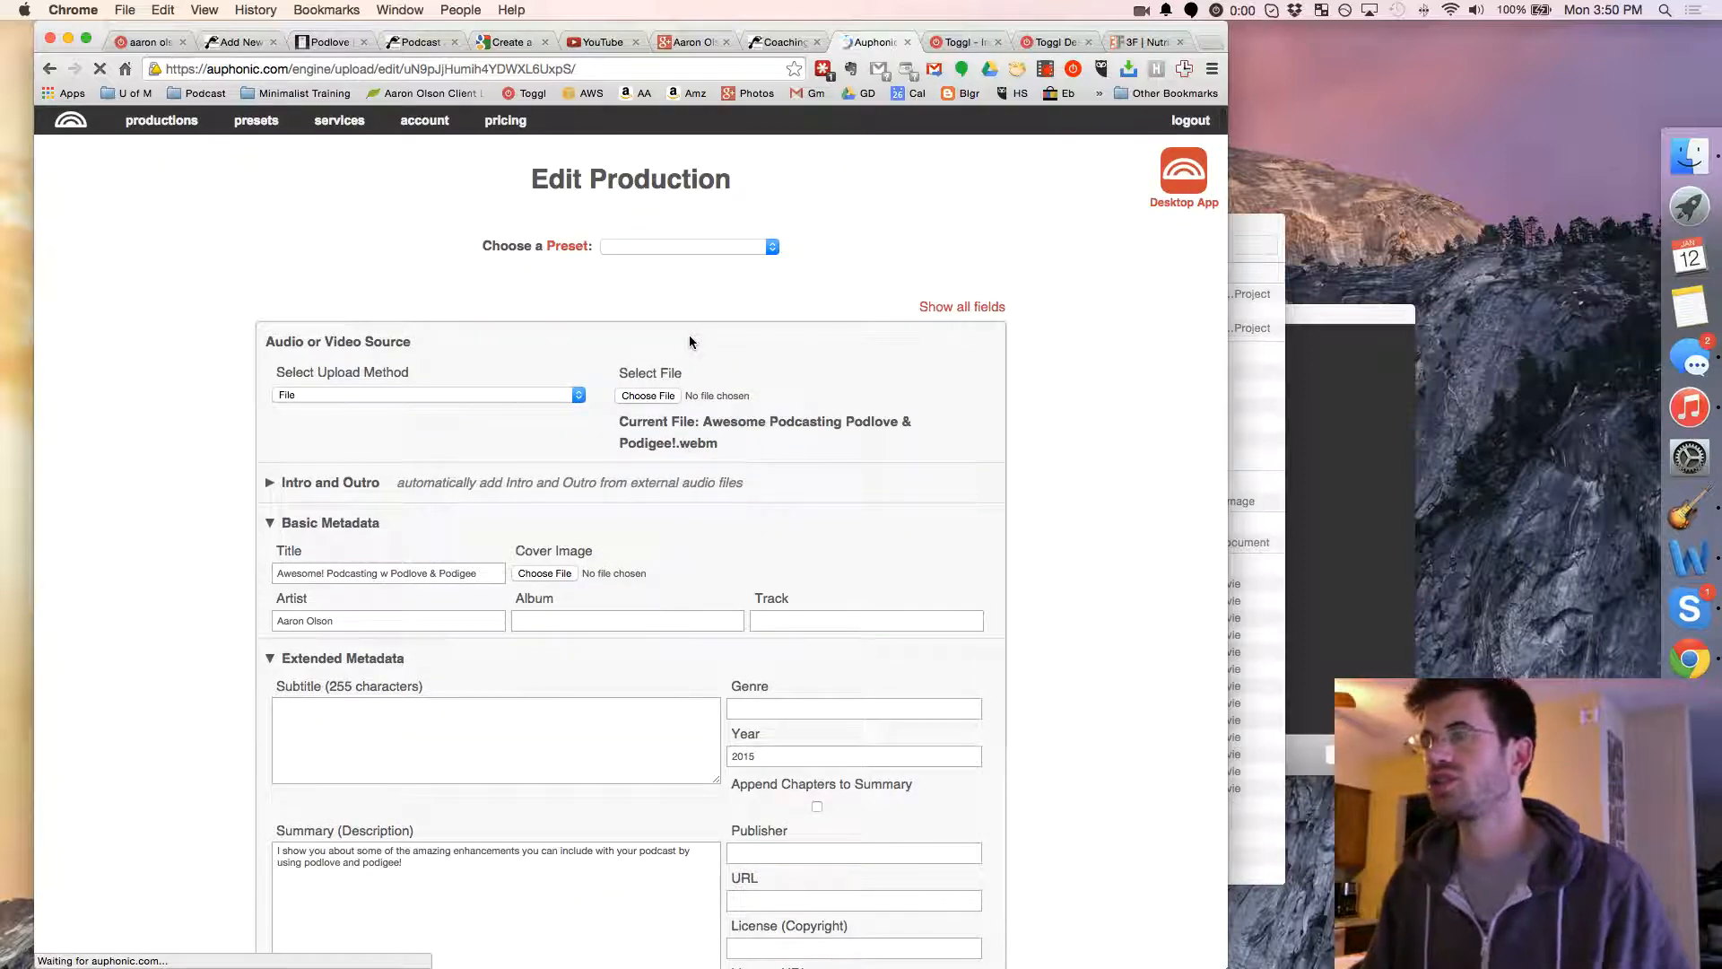
mouse_move(573, 370)
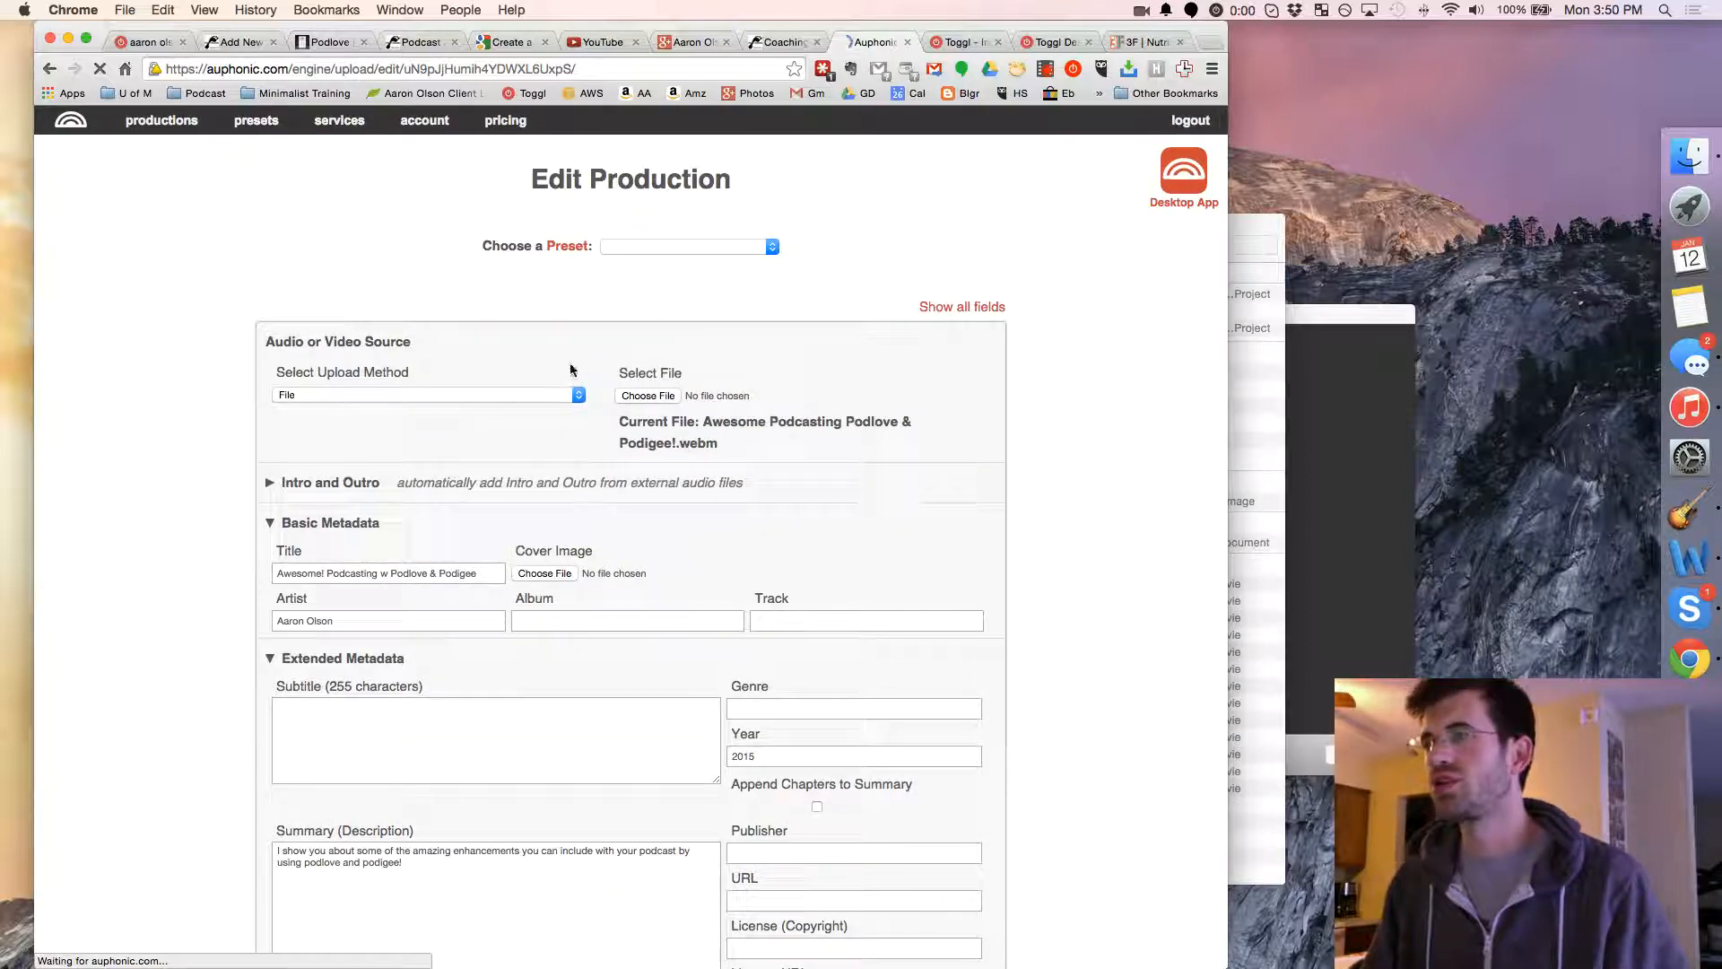
click(162, 122)
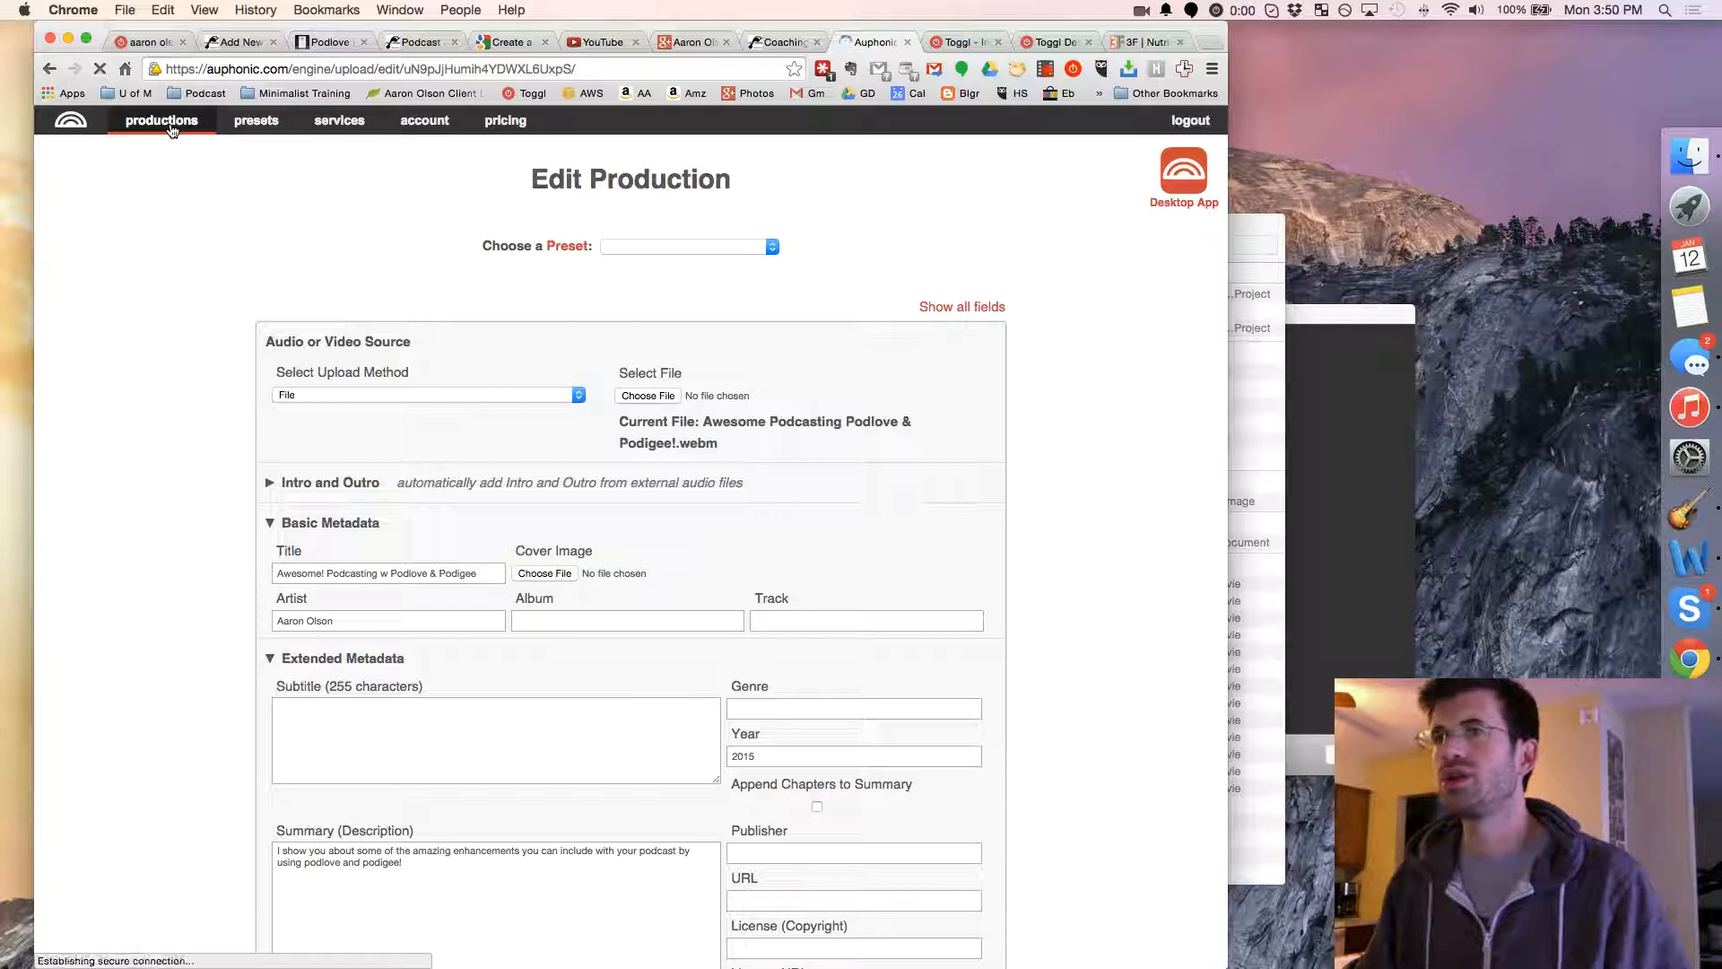
click(161, 126)
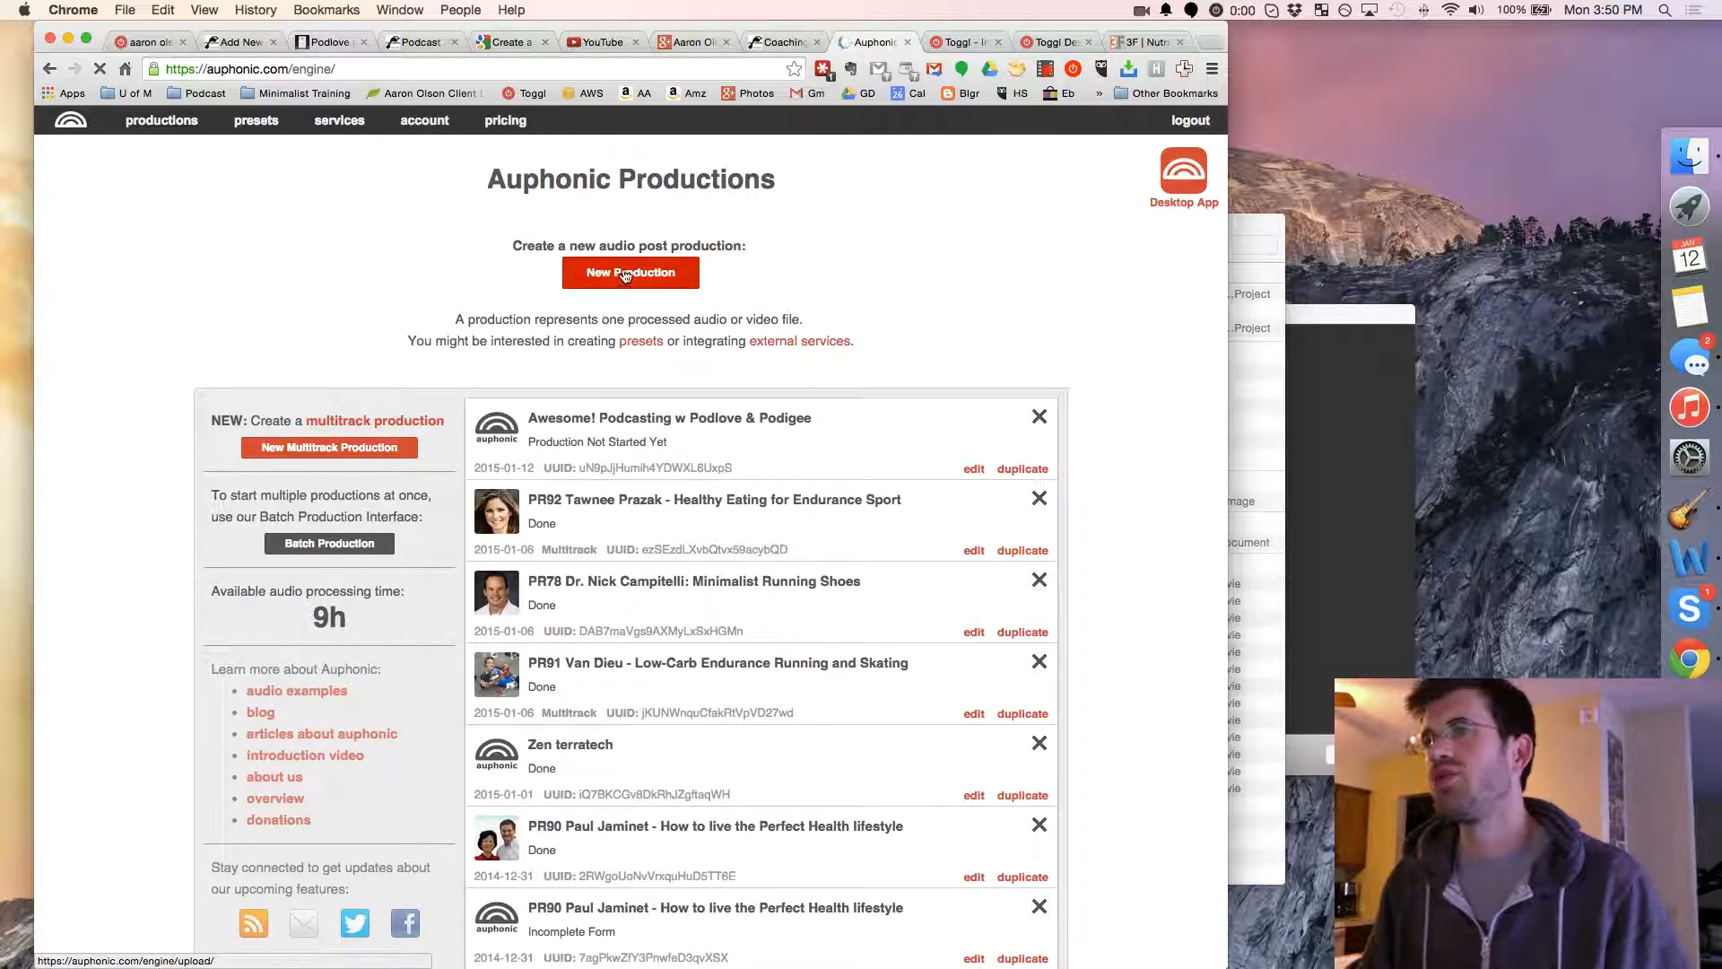
click(631, 273)
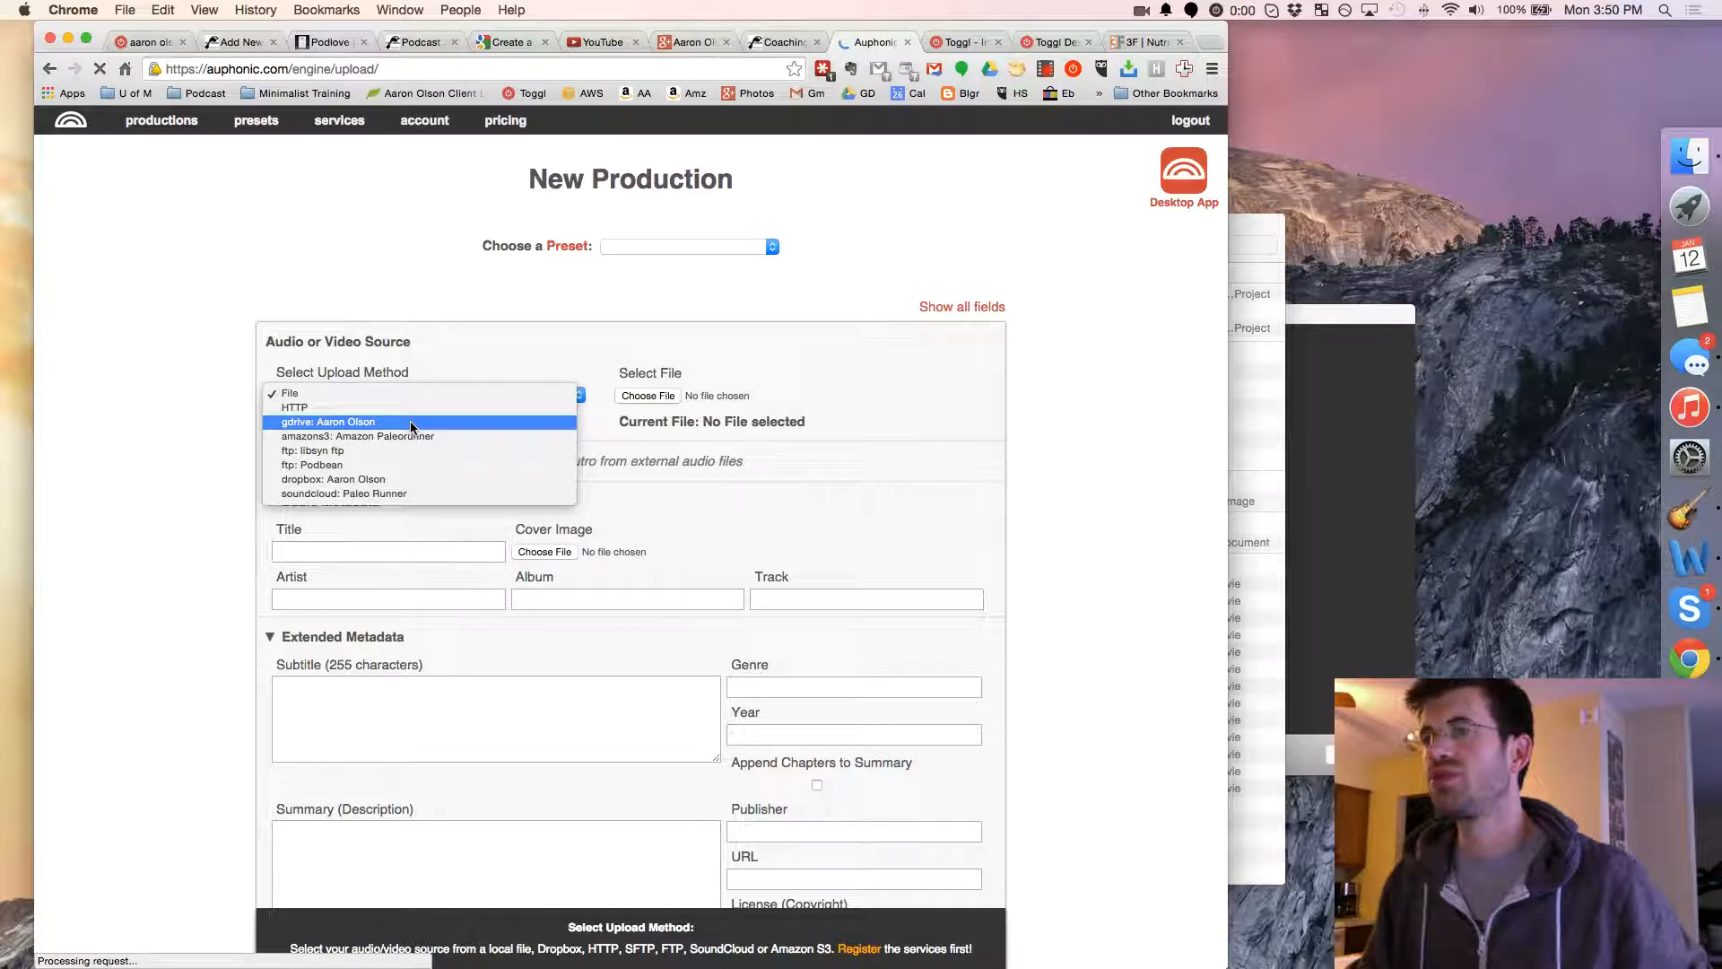
Choose Google Drive as the source and select Awesome Podcasting Podlove & Podigee!.webm.
click(327, 421)
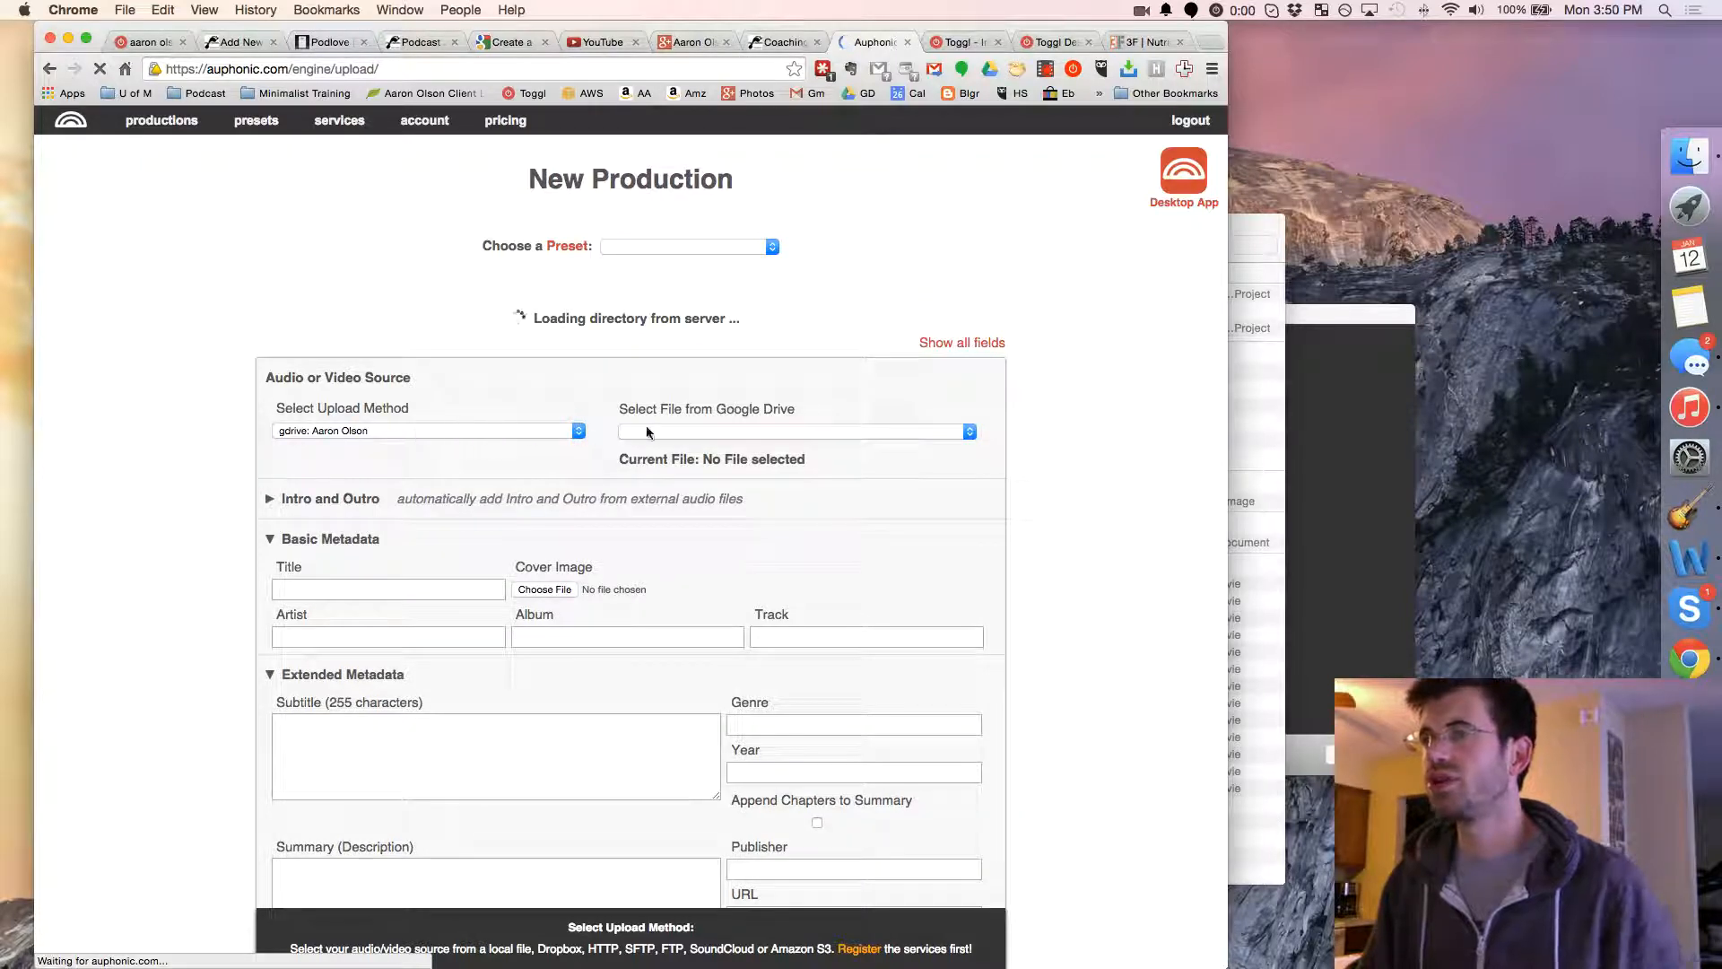
click(793, 395)
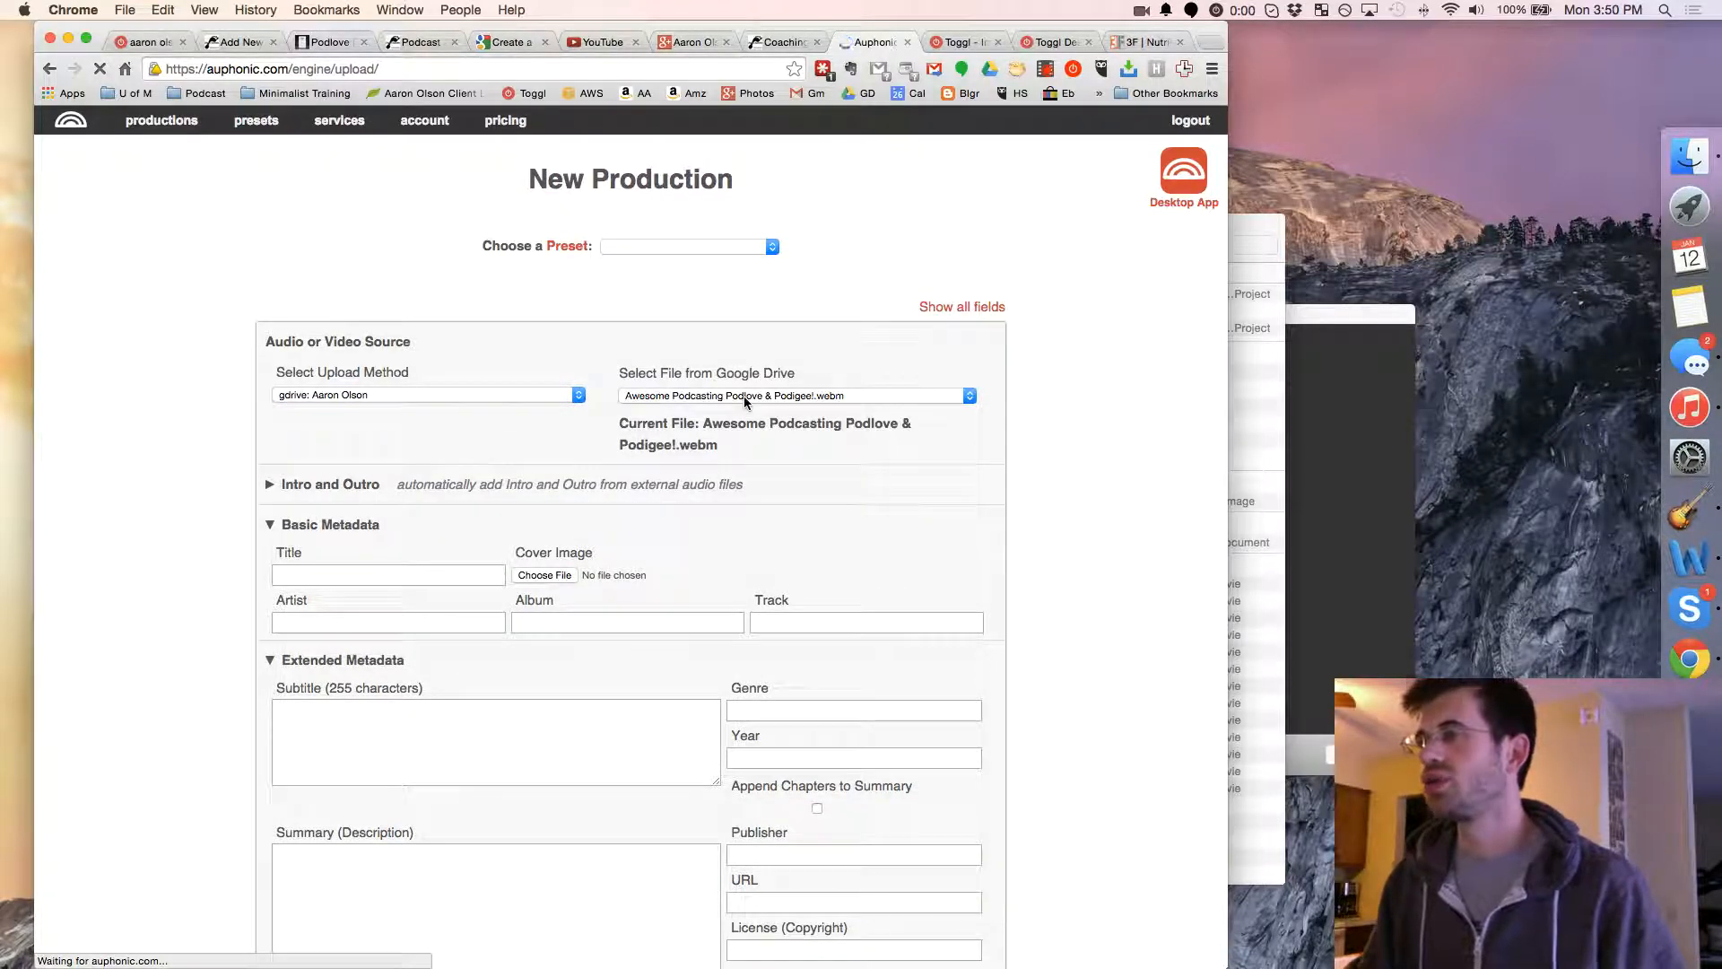
click(790, 395)
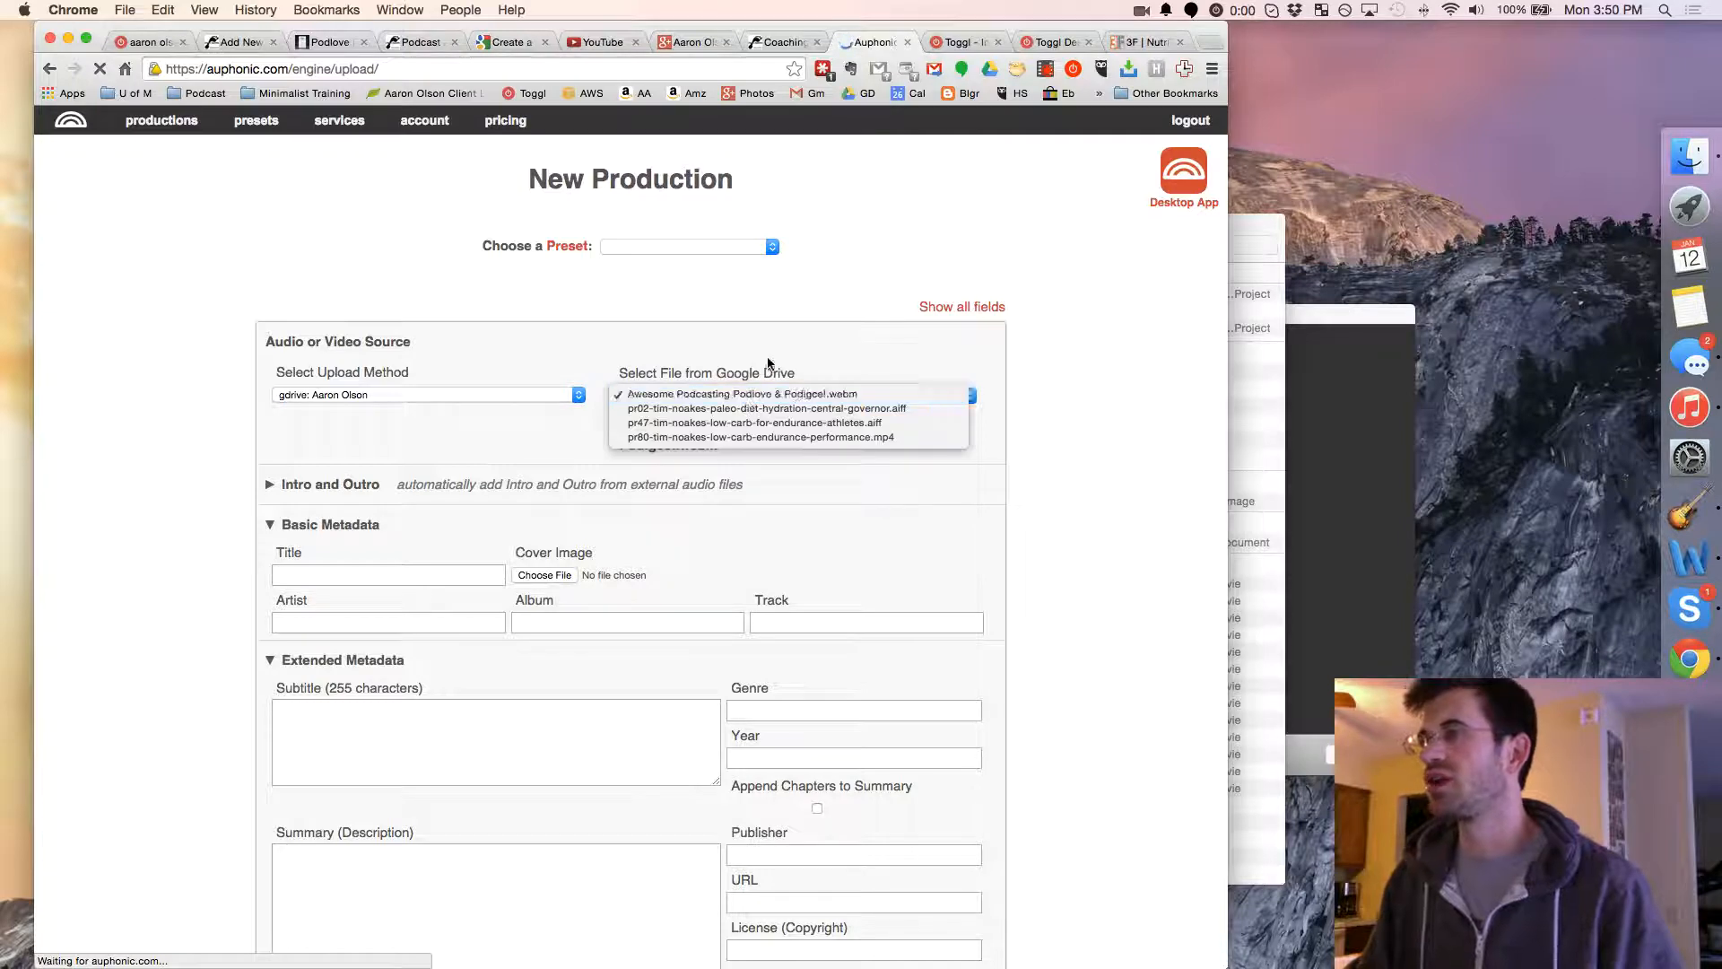
click(743, 393)
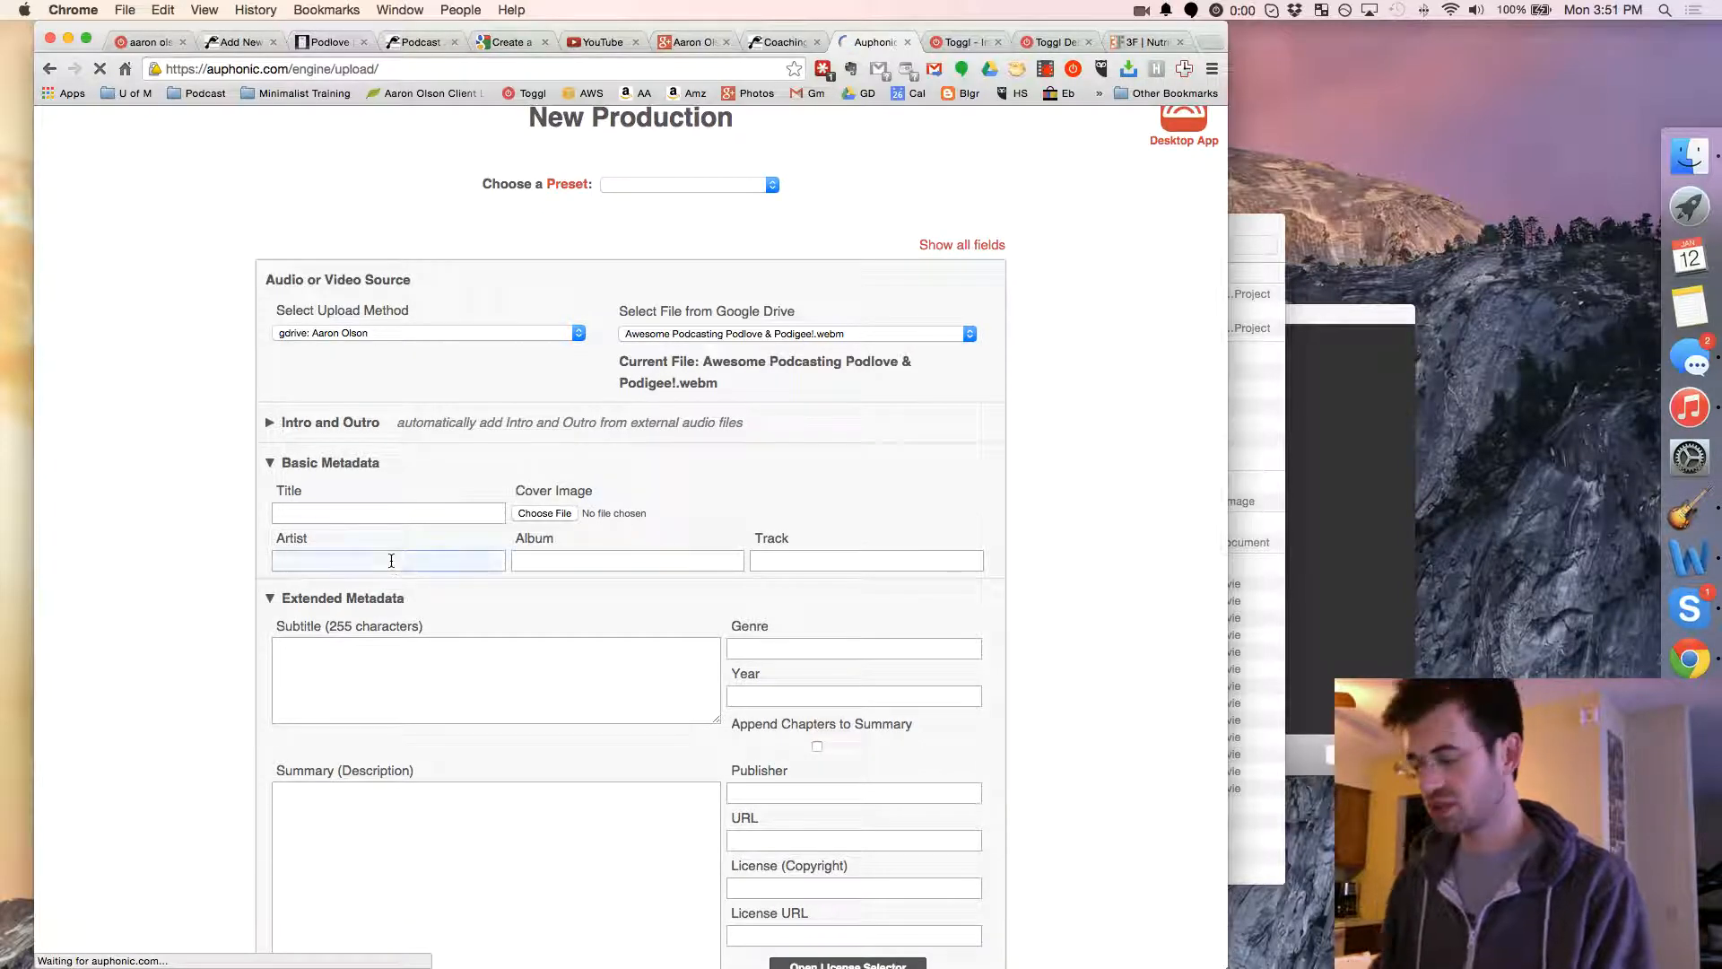
Enter Aaron Olson as the artist.
click(388, 560)
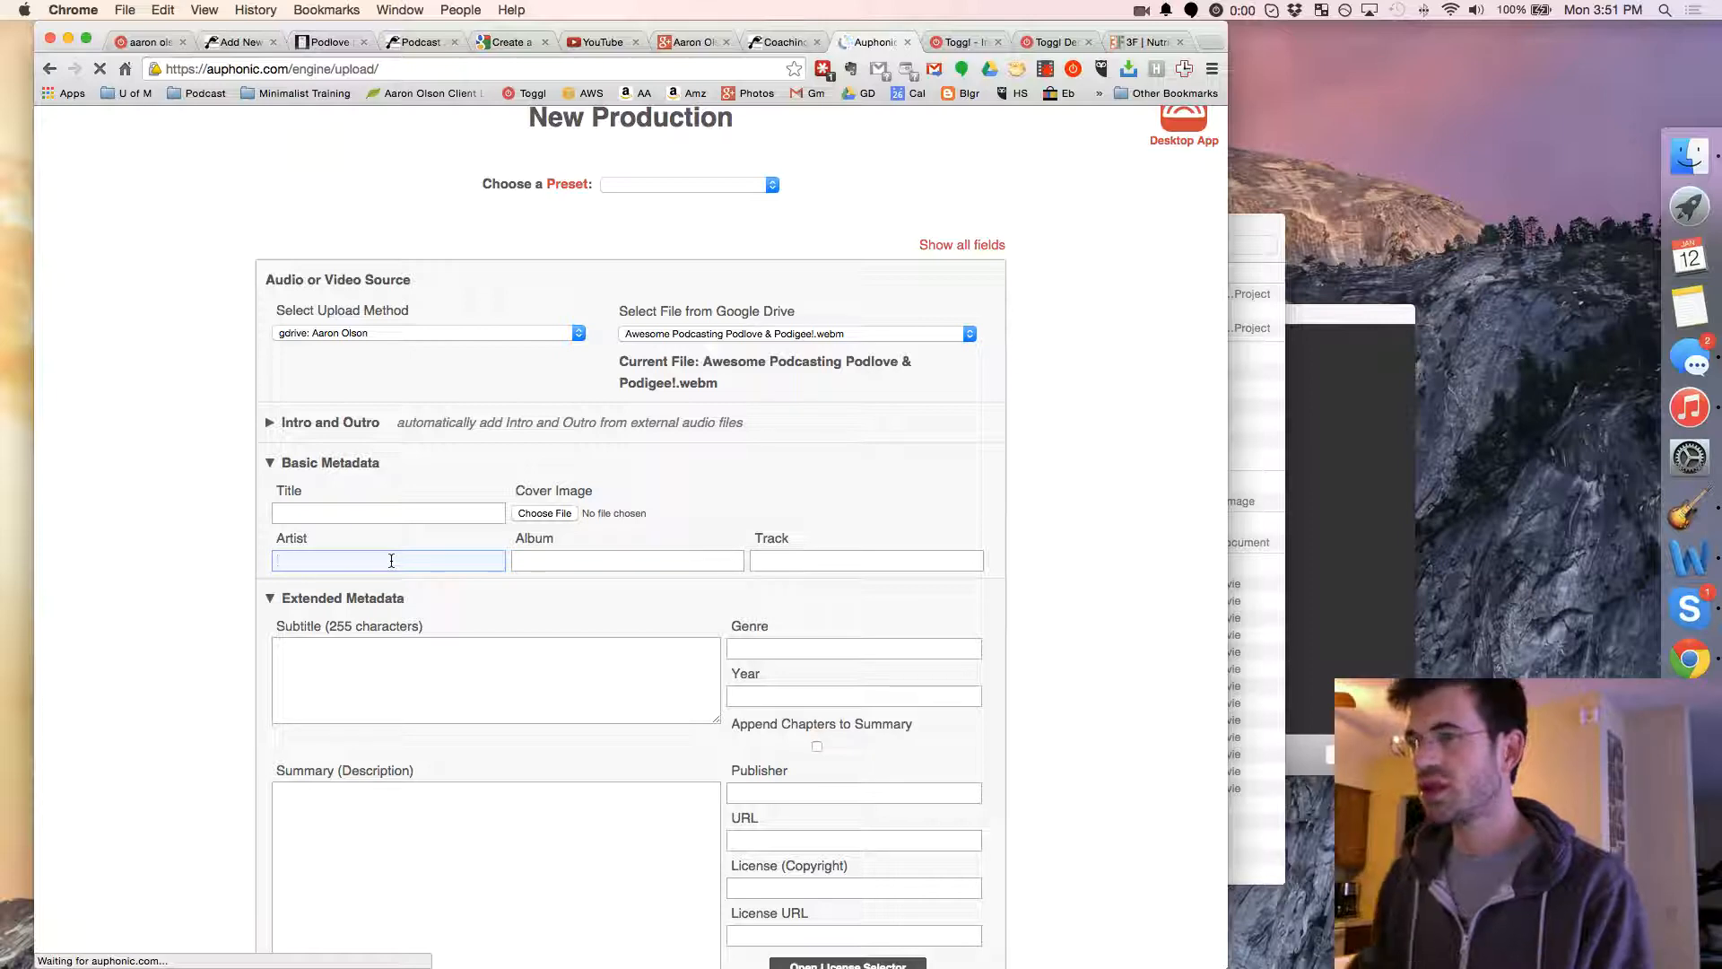
text(A)
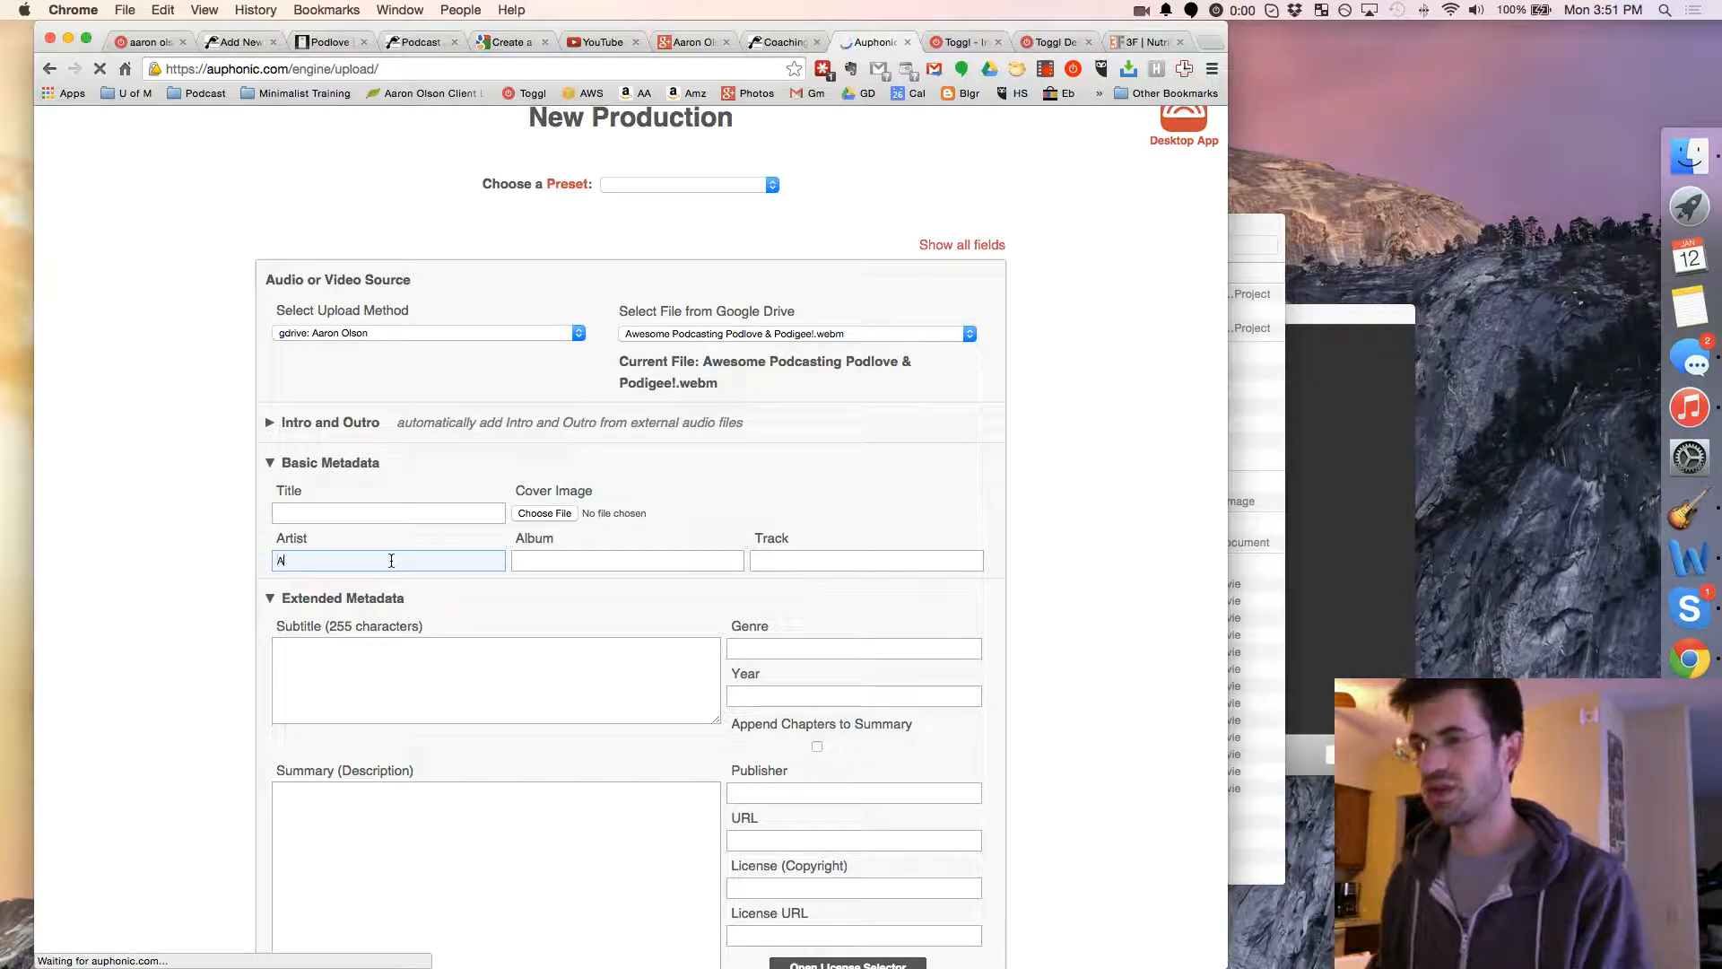
text(aron Olson)
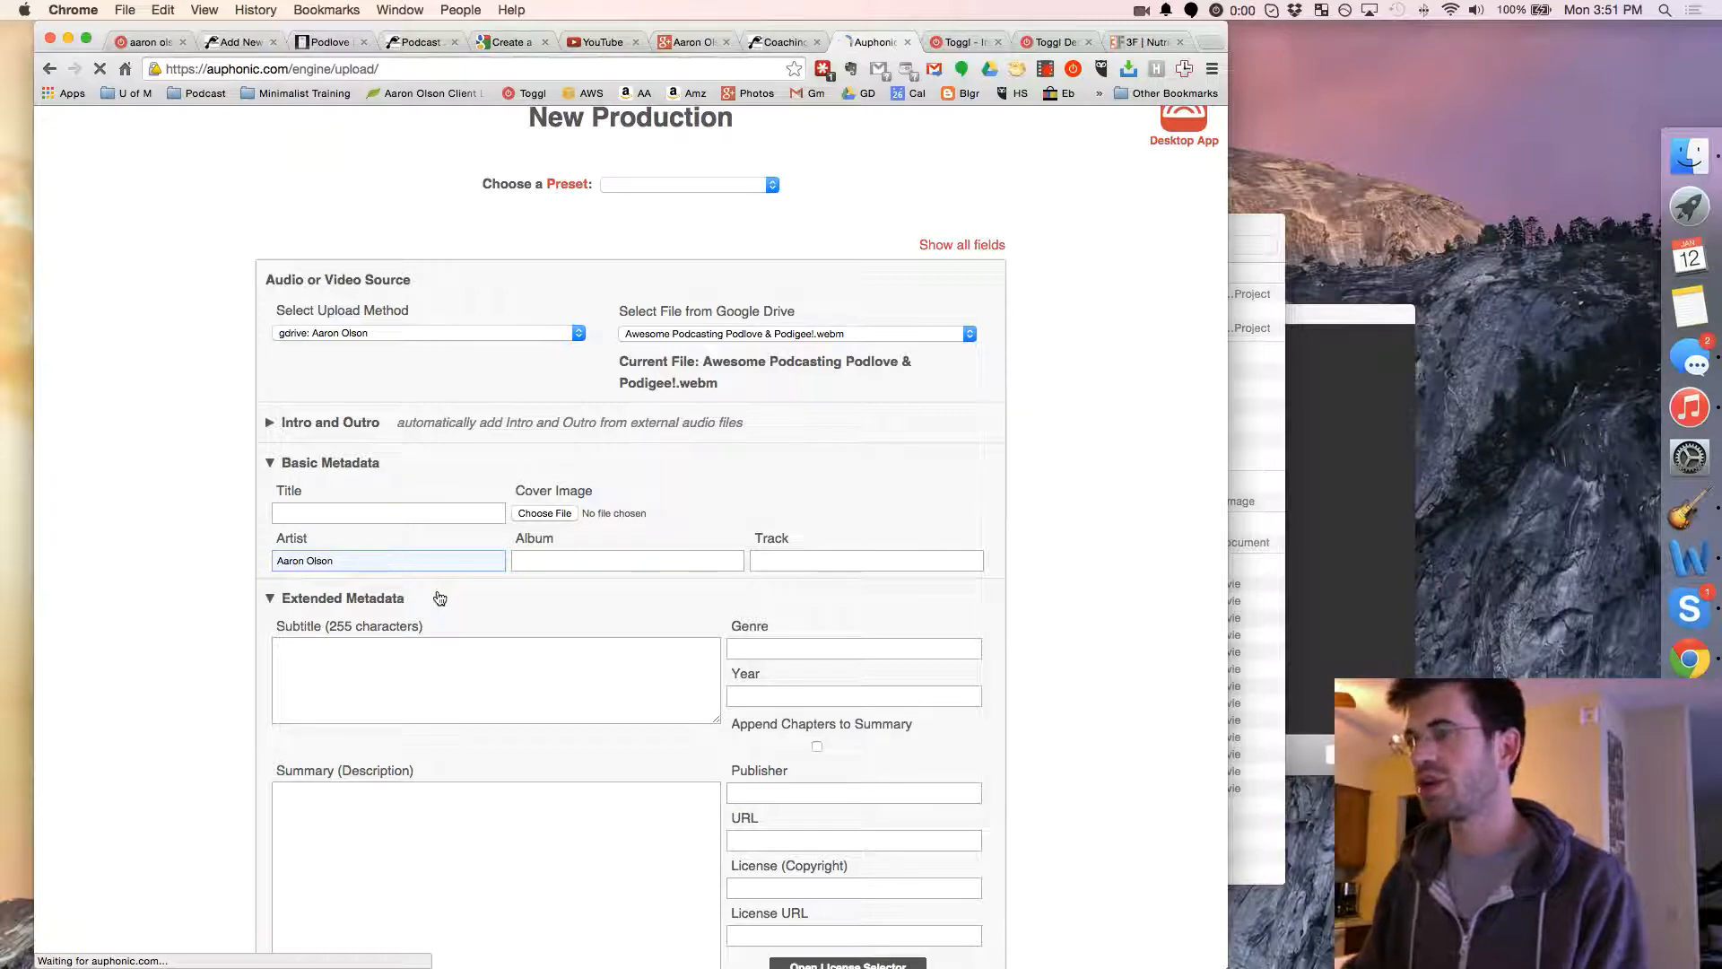
scroll(down, 3)
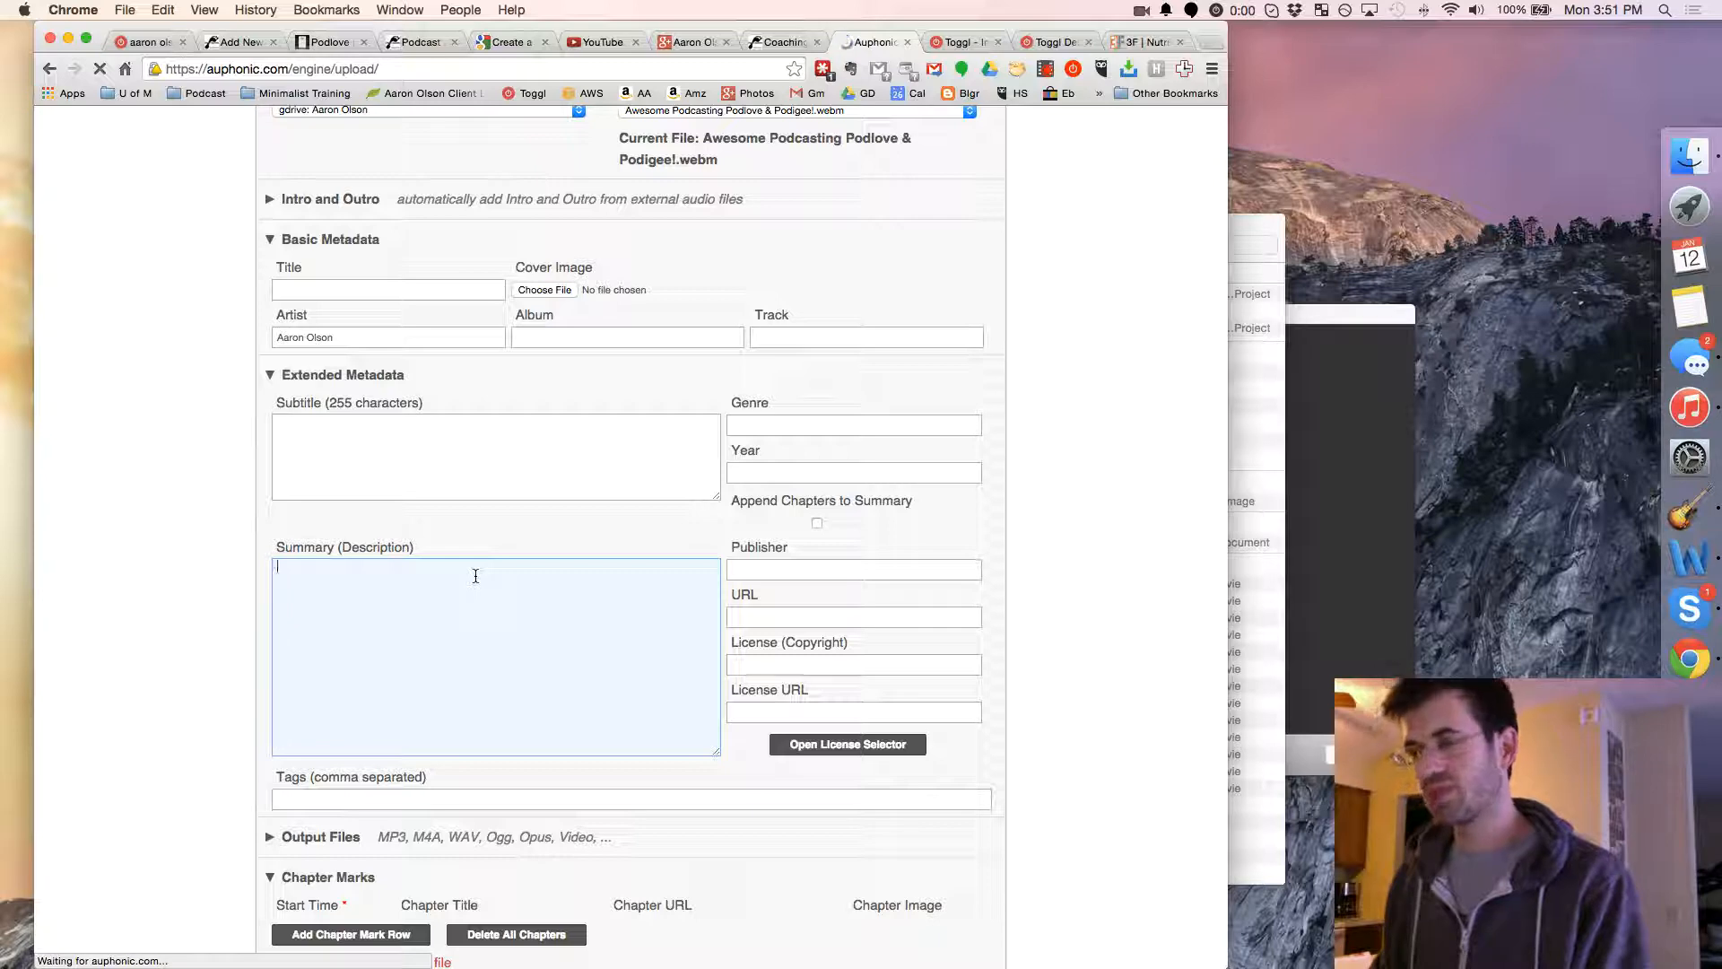
Enter the summary "How to create awesome podcasts with podlove and podigee!".
text(How t)
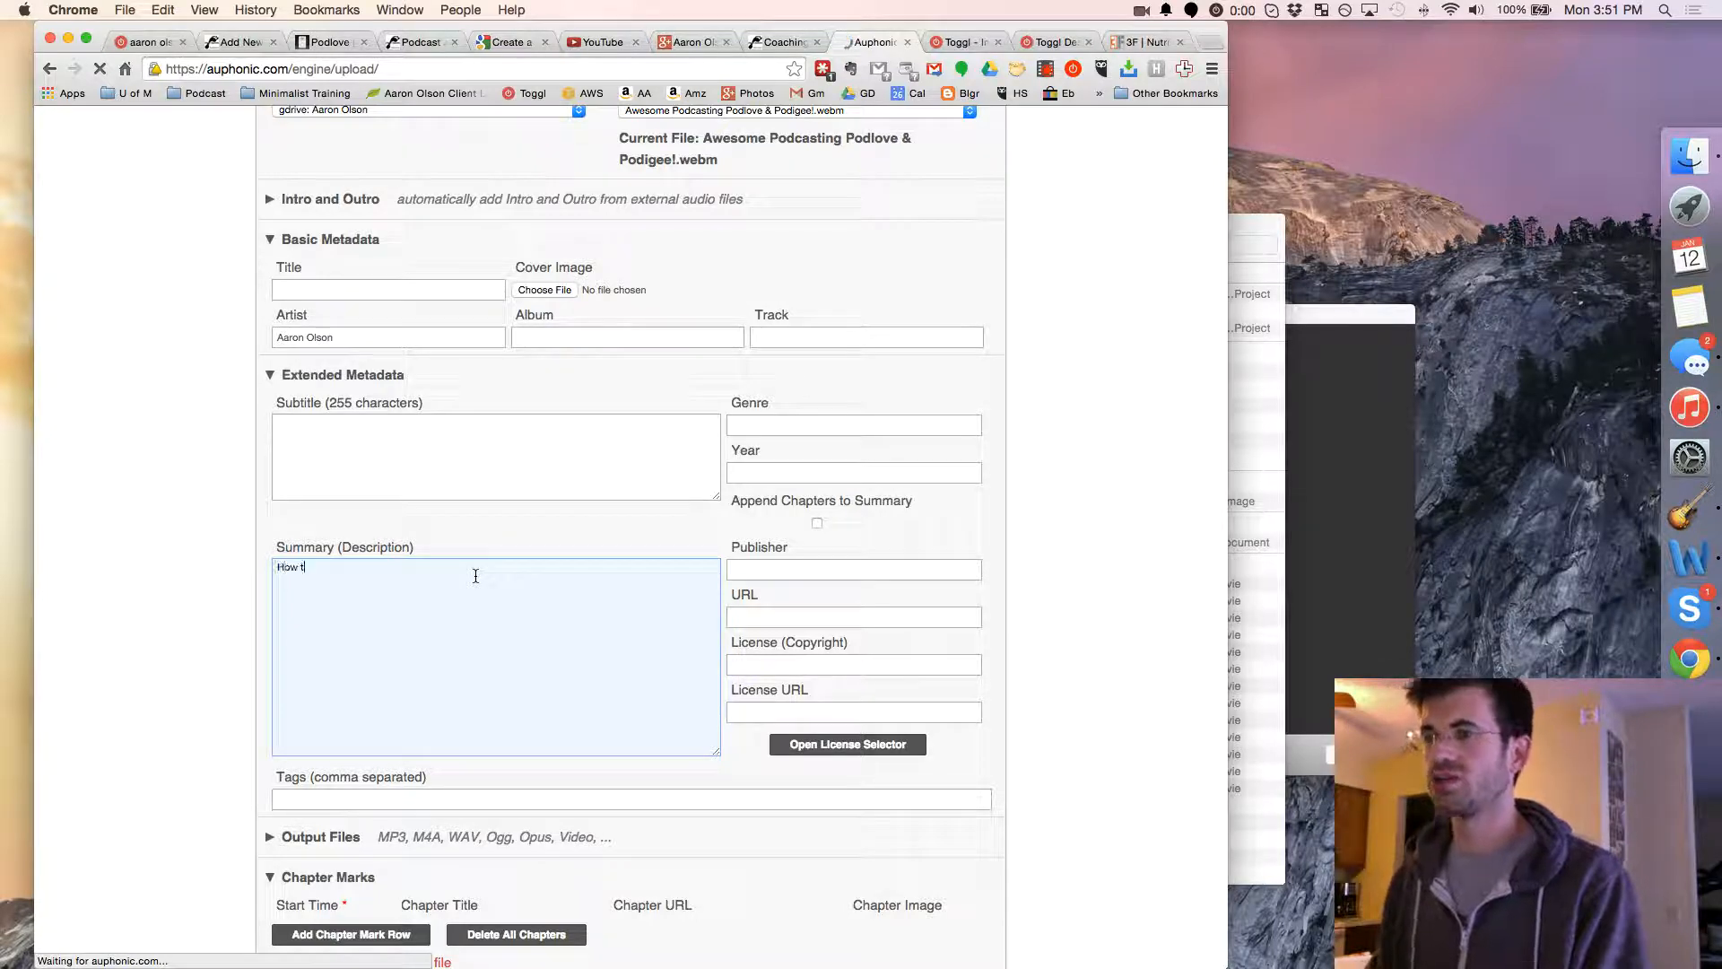
text(o create)
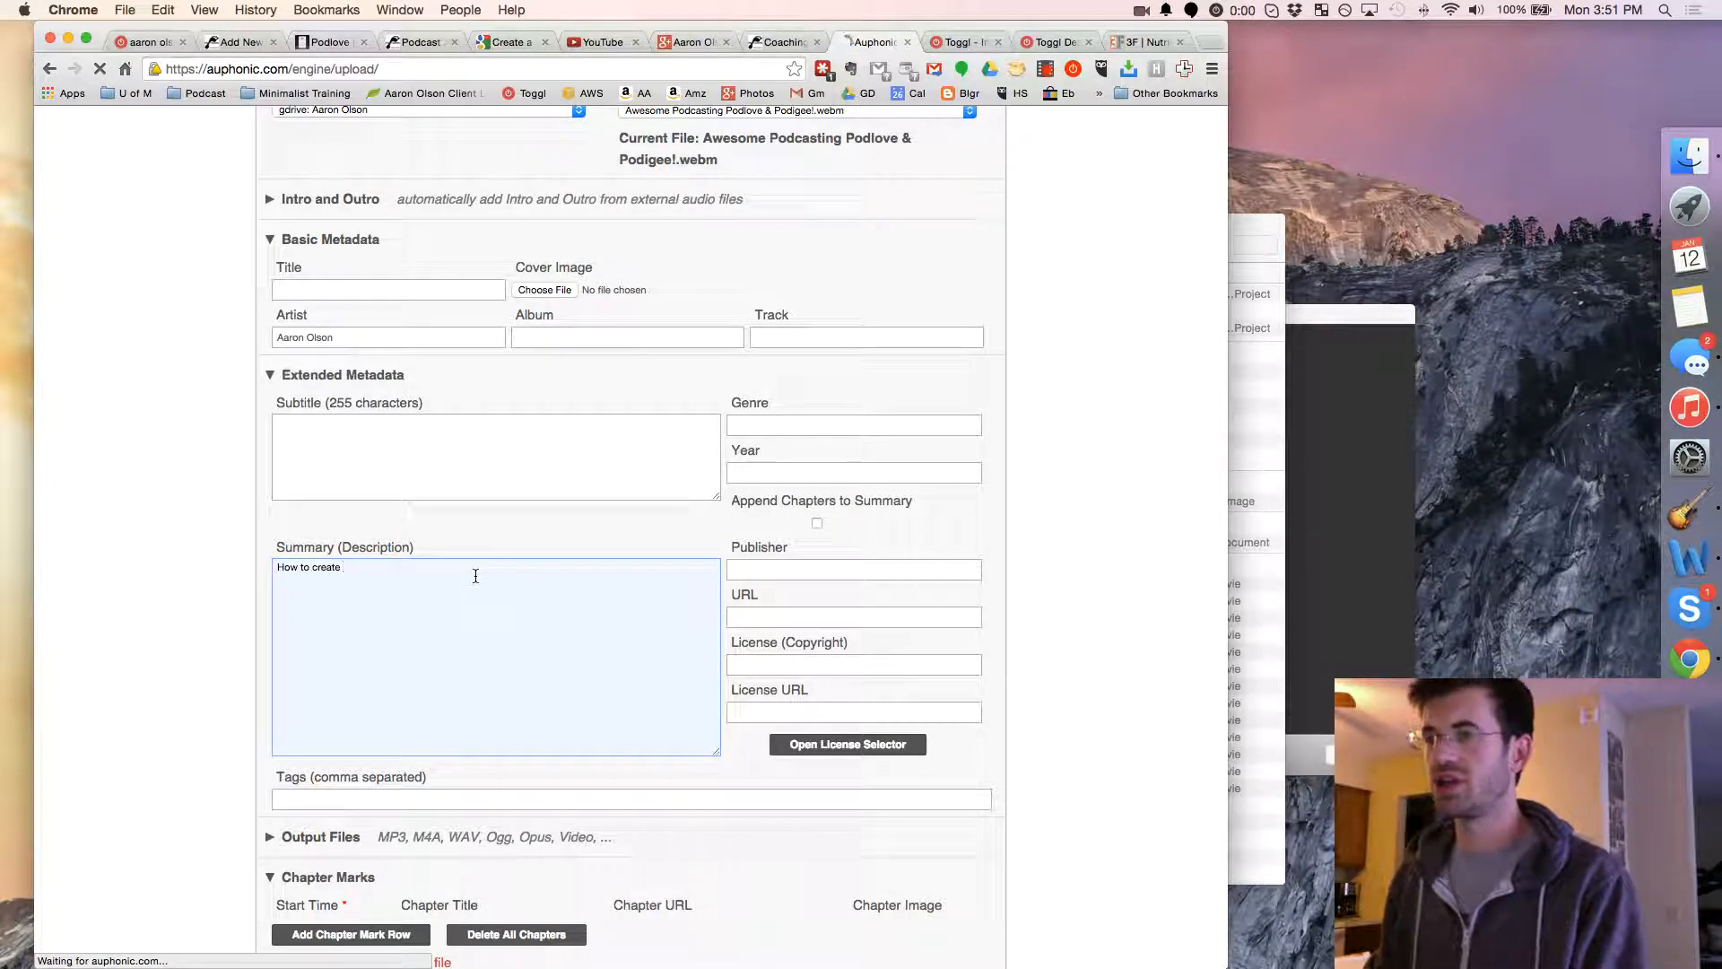
text(awe)
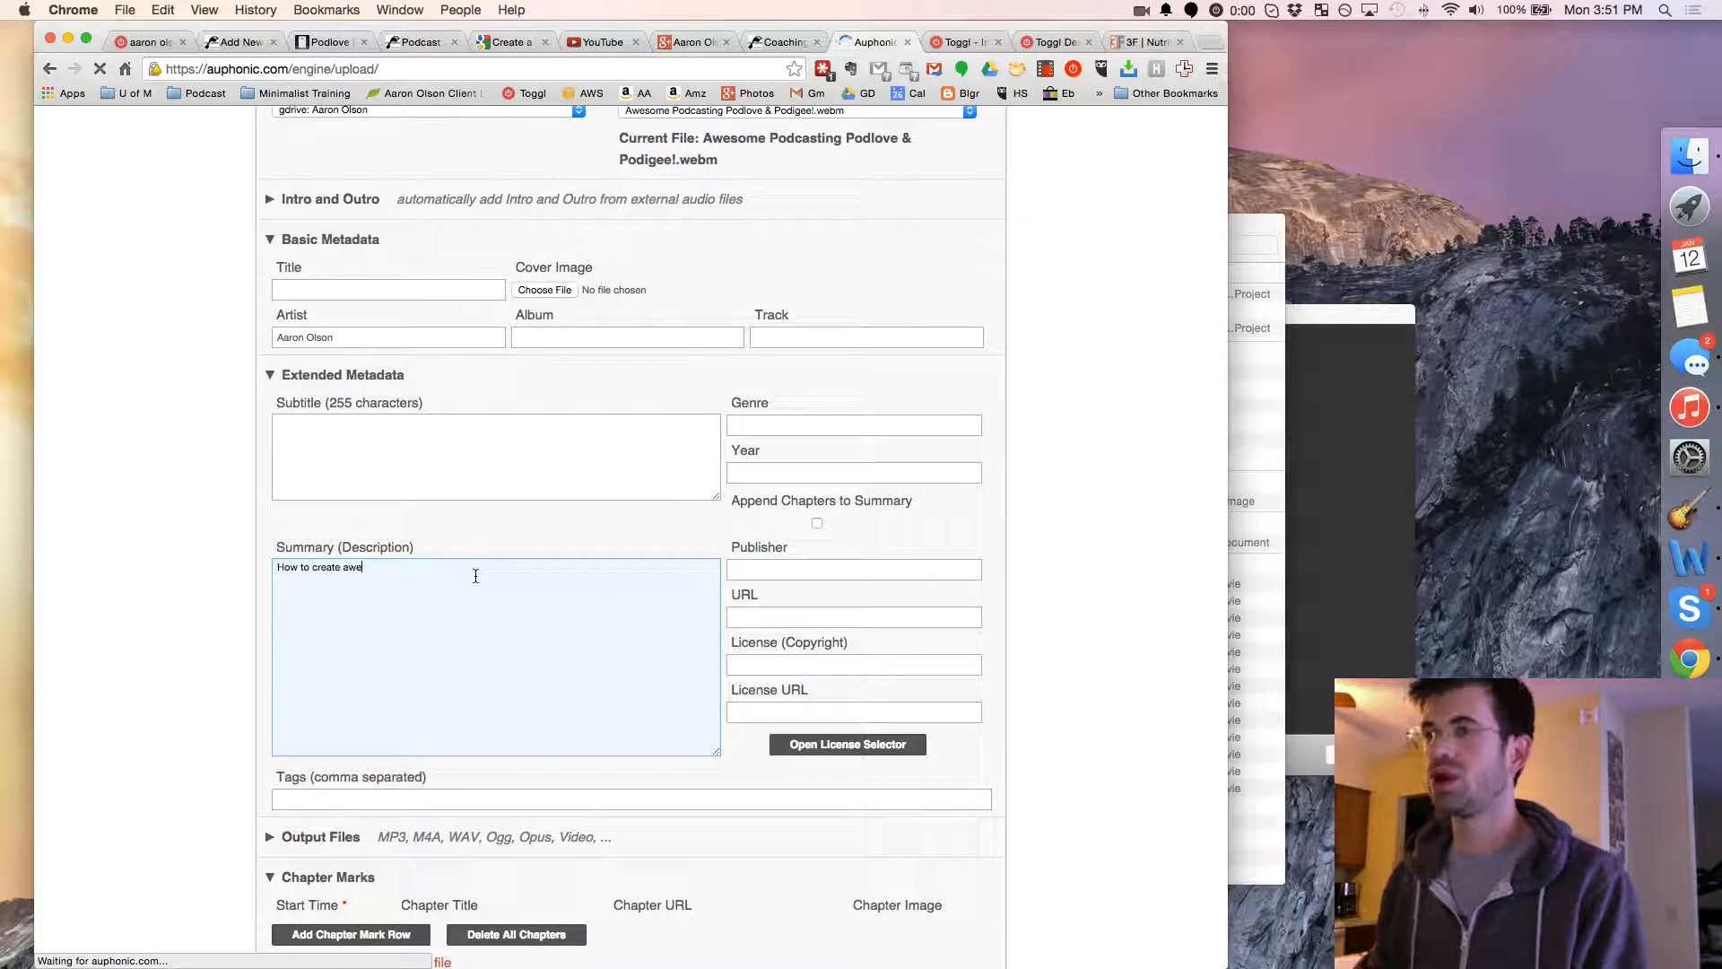
text(some podcasts with)
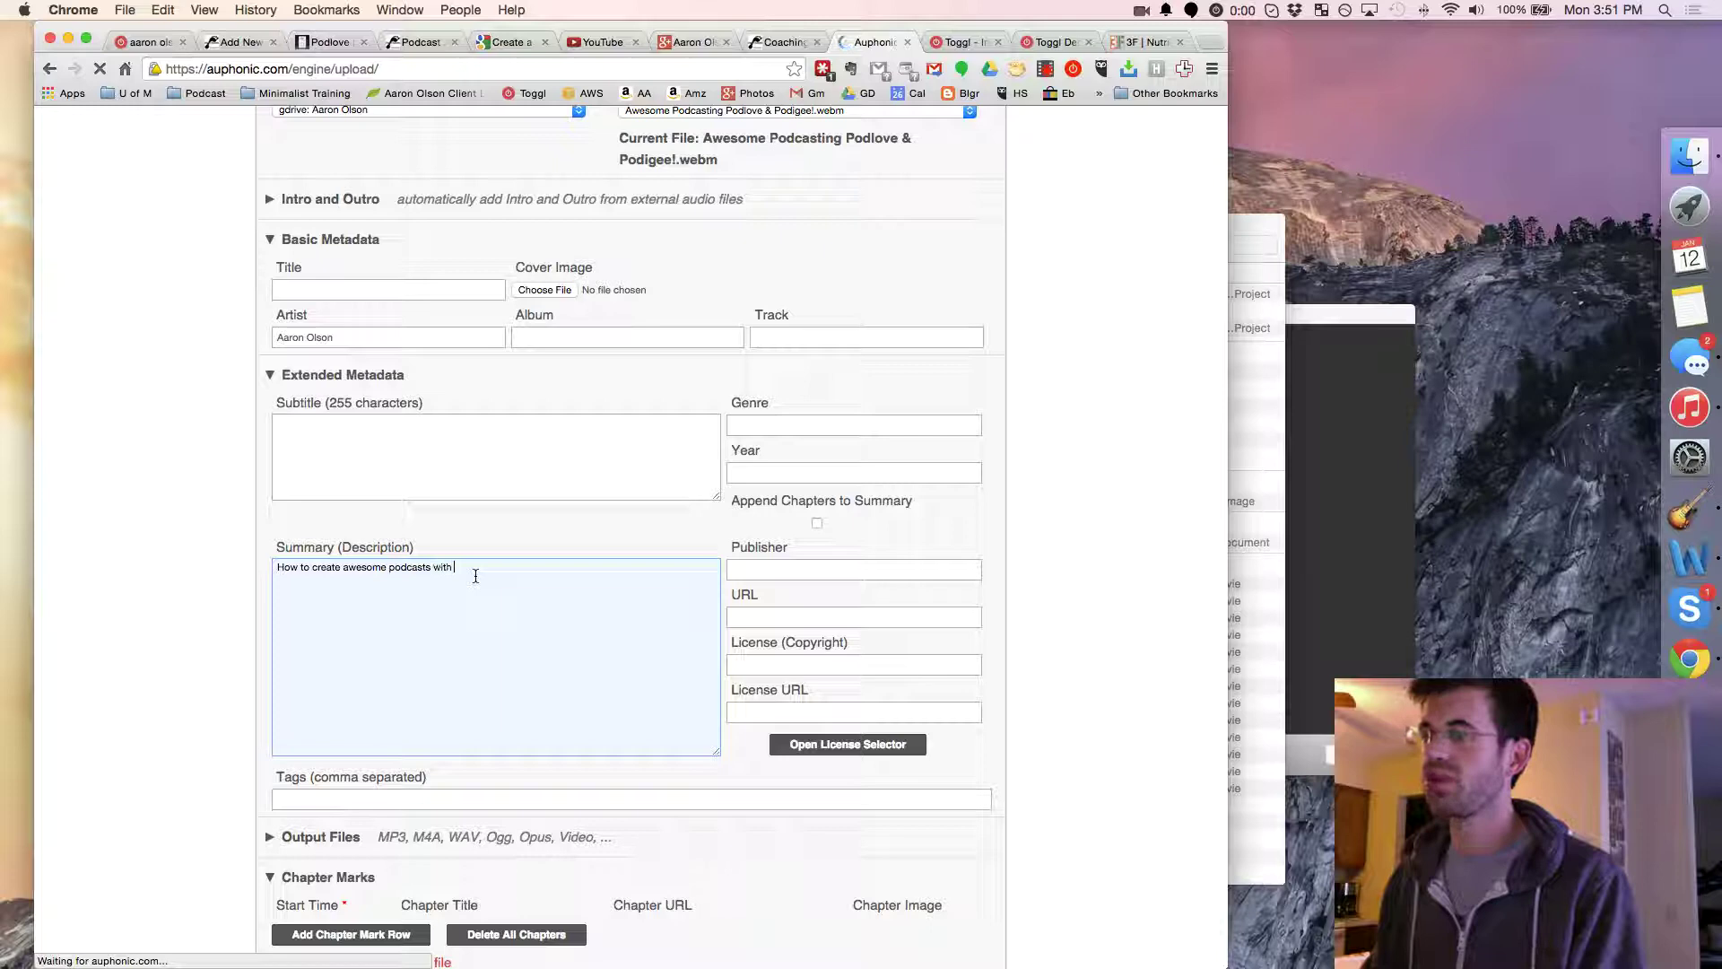
text(podlove and)
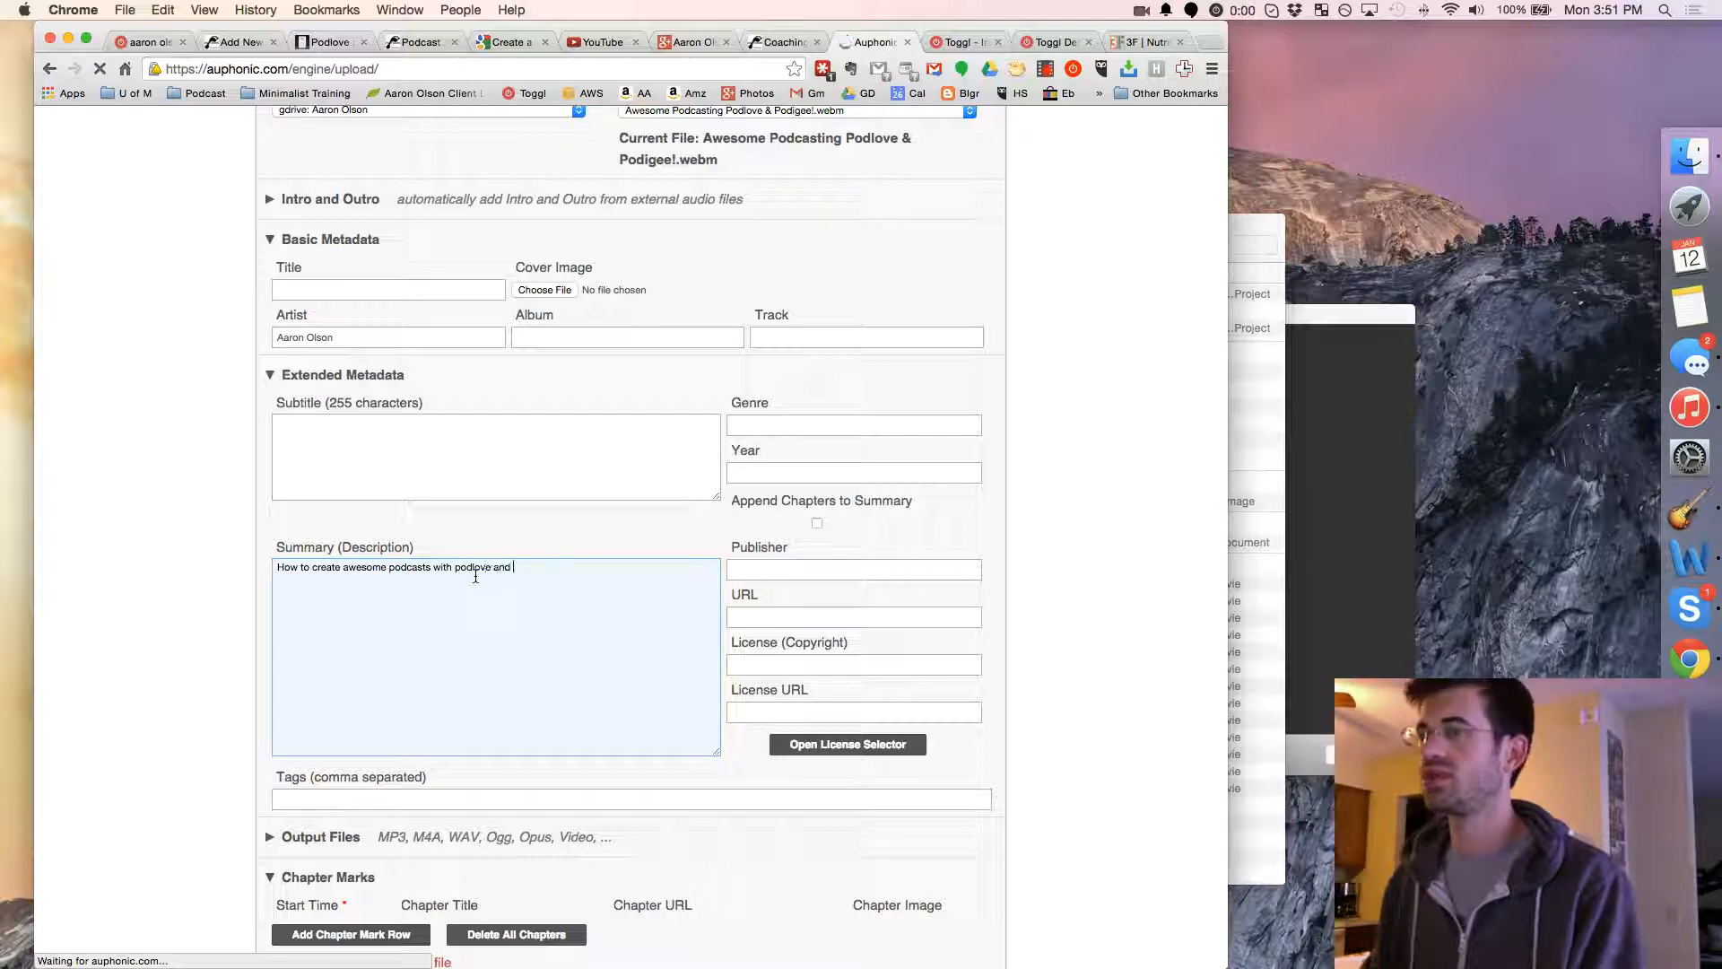
text(podigee!)
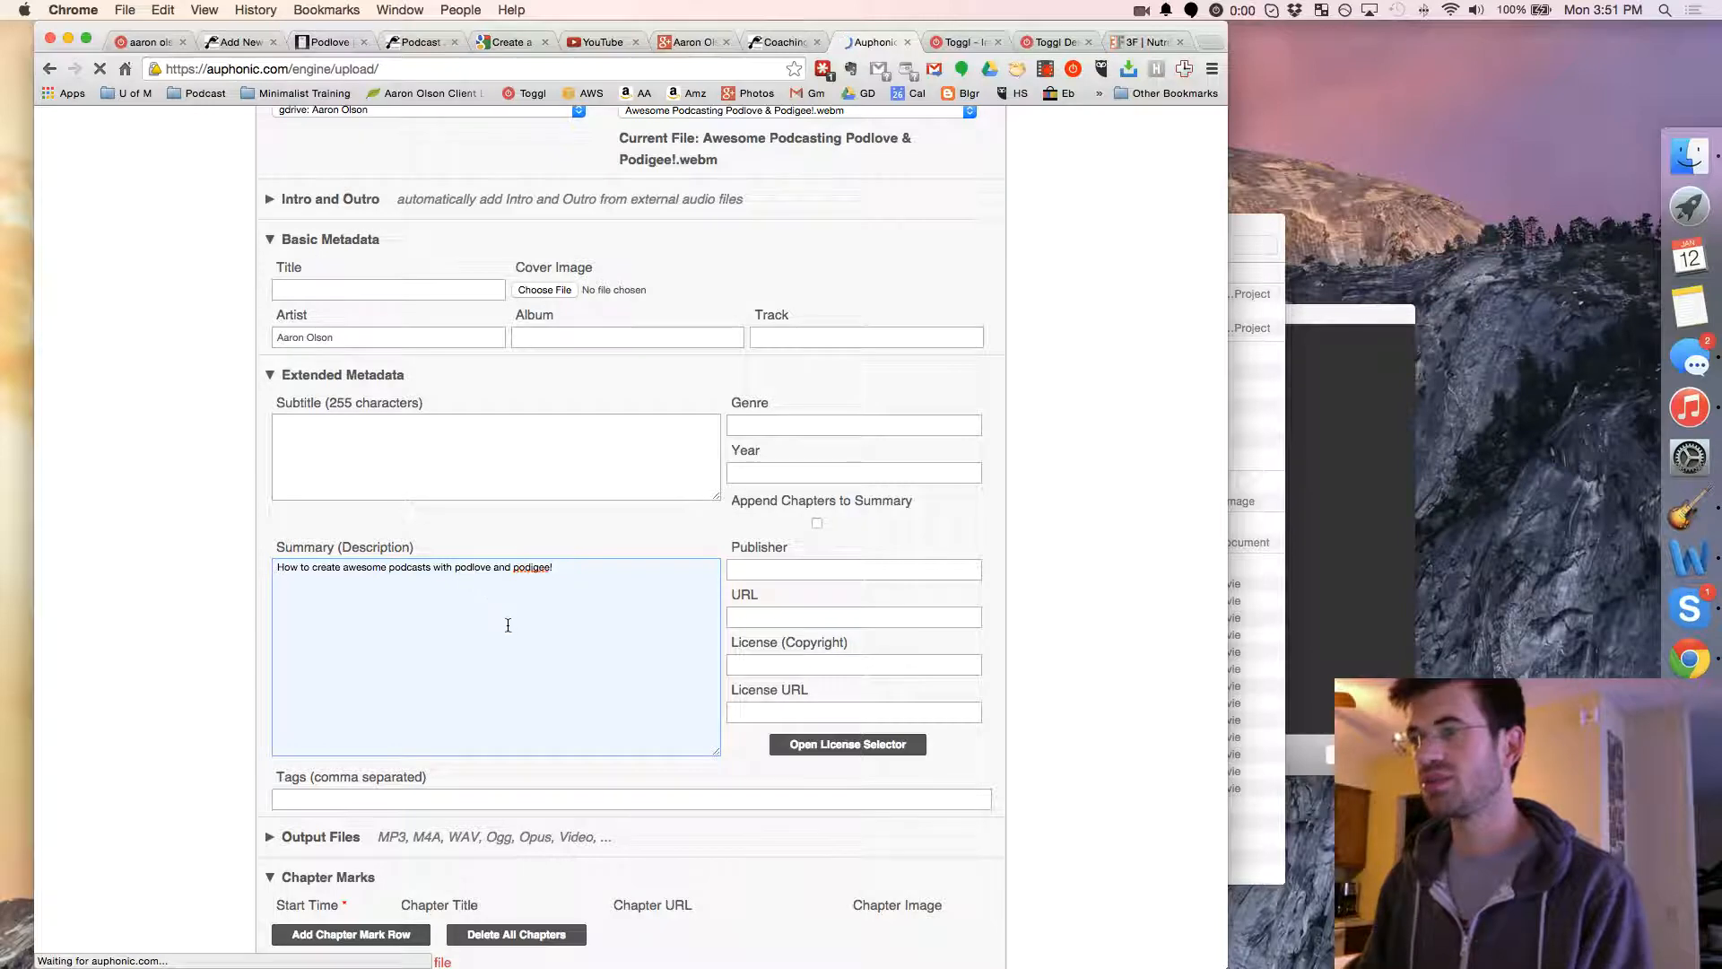
scroll(down, 3)
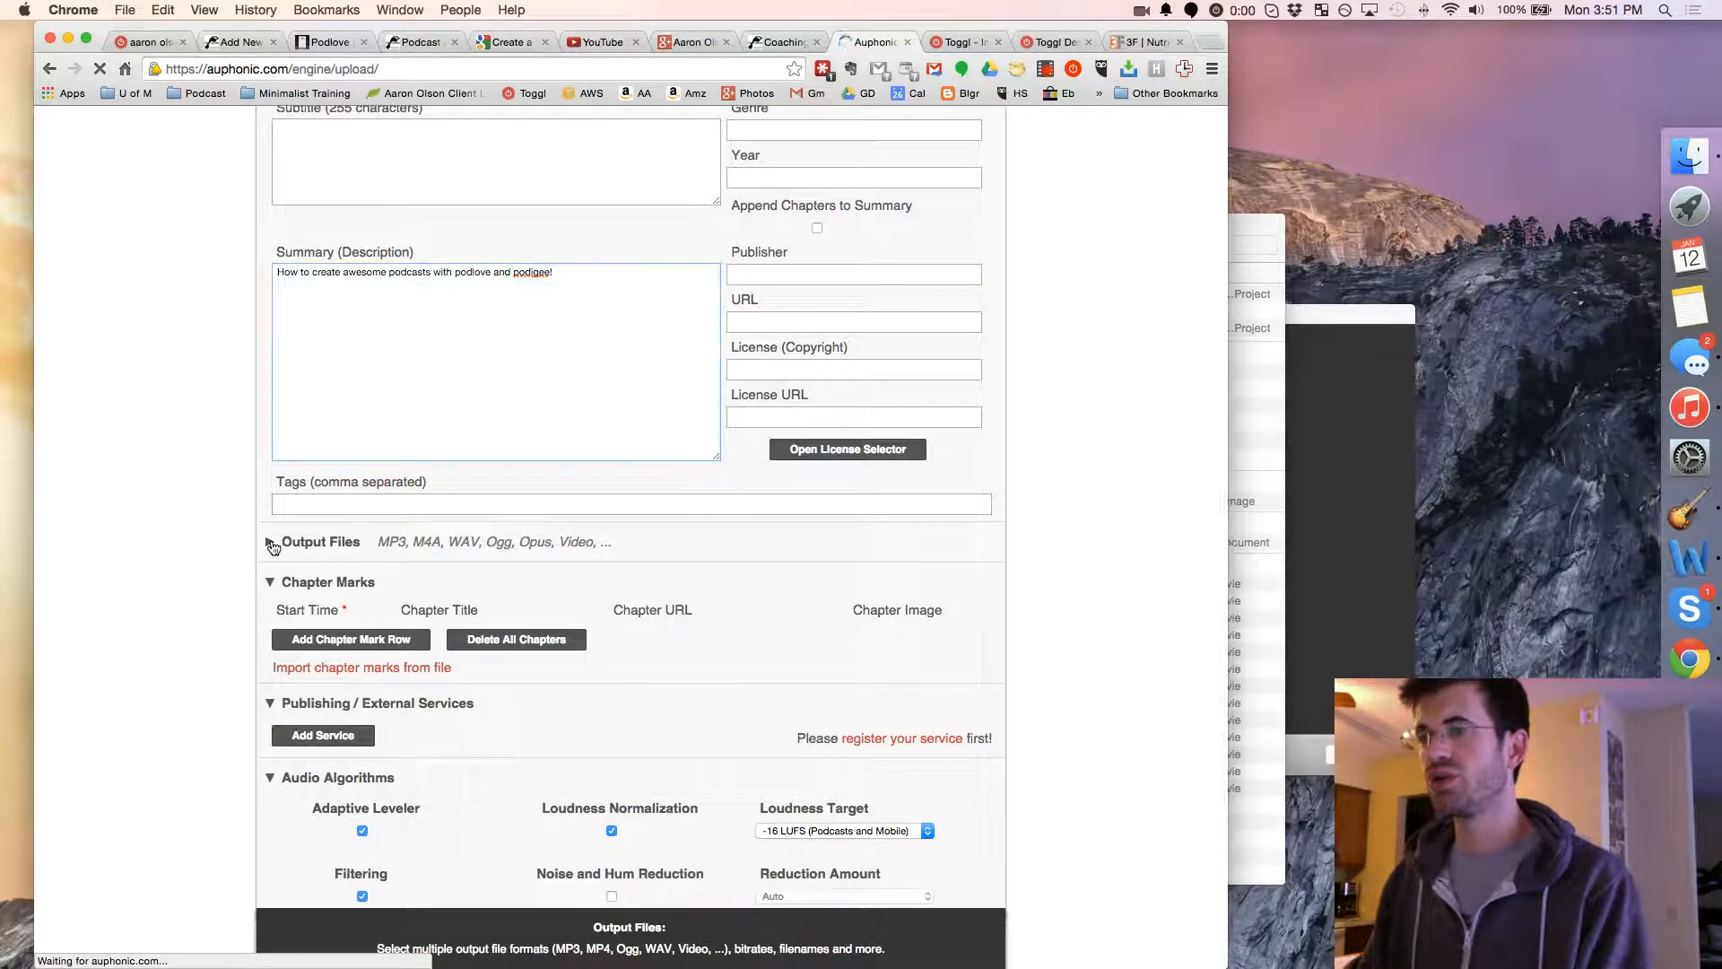
Leave no chapter marks and remove the MP3 output, keeping only the video output.
click(272, 544)
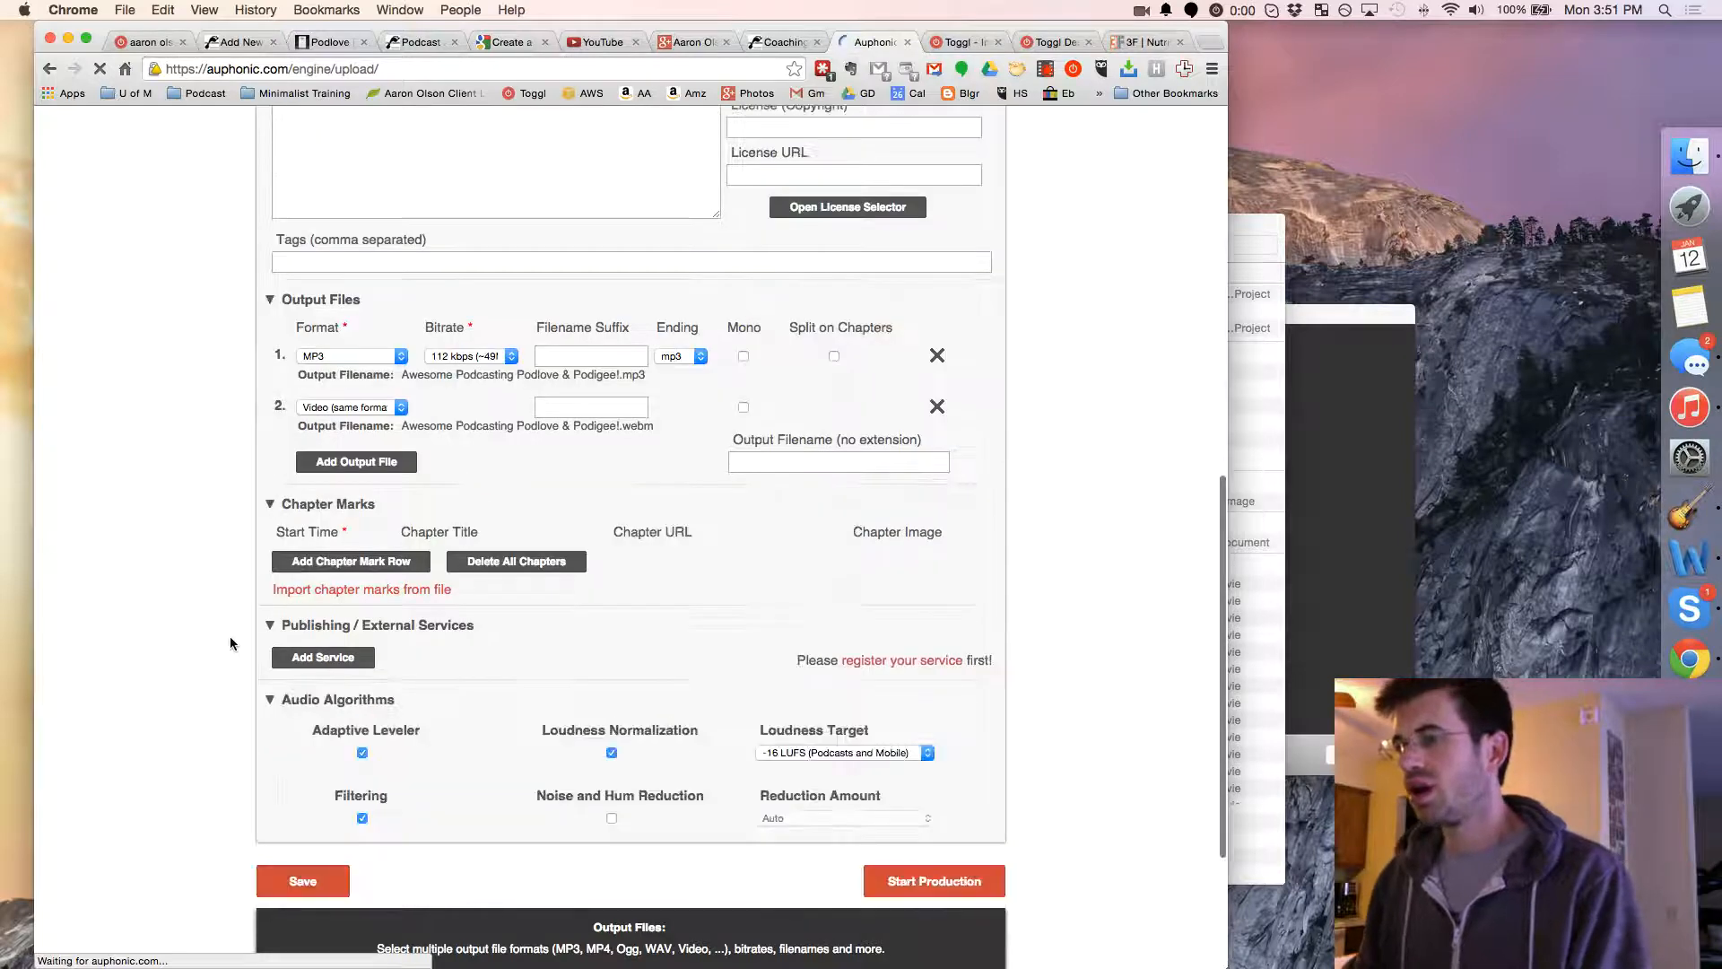
scroll(down, 3)
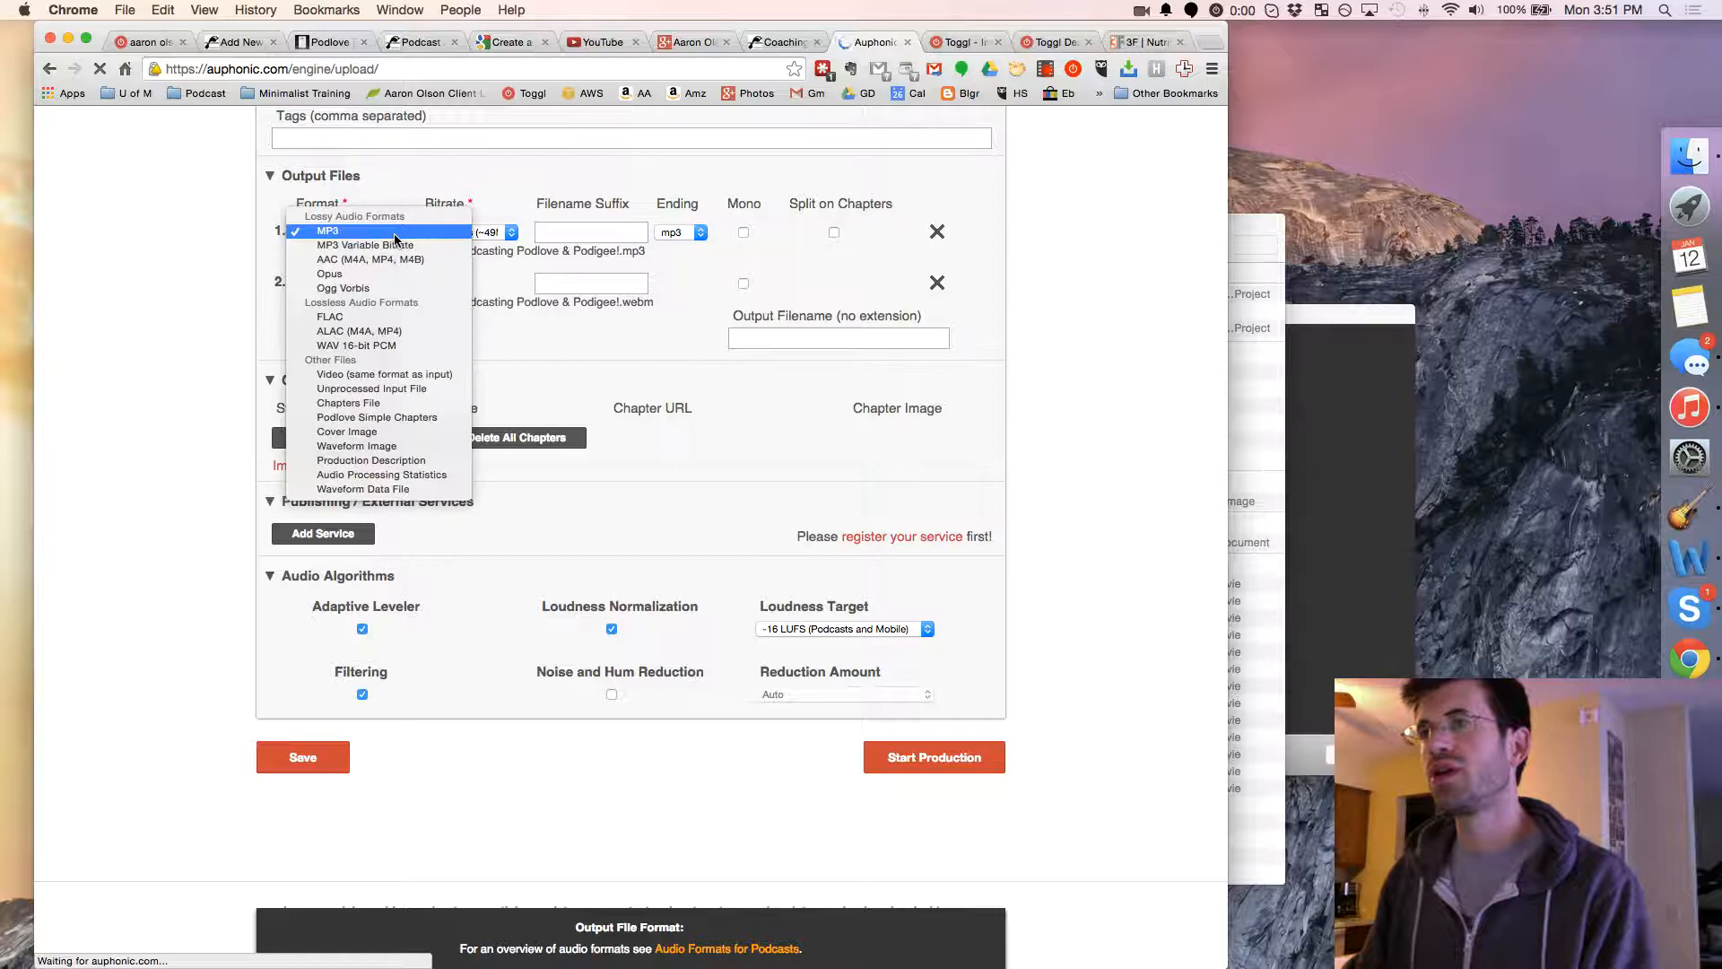
mouse_move(364, 244)
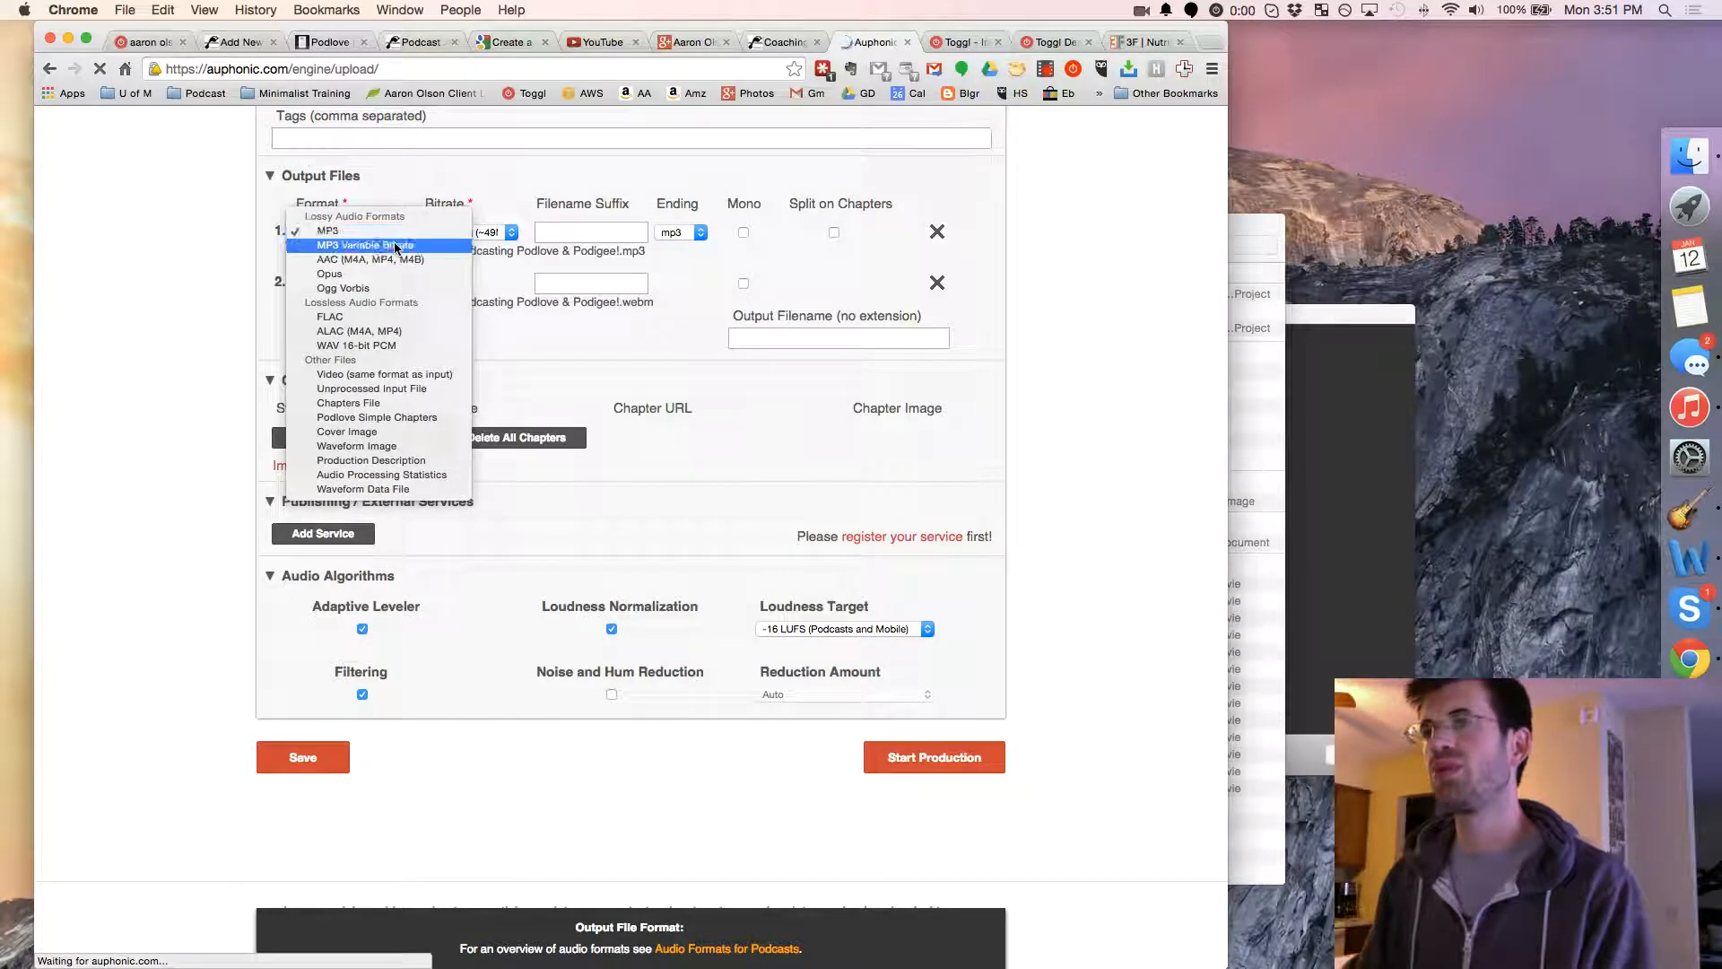
mouse_move(206, 330)
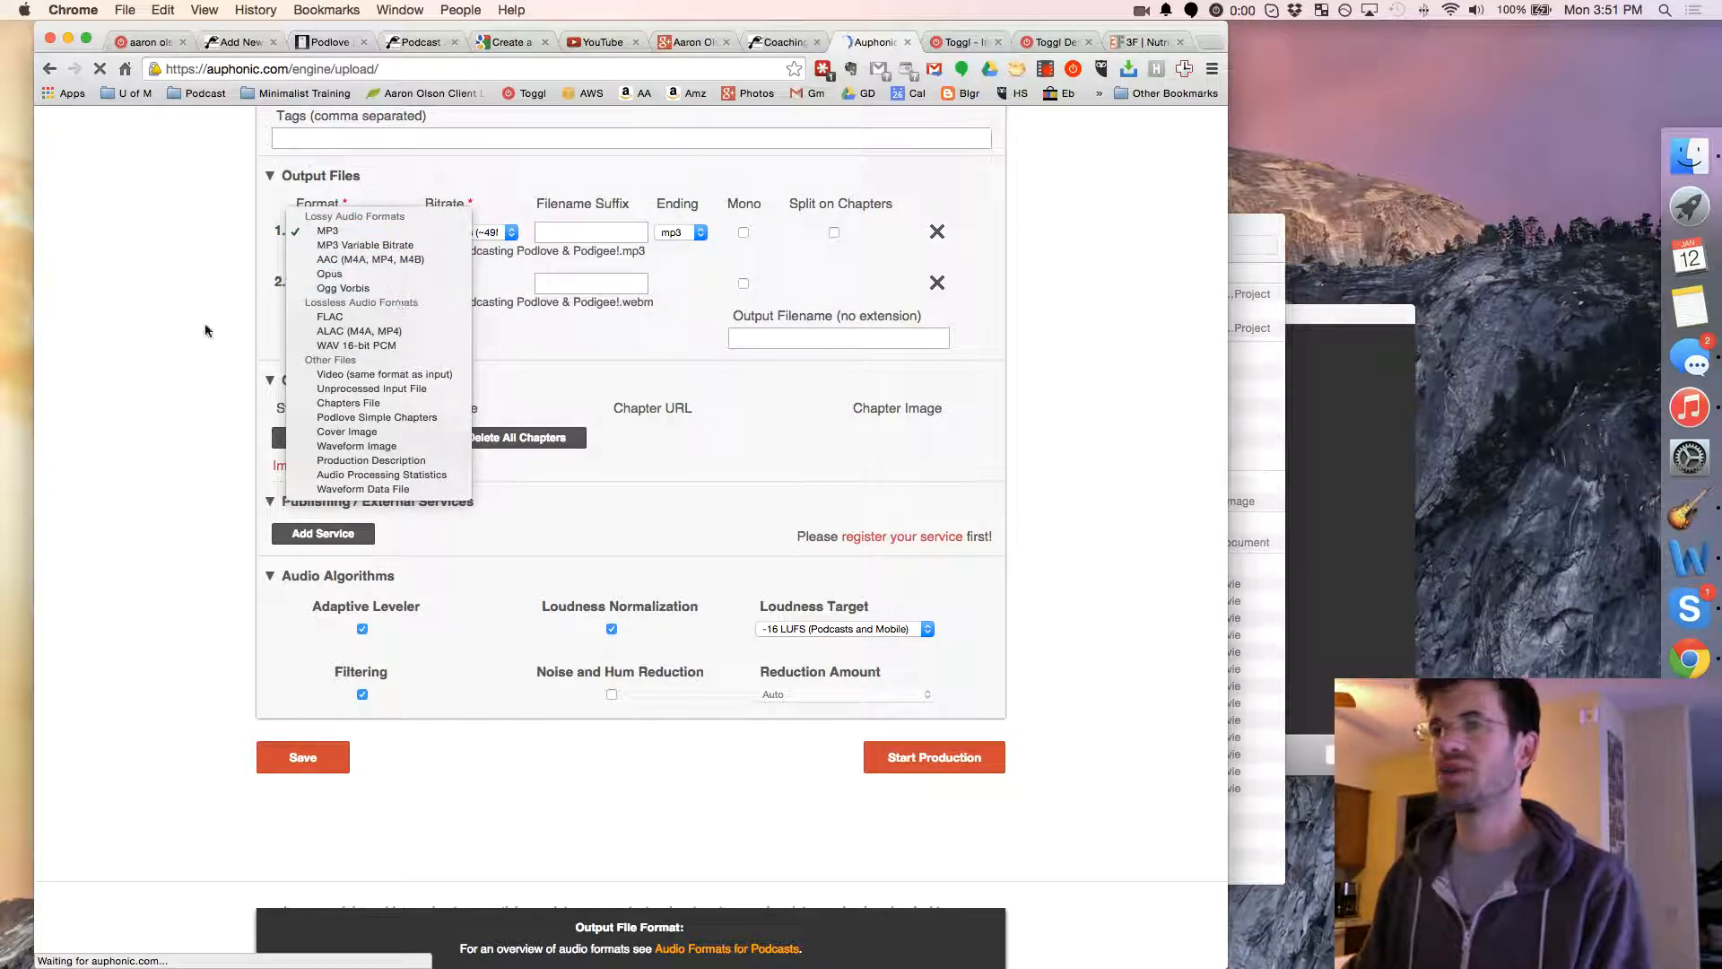
mouse_move(371, 388)
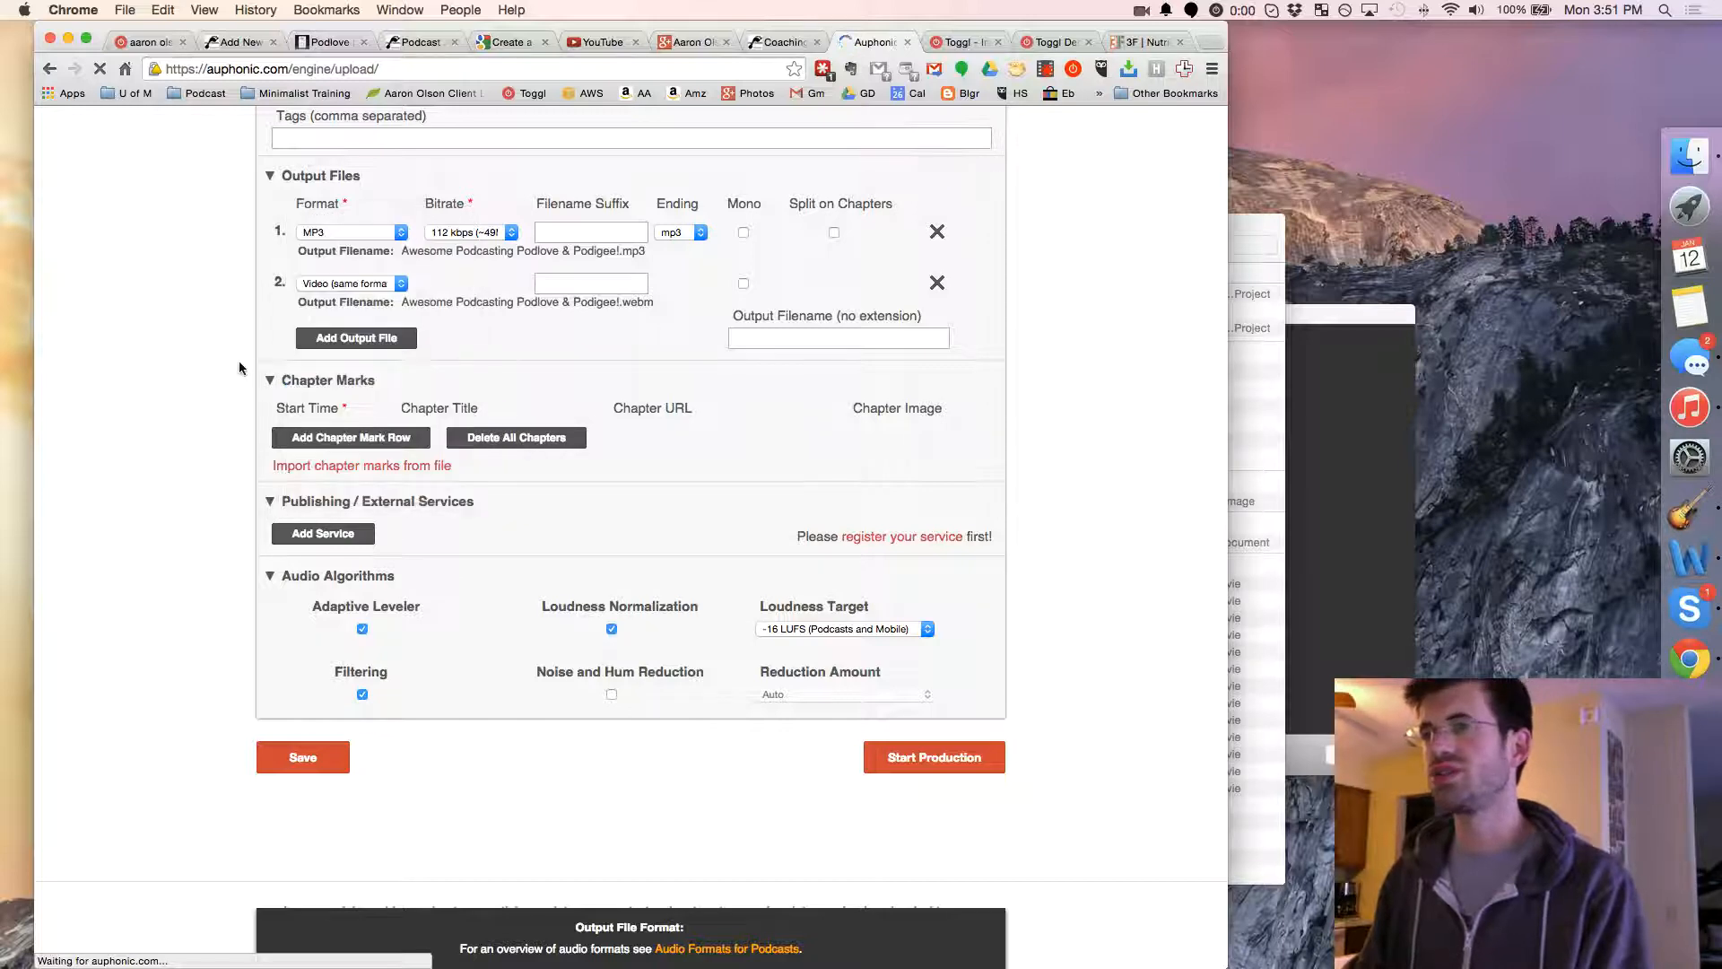
mouse_move(176, 458)
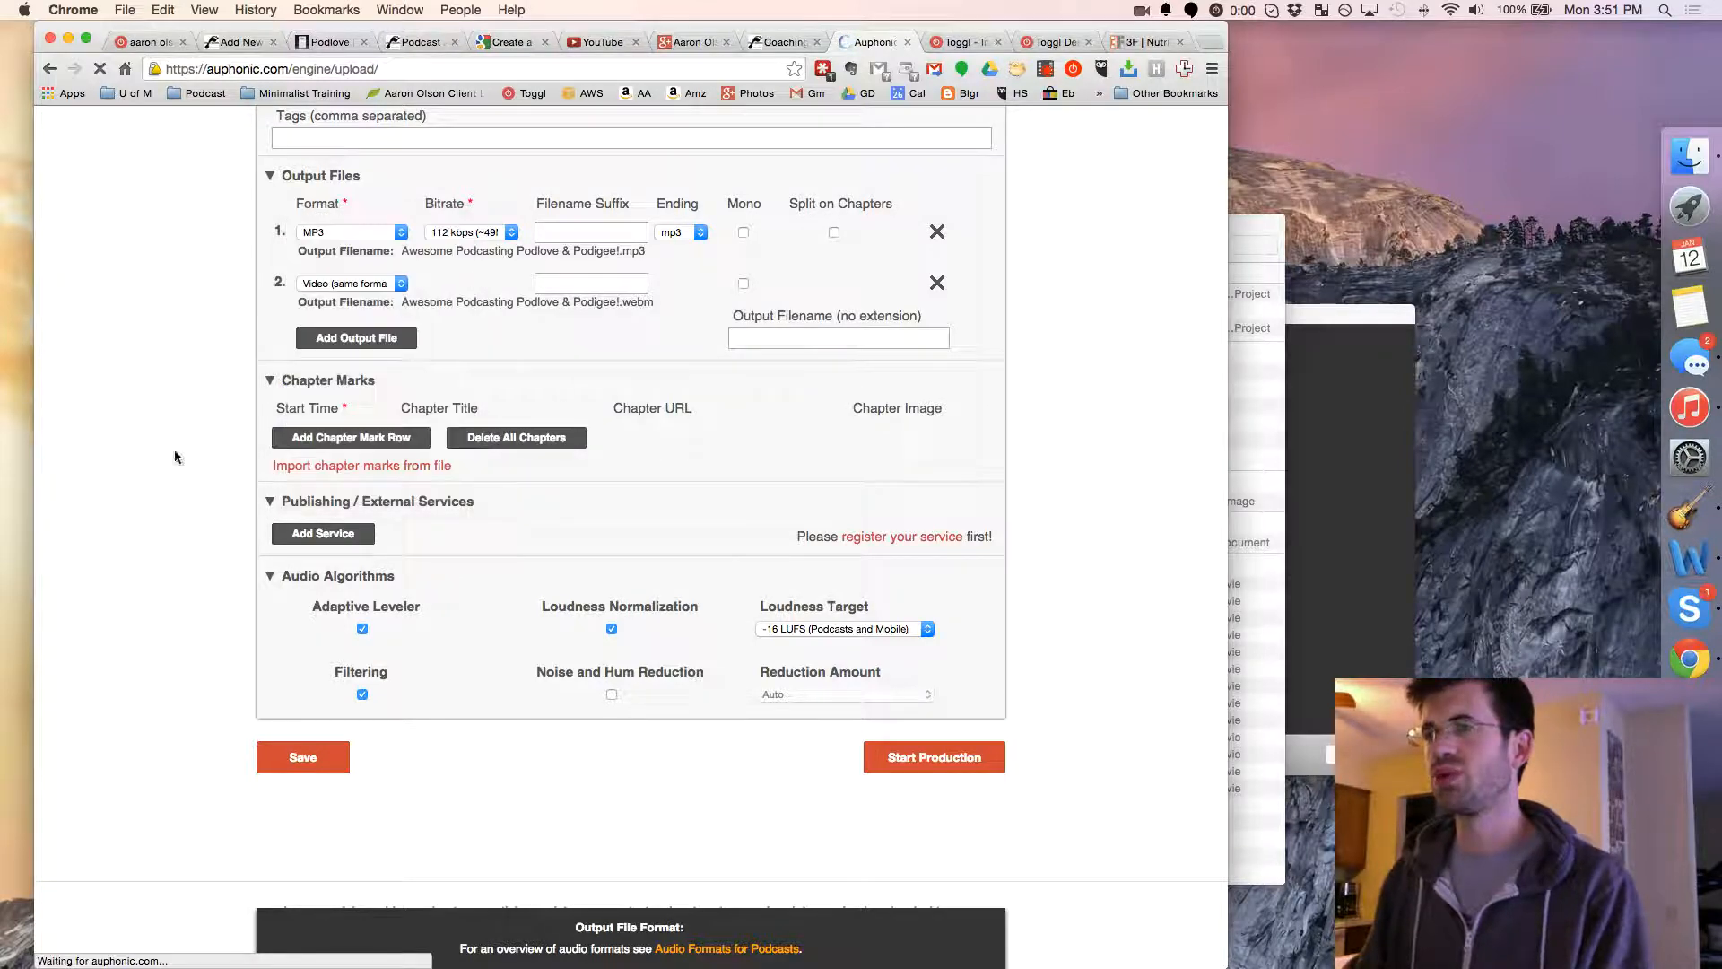
click(350, 436)
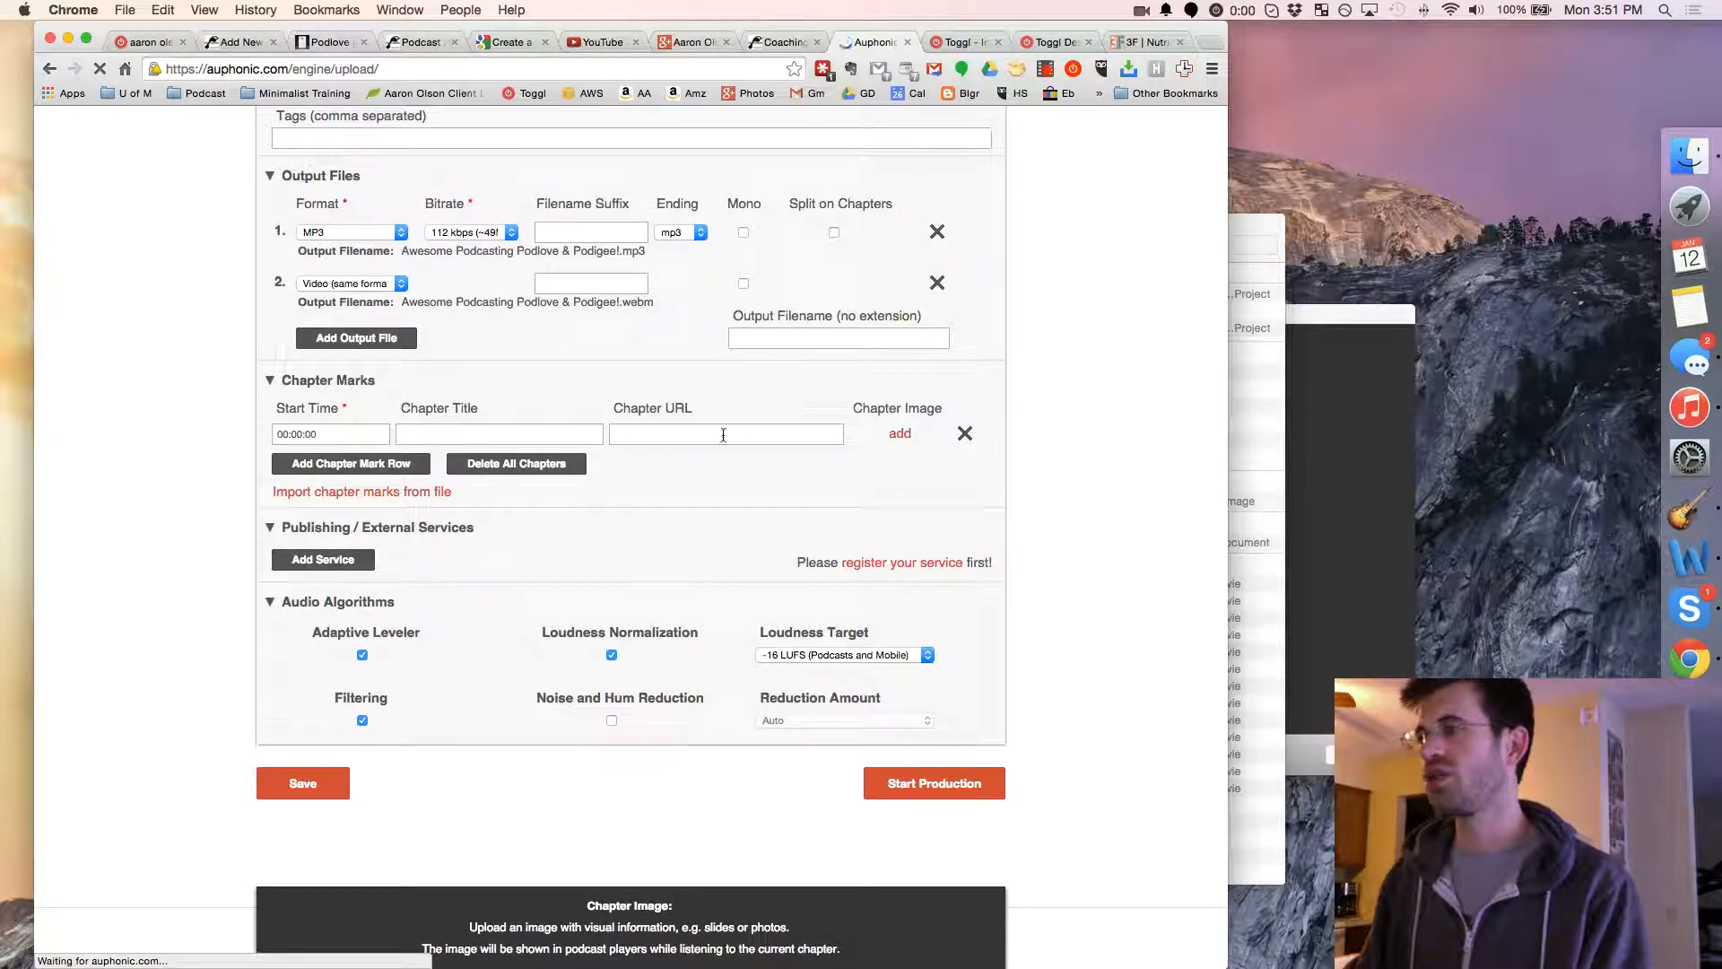
click(724, 434)
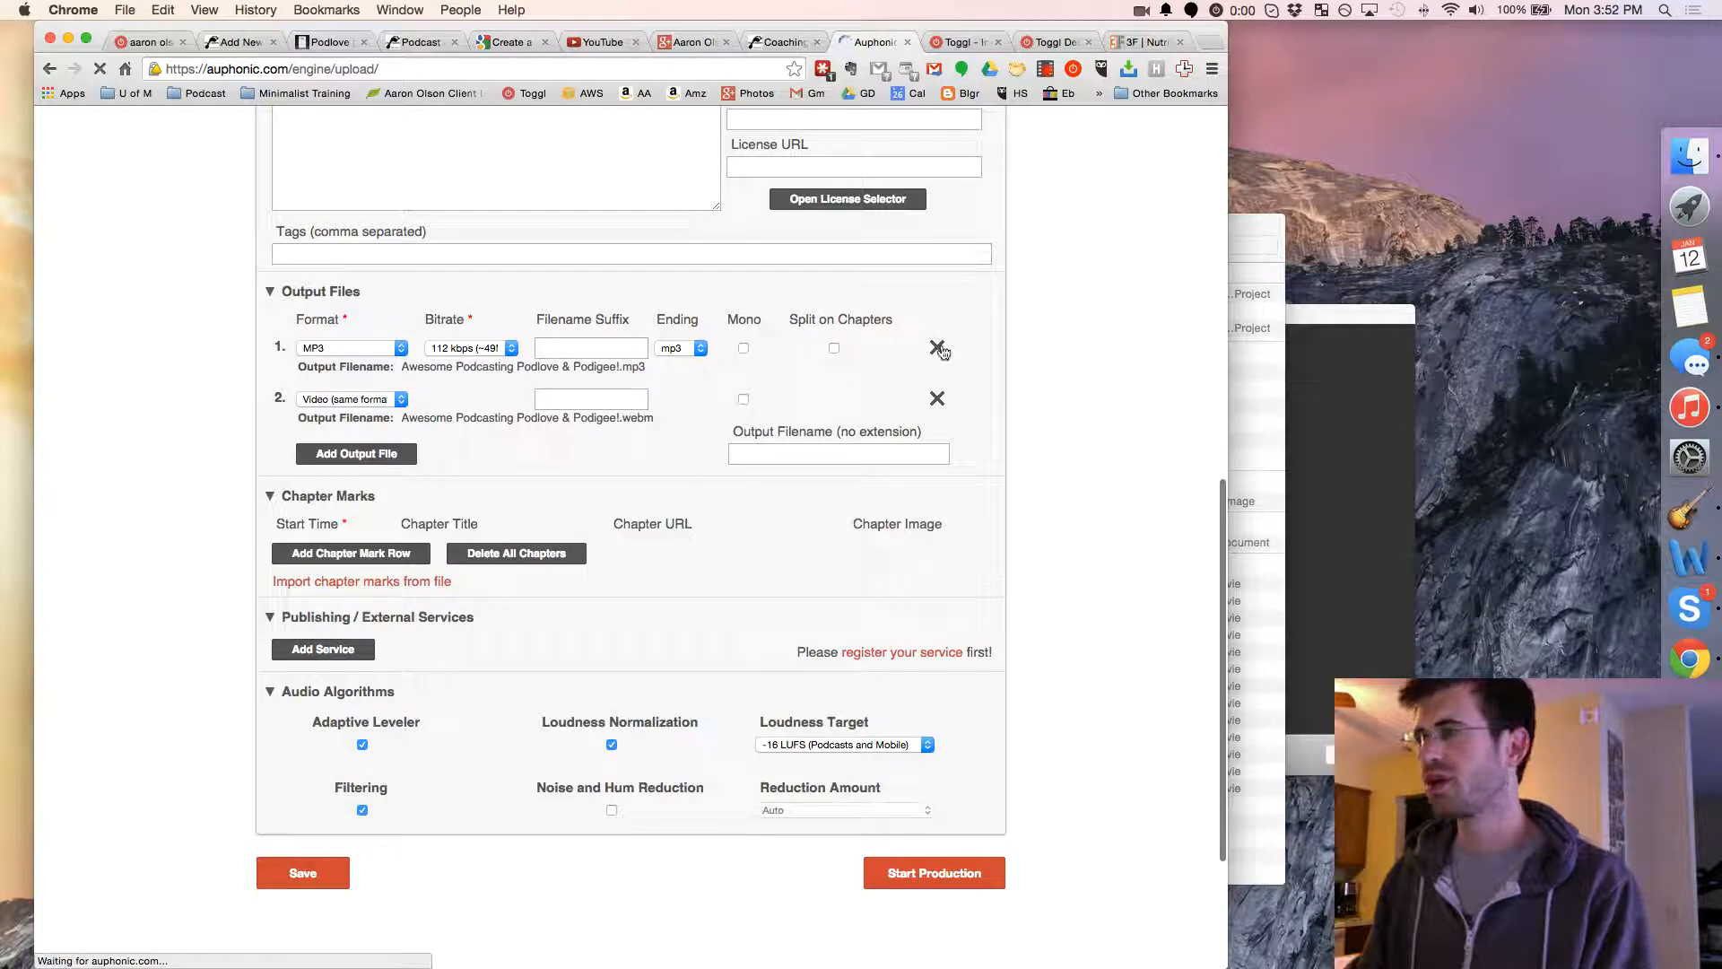
click(937, 348)
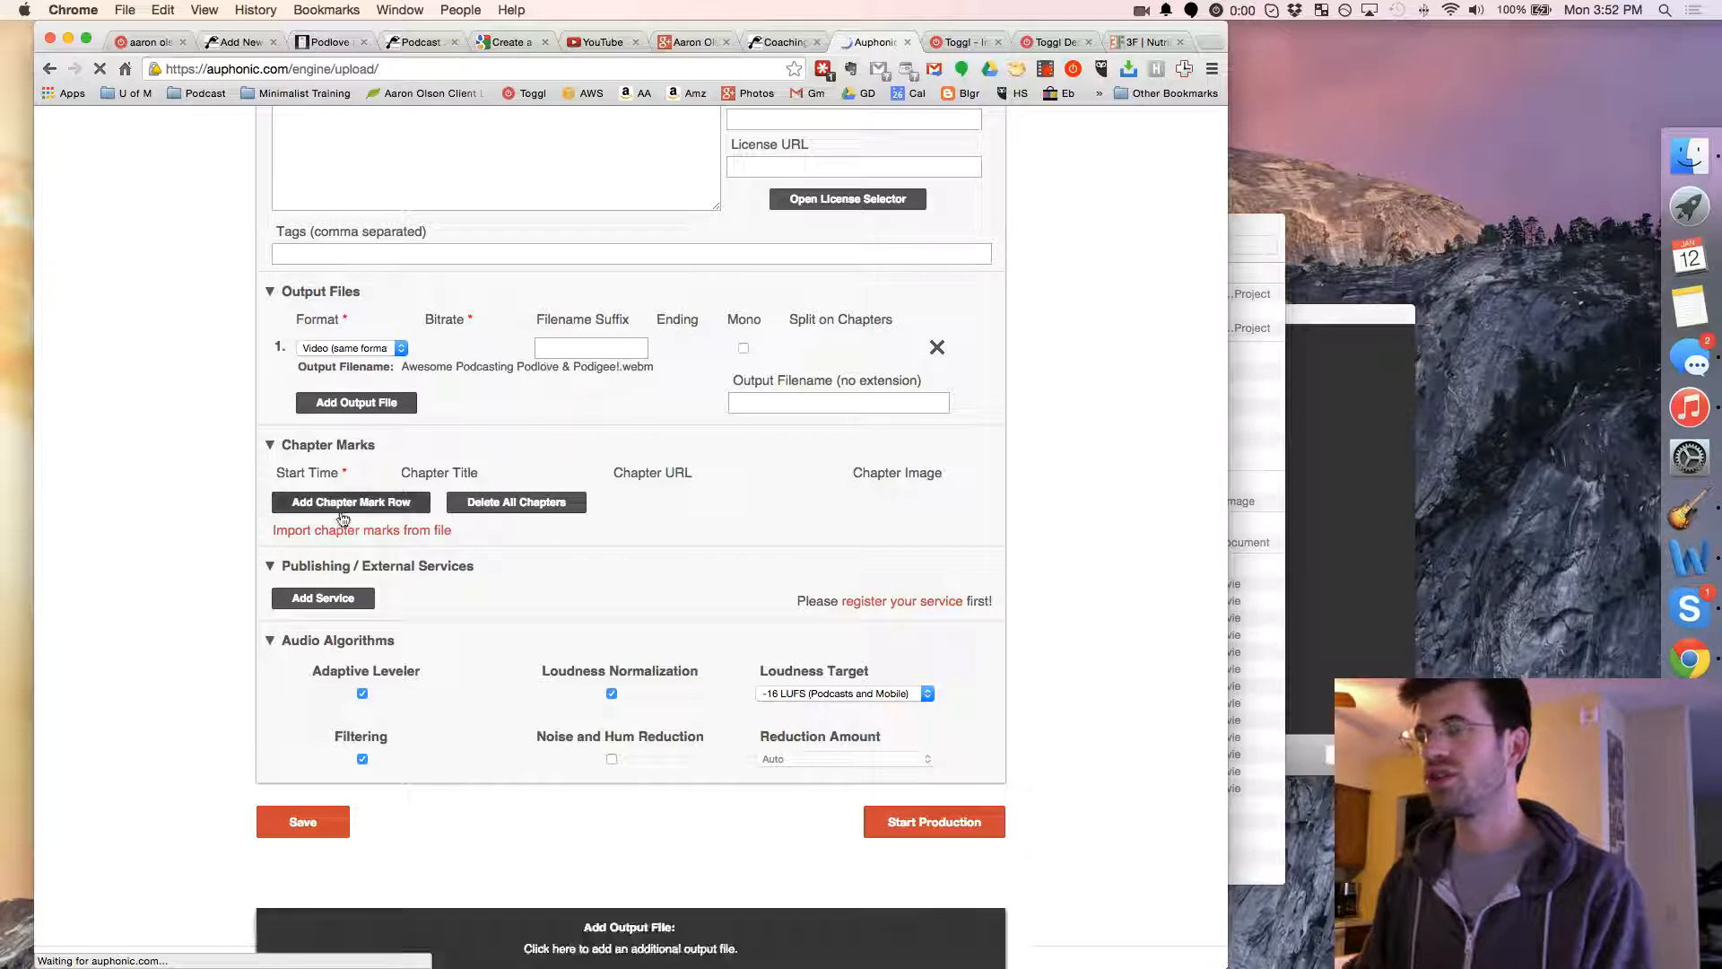
Add the YouTube account as a publishing service with category Howto & Style.
click(323, 598)
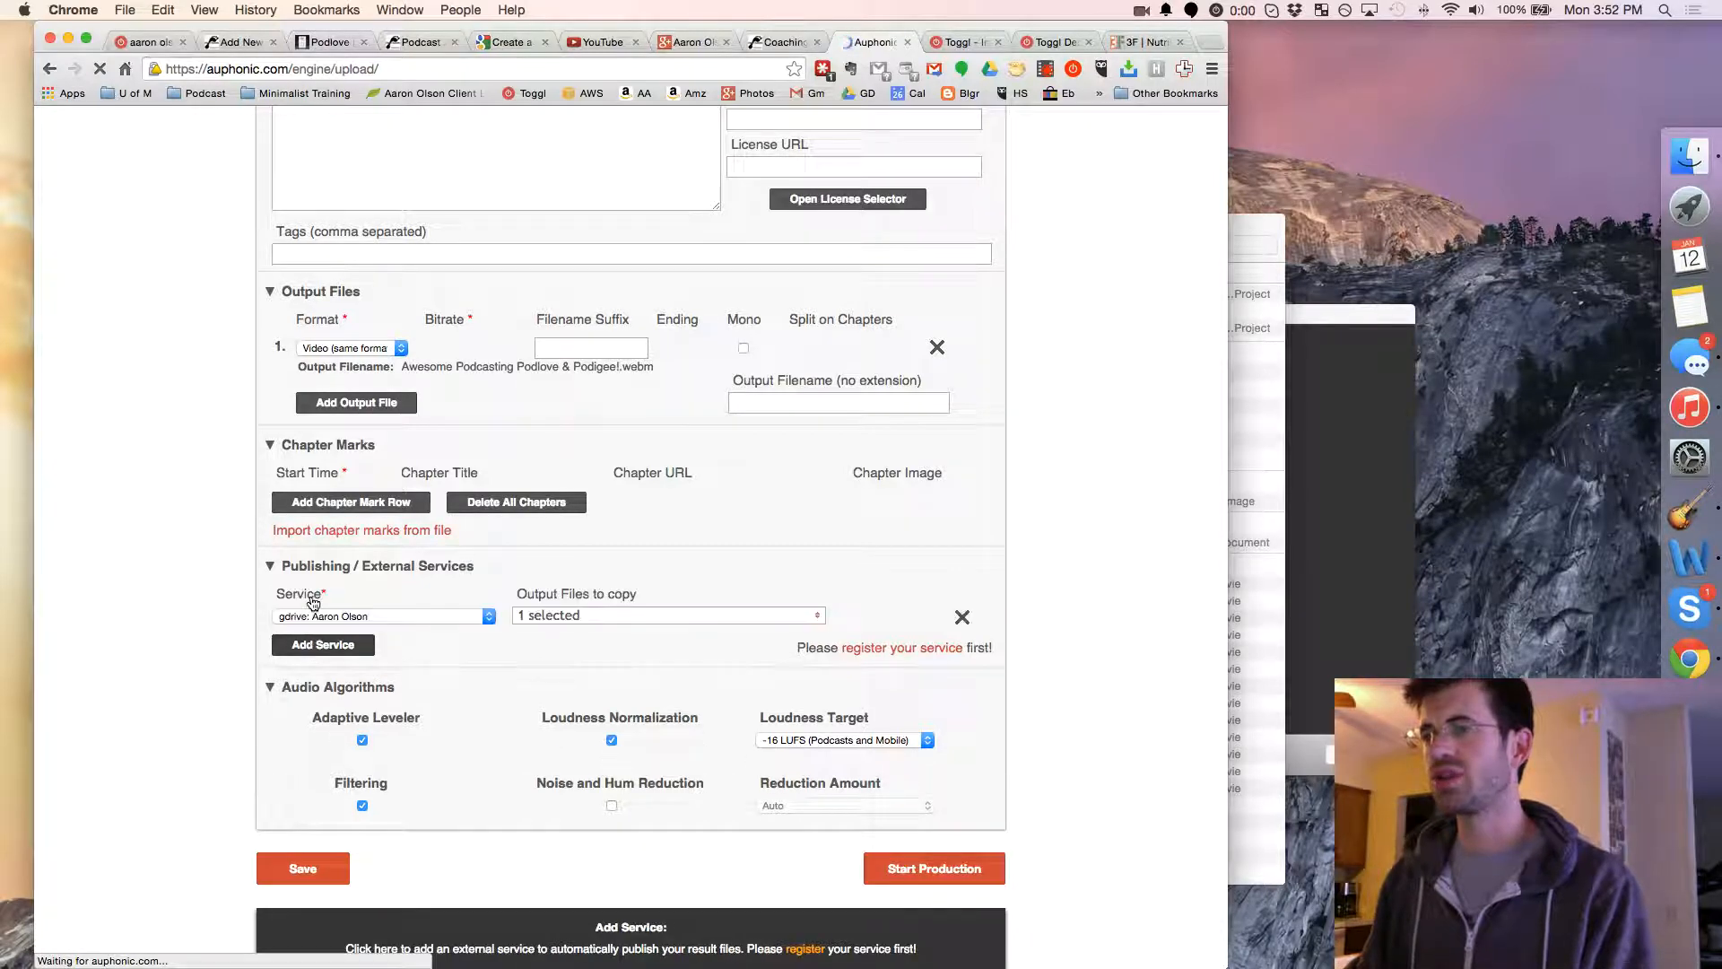
click(384, 616)
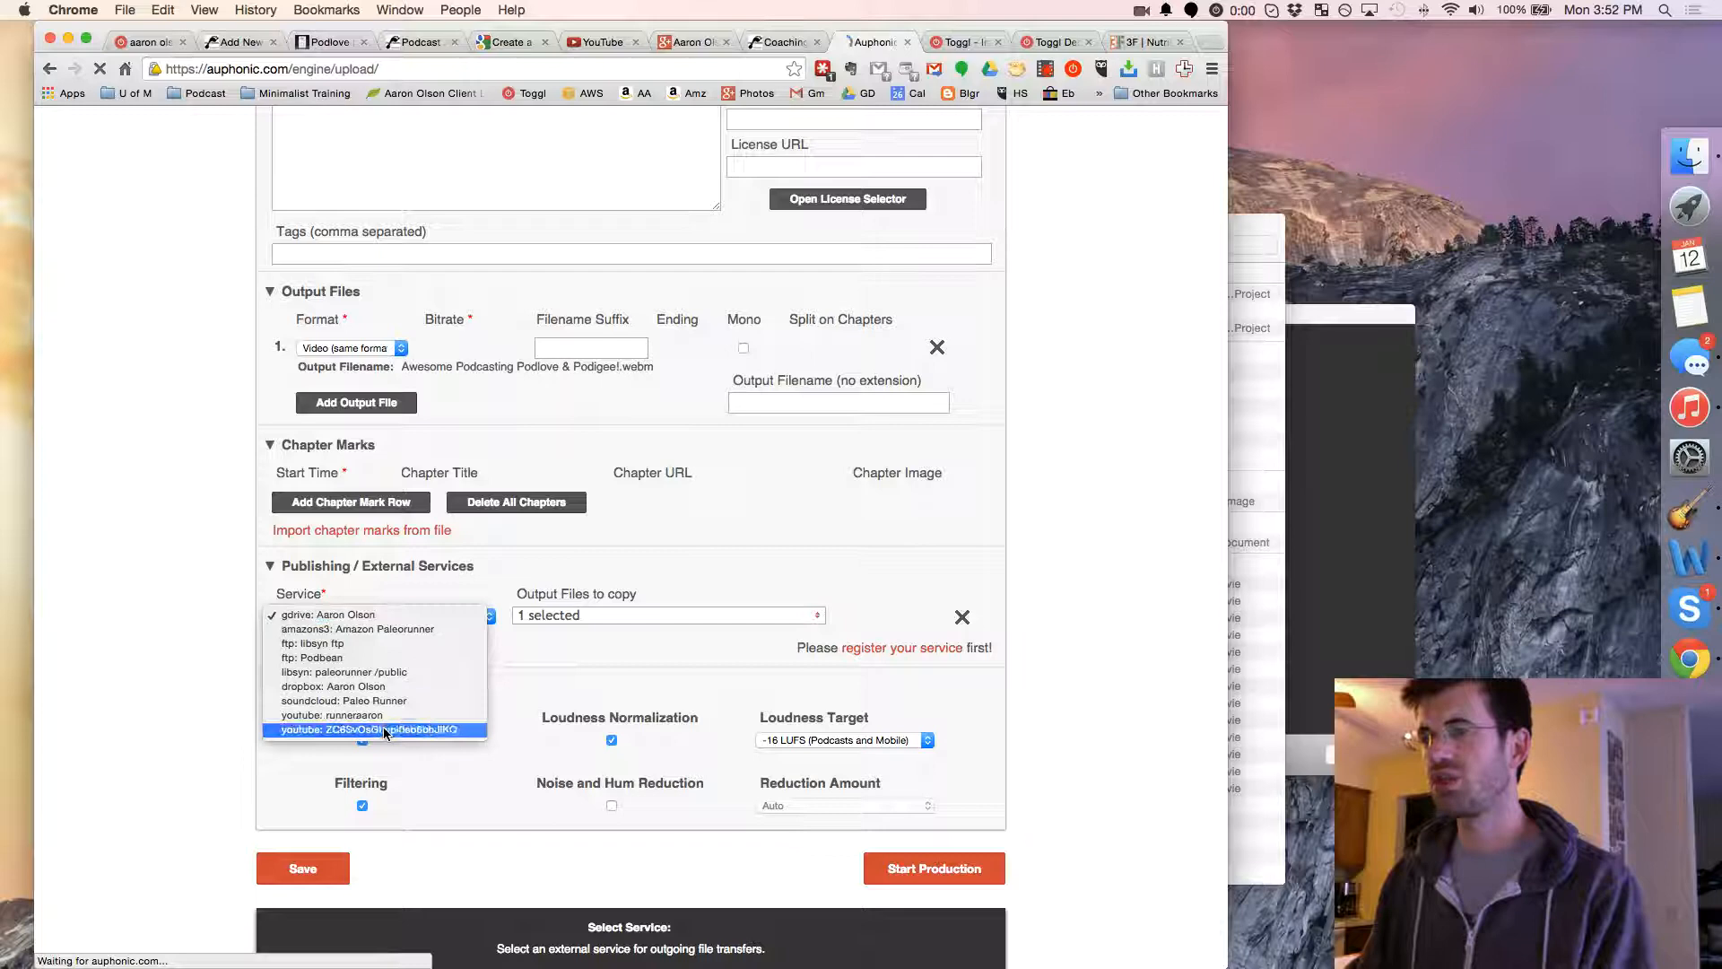
click(384, 730)
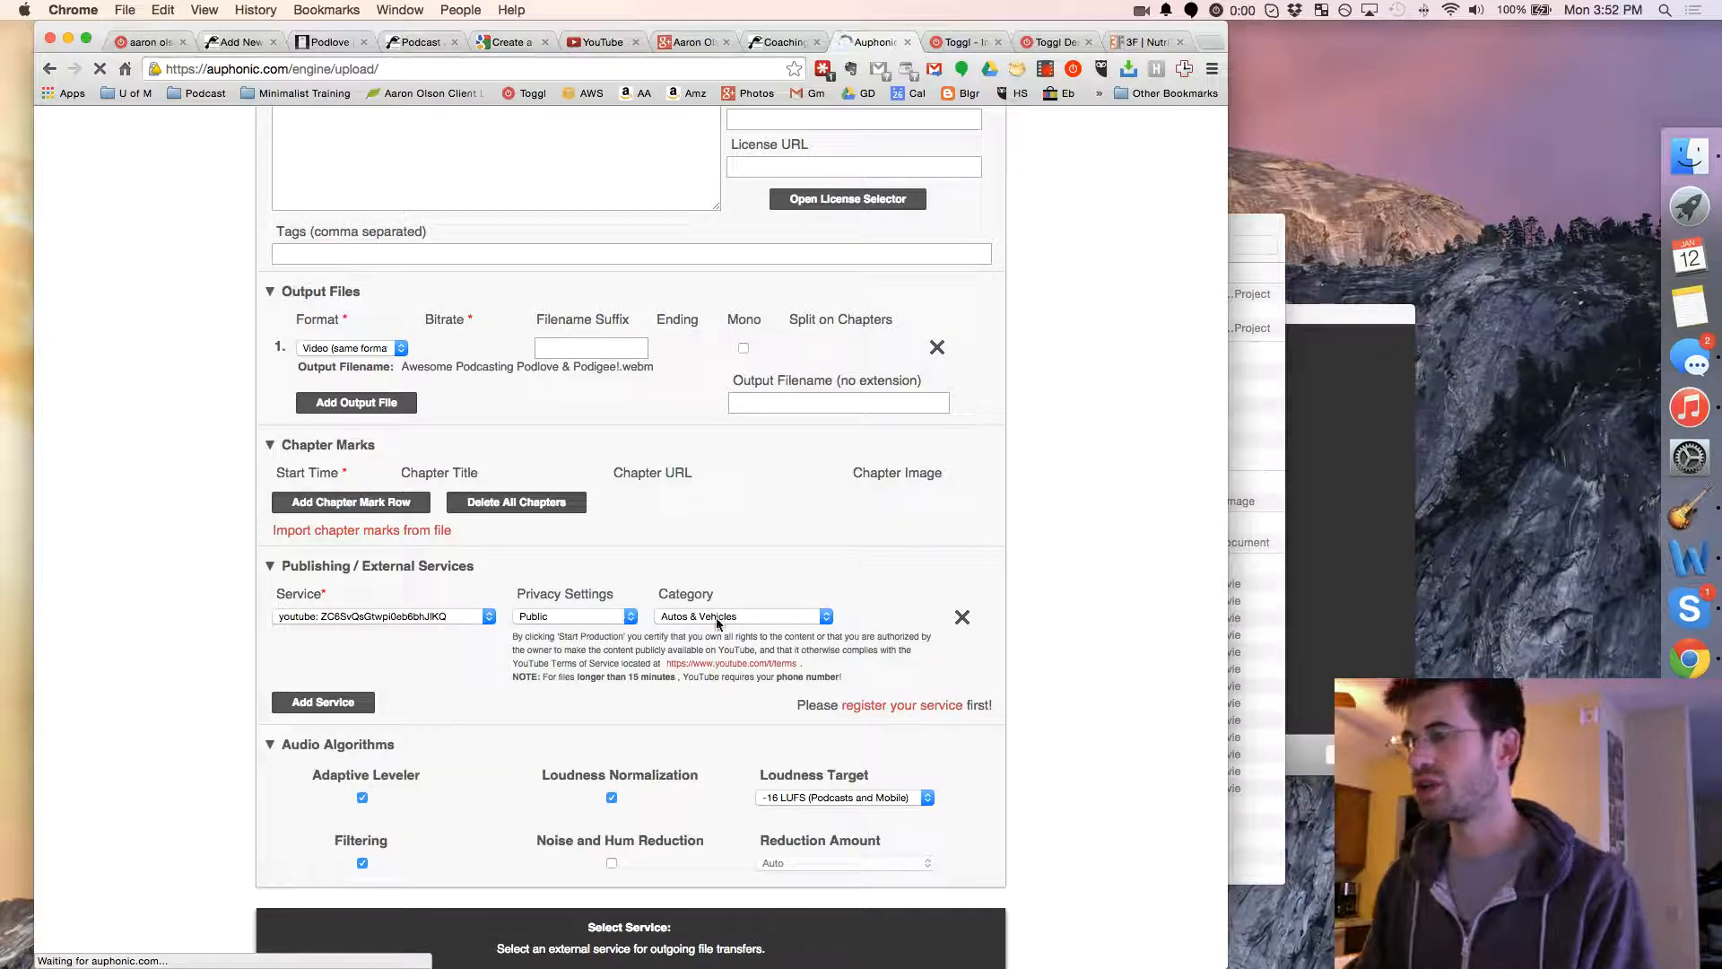
click(735, 617)
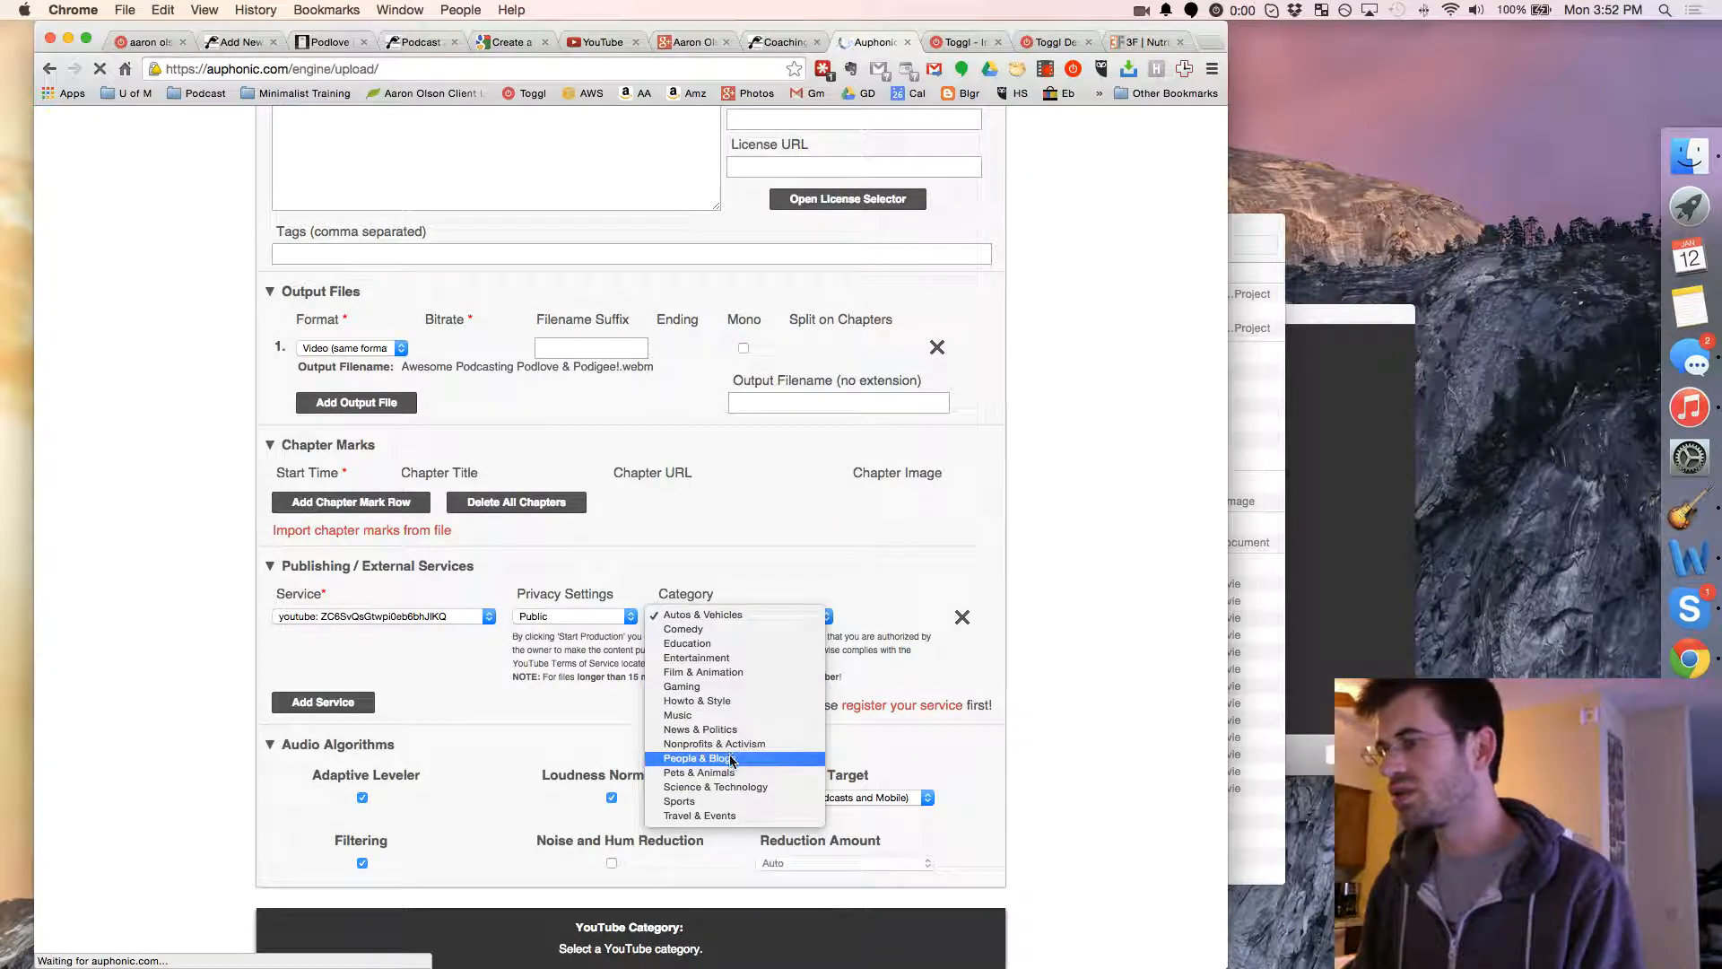
mouse_move(746, 656)
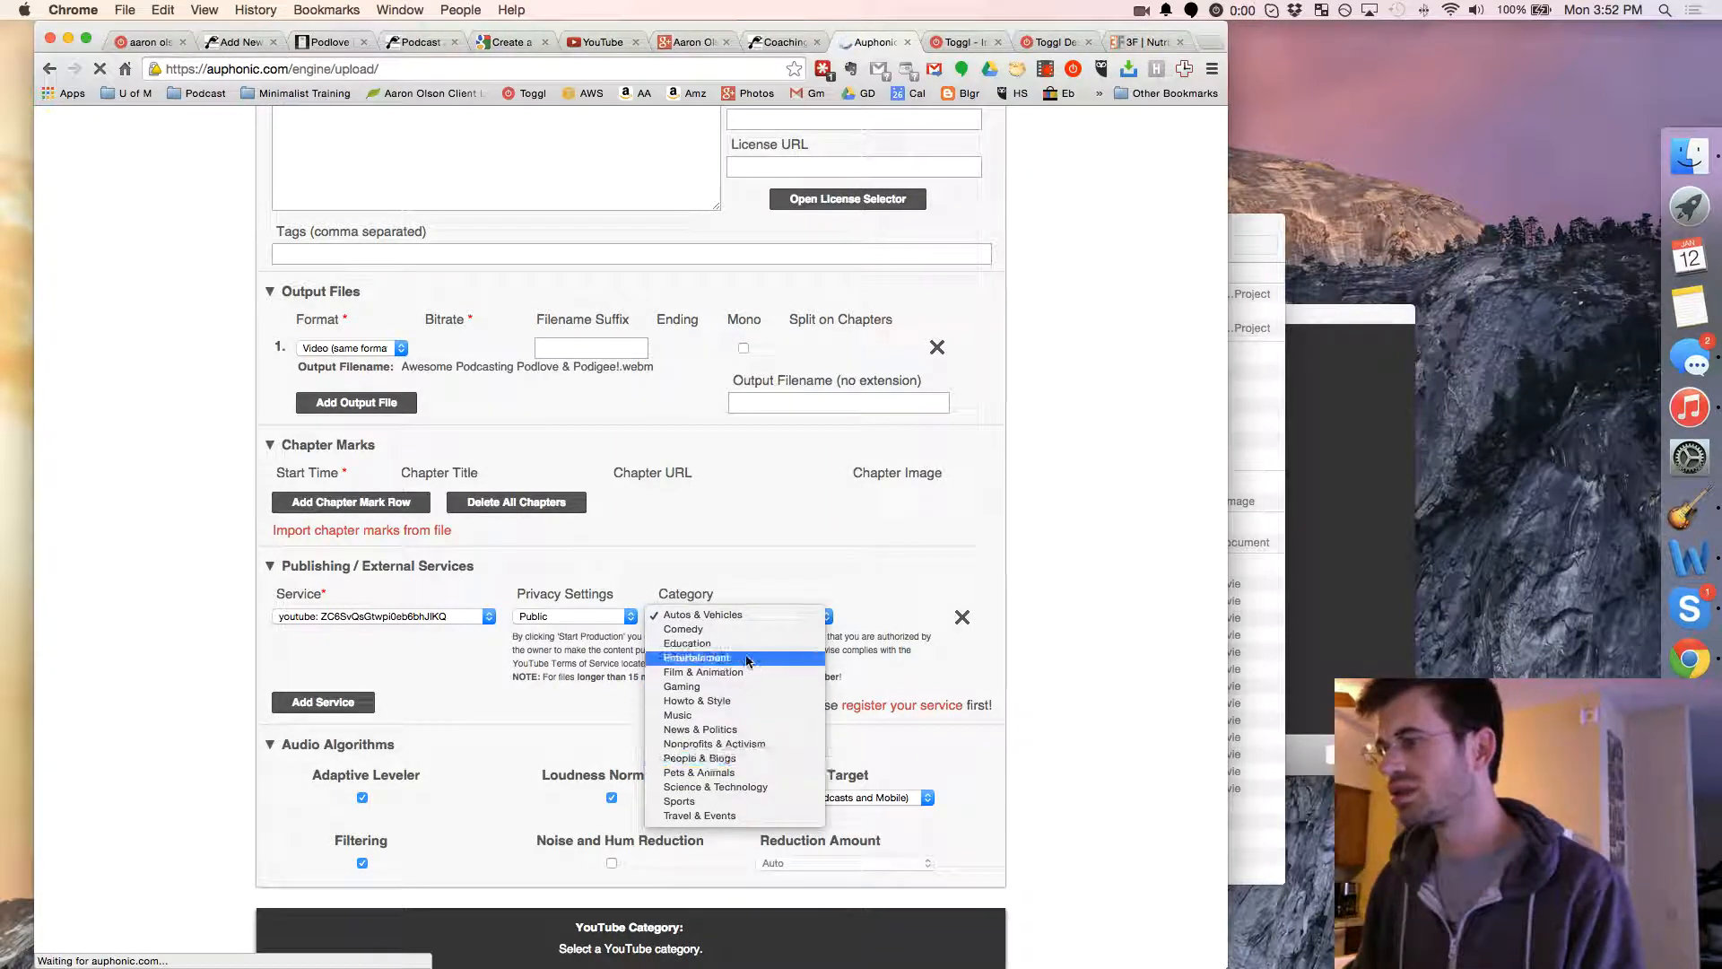
mouse_move(739, 699)
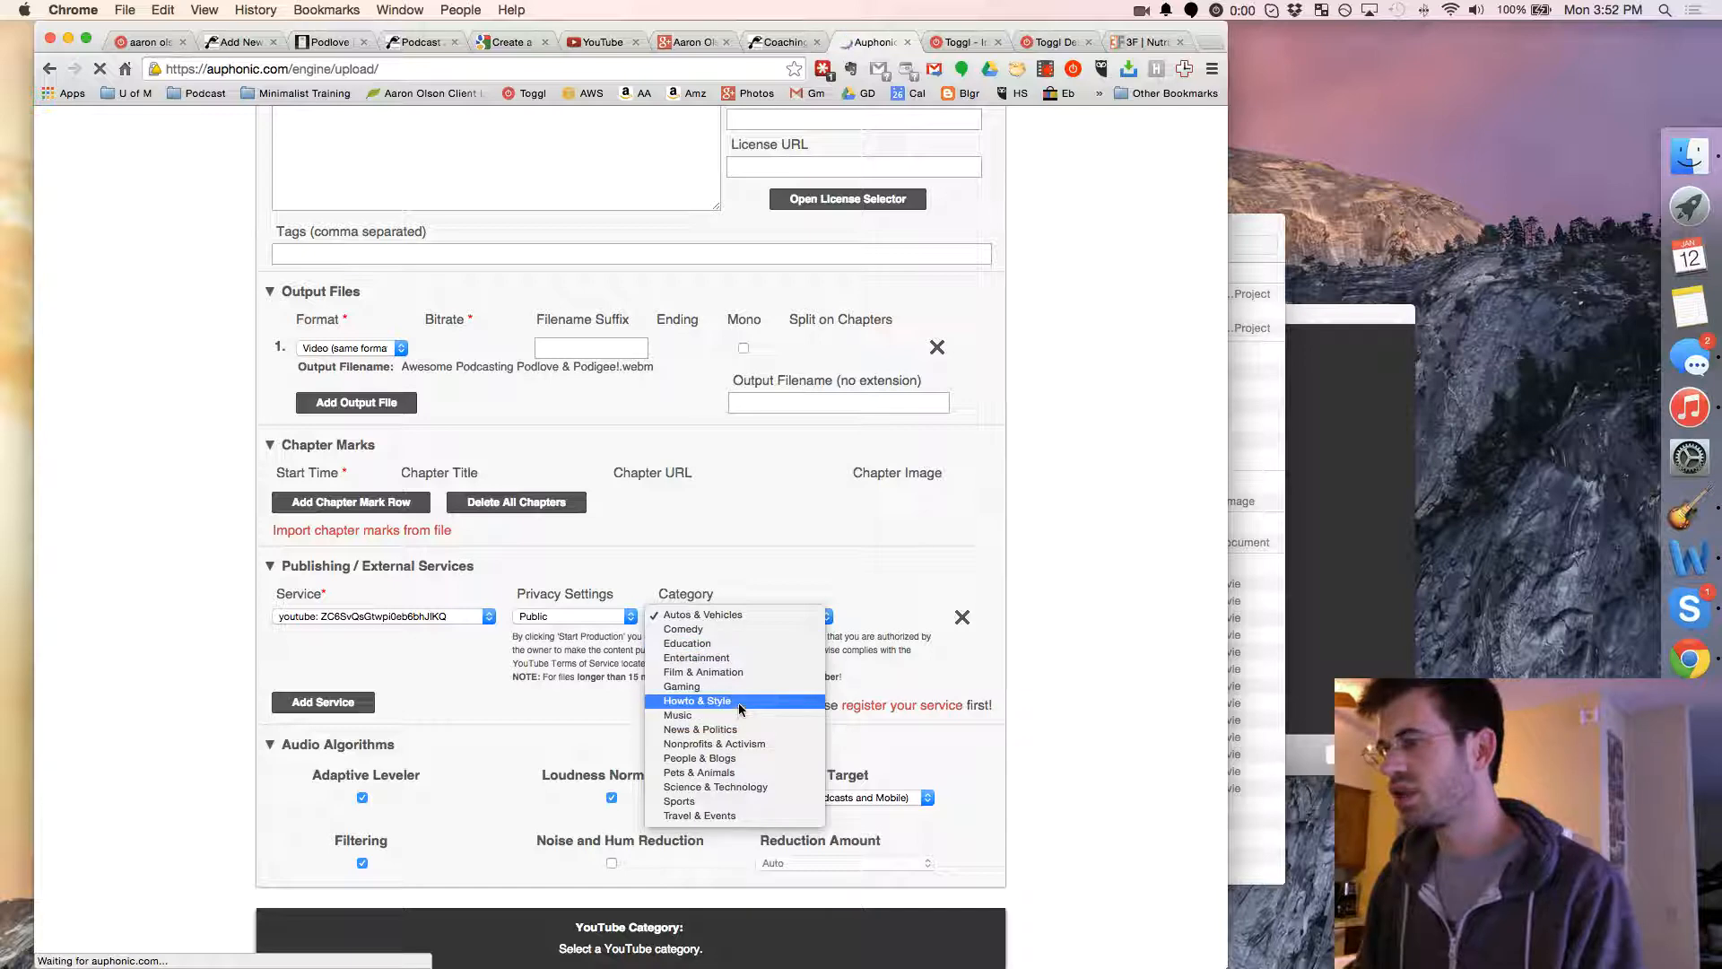
click(696, 699)
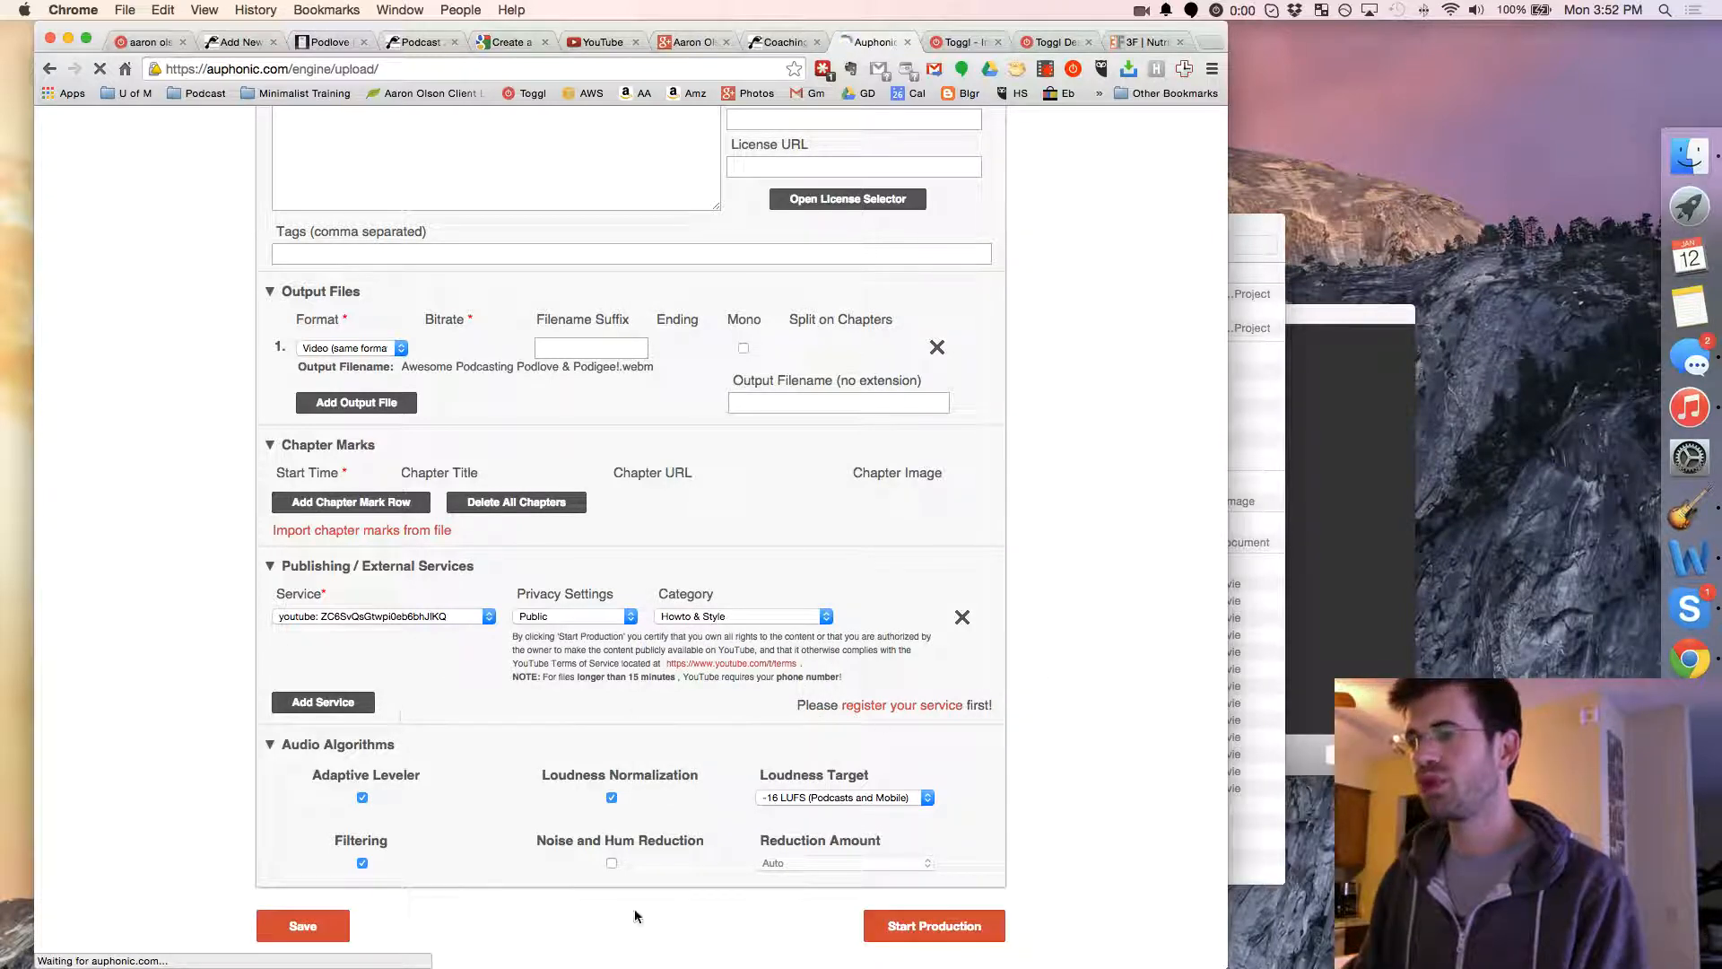
Enable Noise and Hum Reduction and set the metadata year to 2015.
click(610, 863)
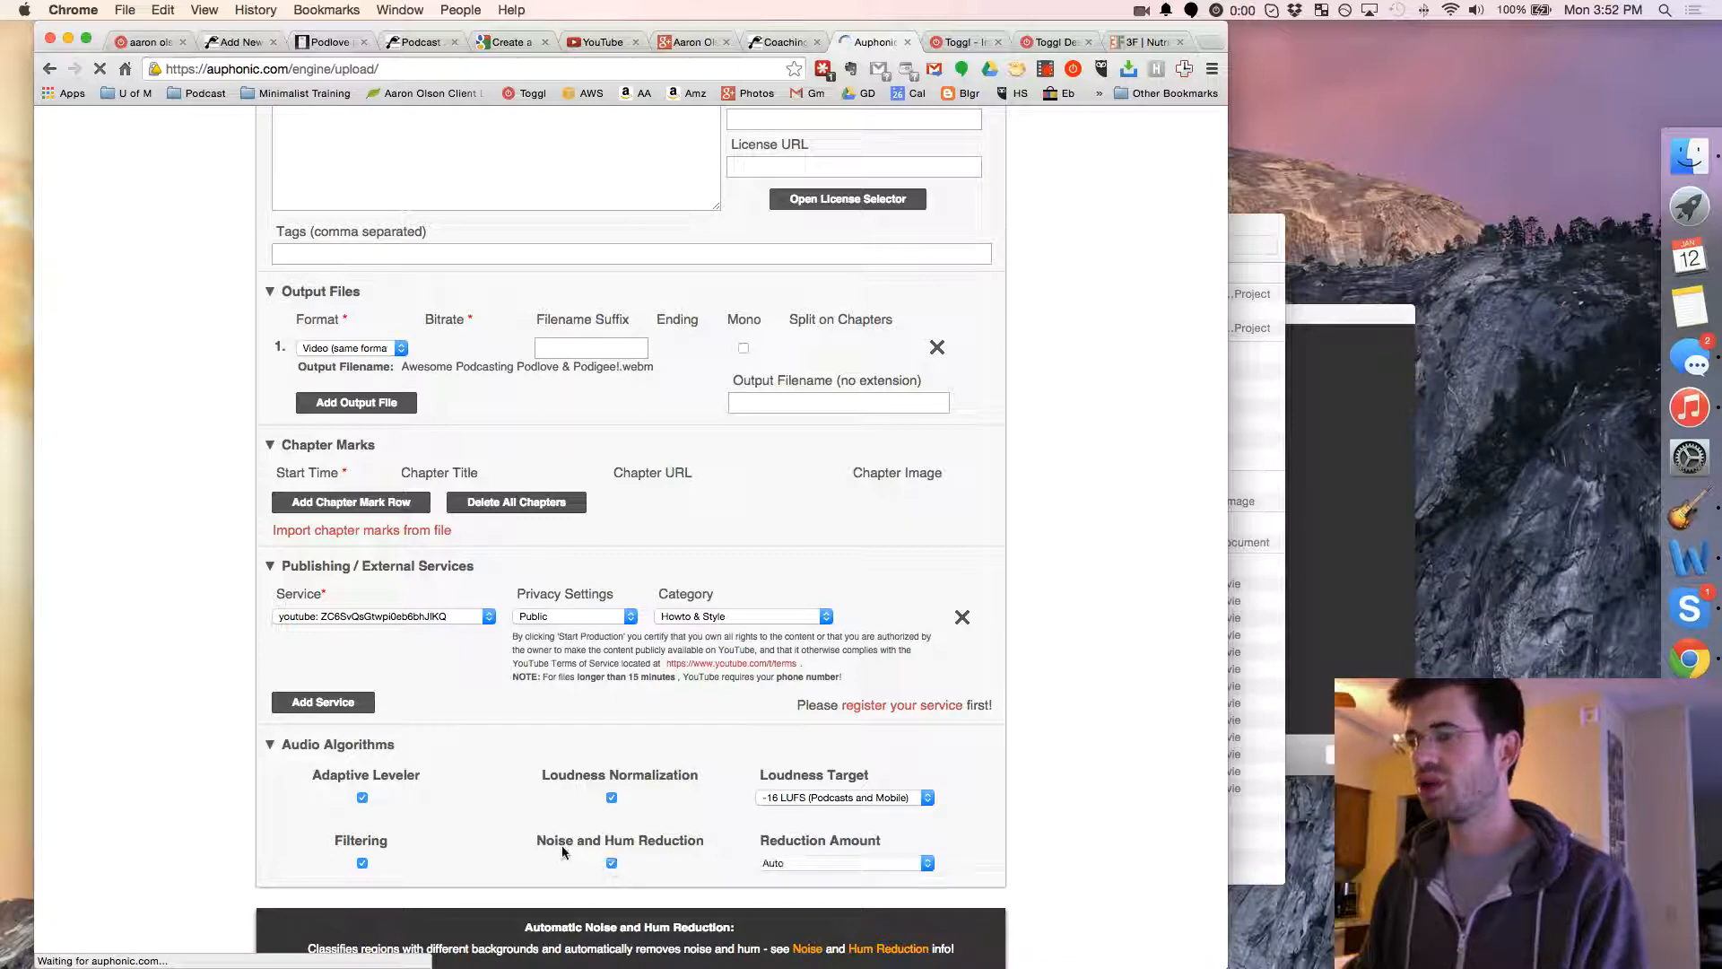
scroll(down, 3)
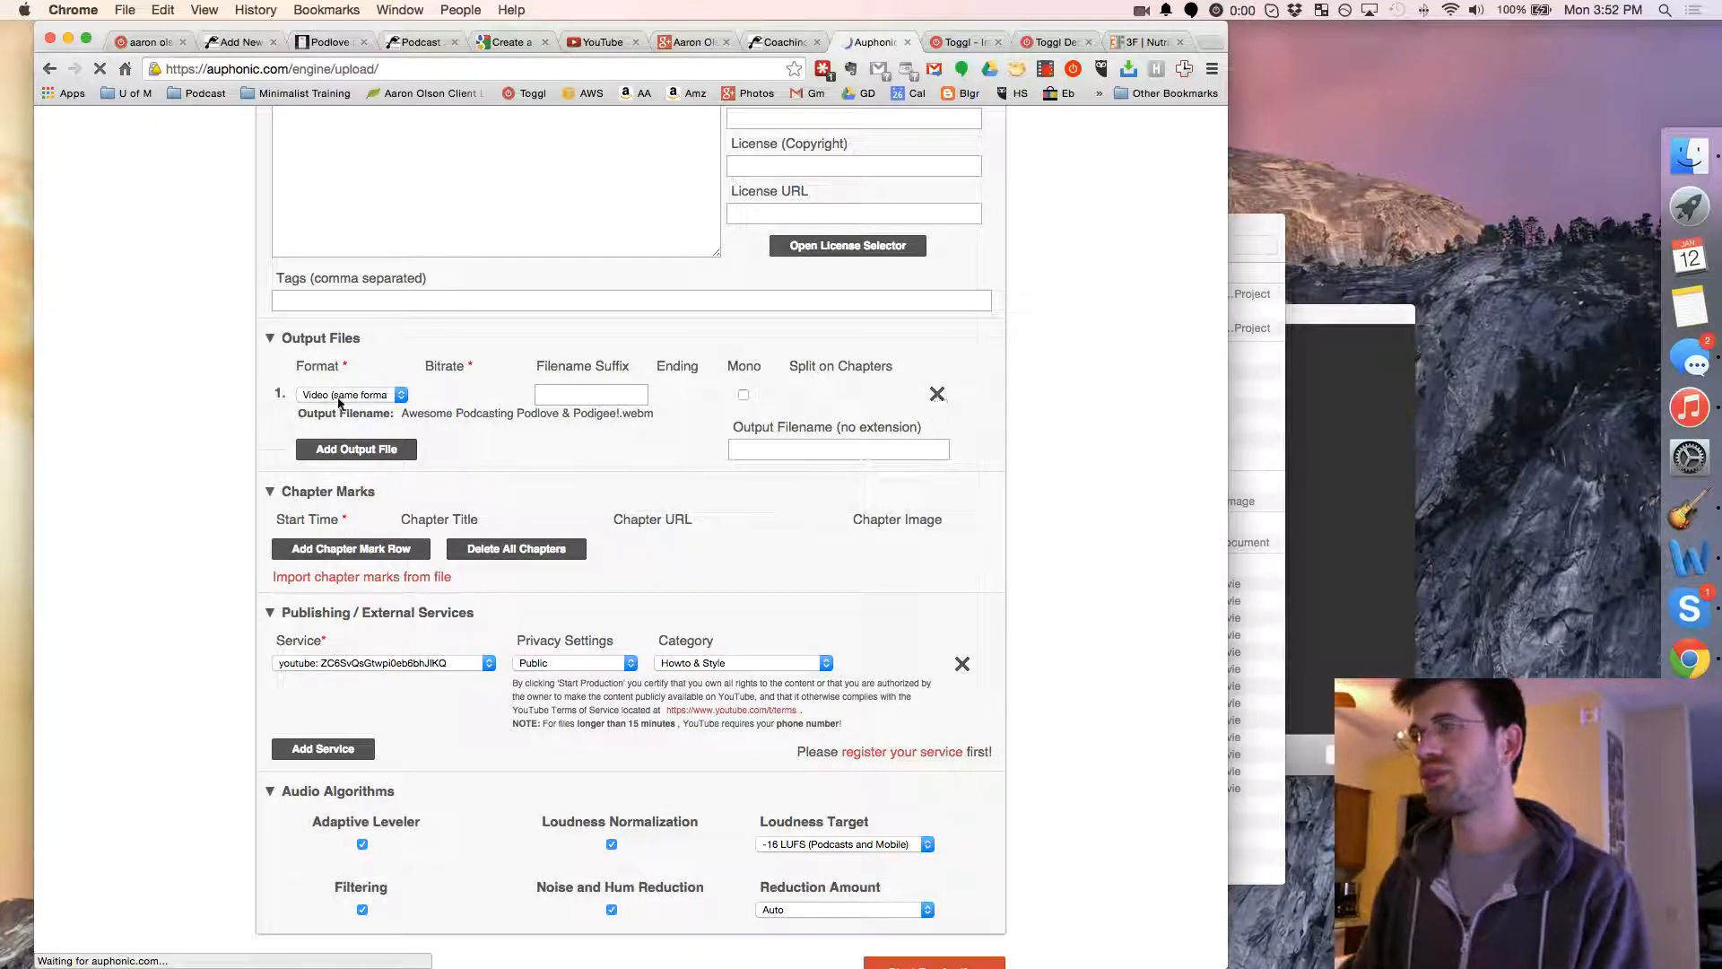
scroll(down, 3)
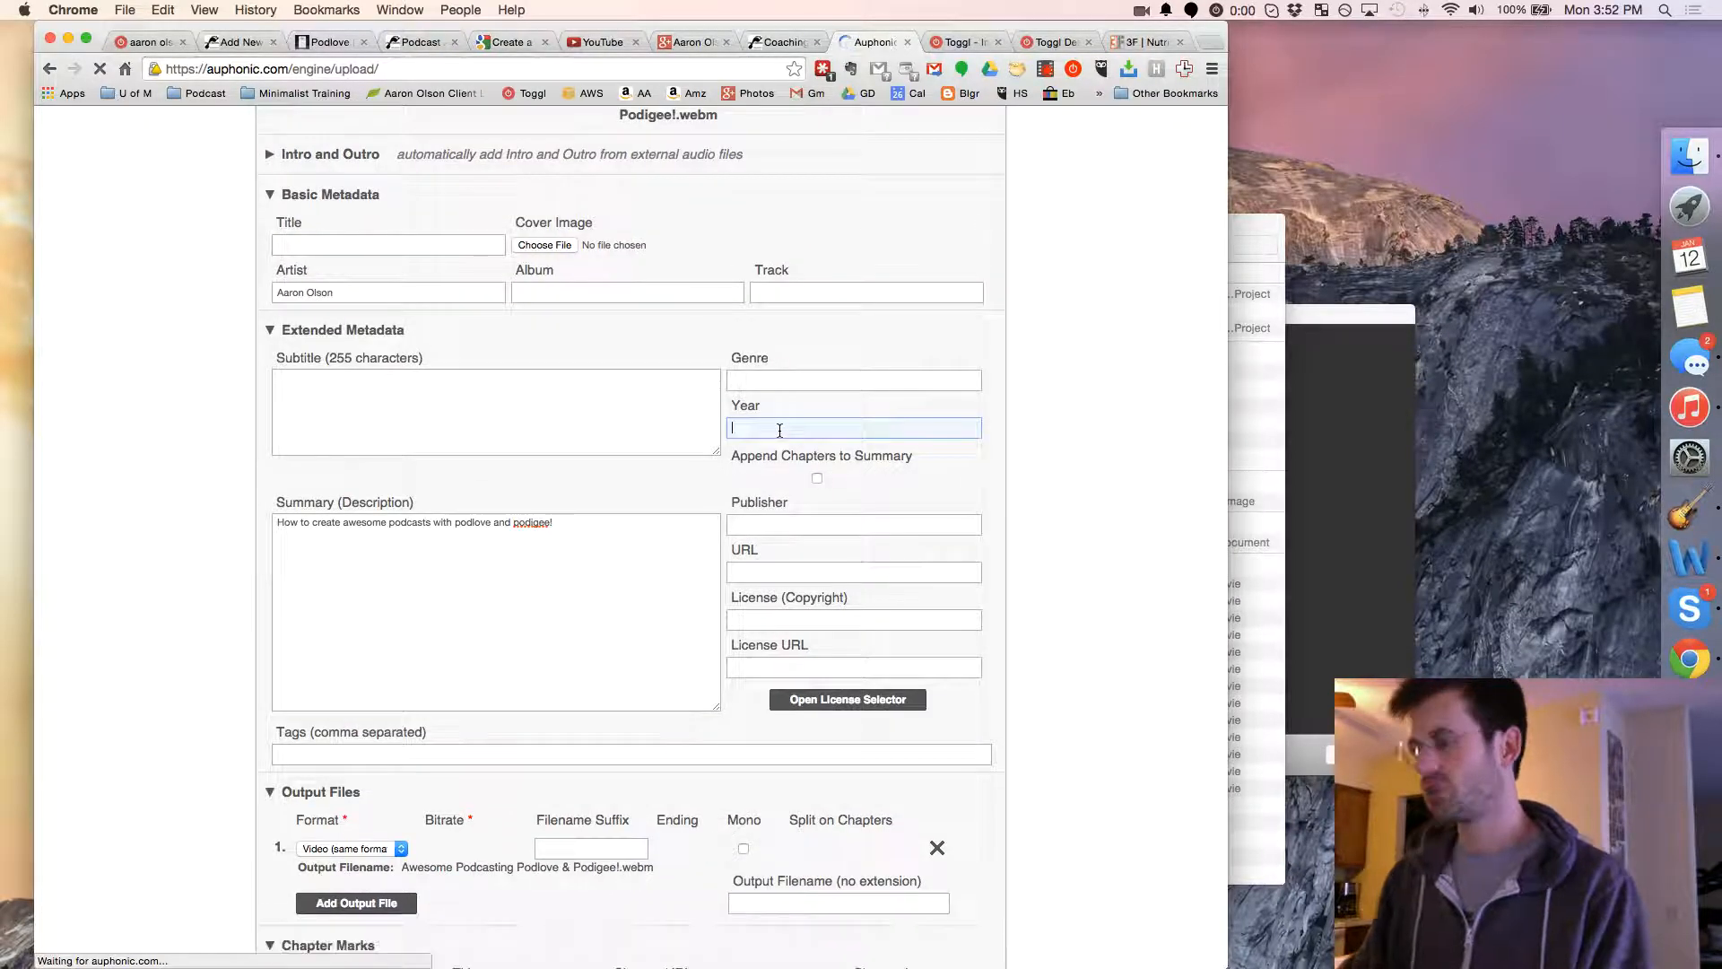
text(2015)
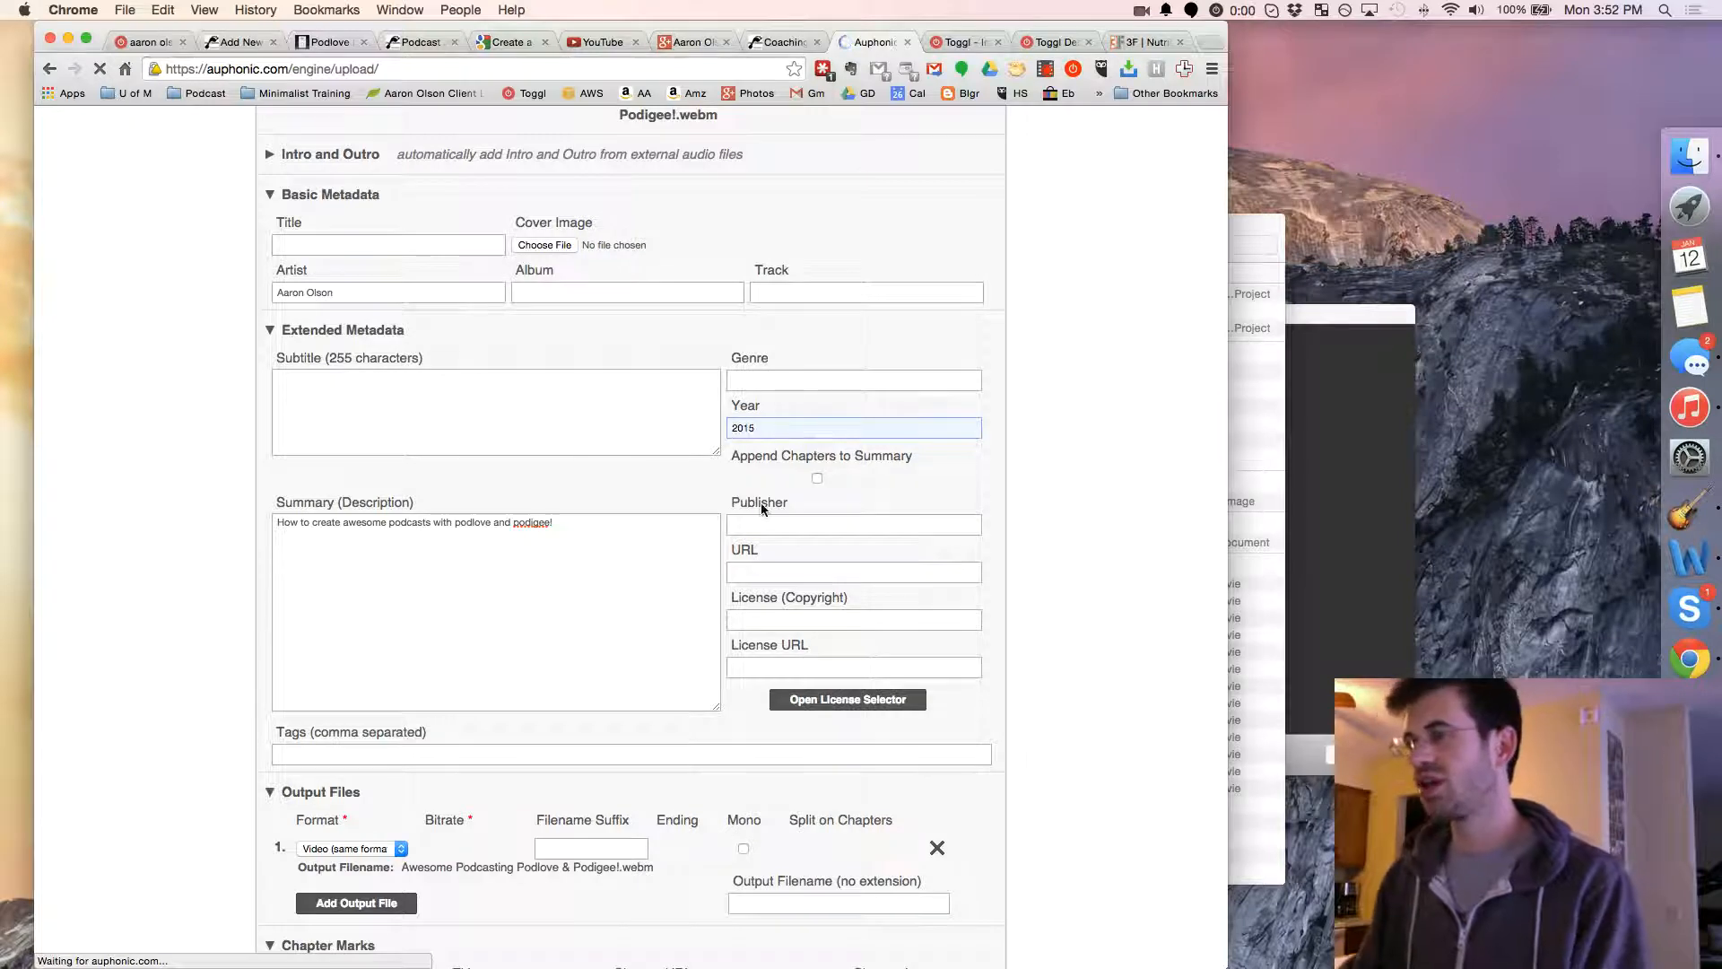
scroll(down, 3)
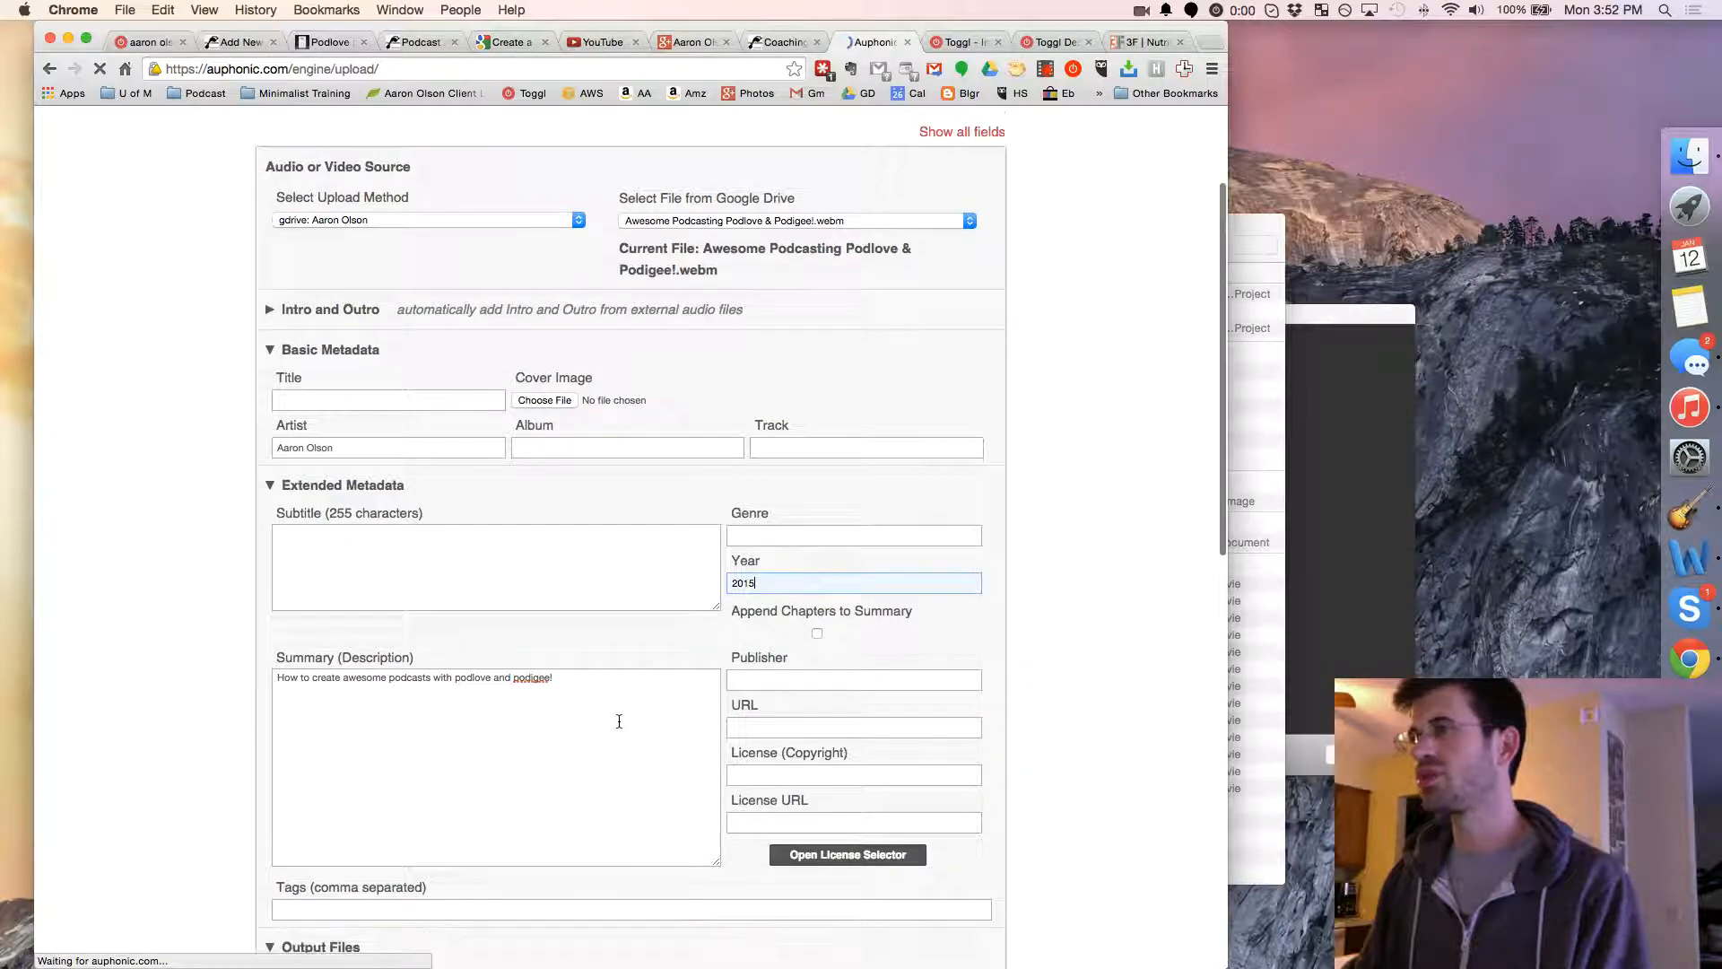
scroll(down, 3)
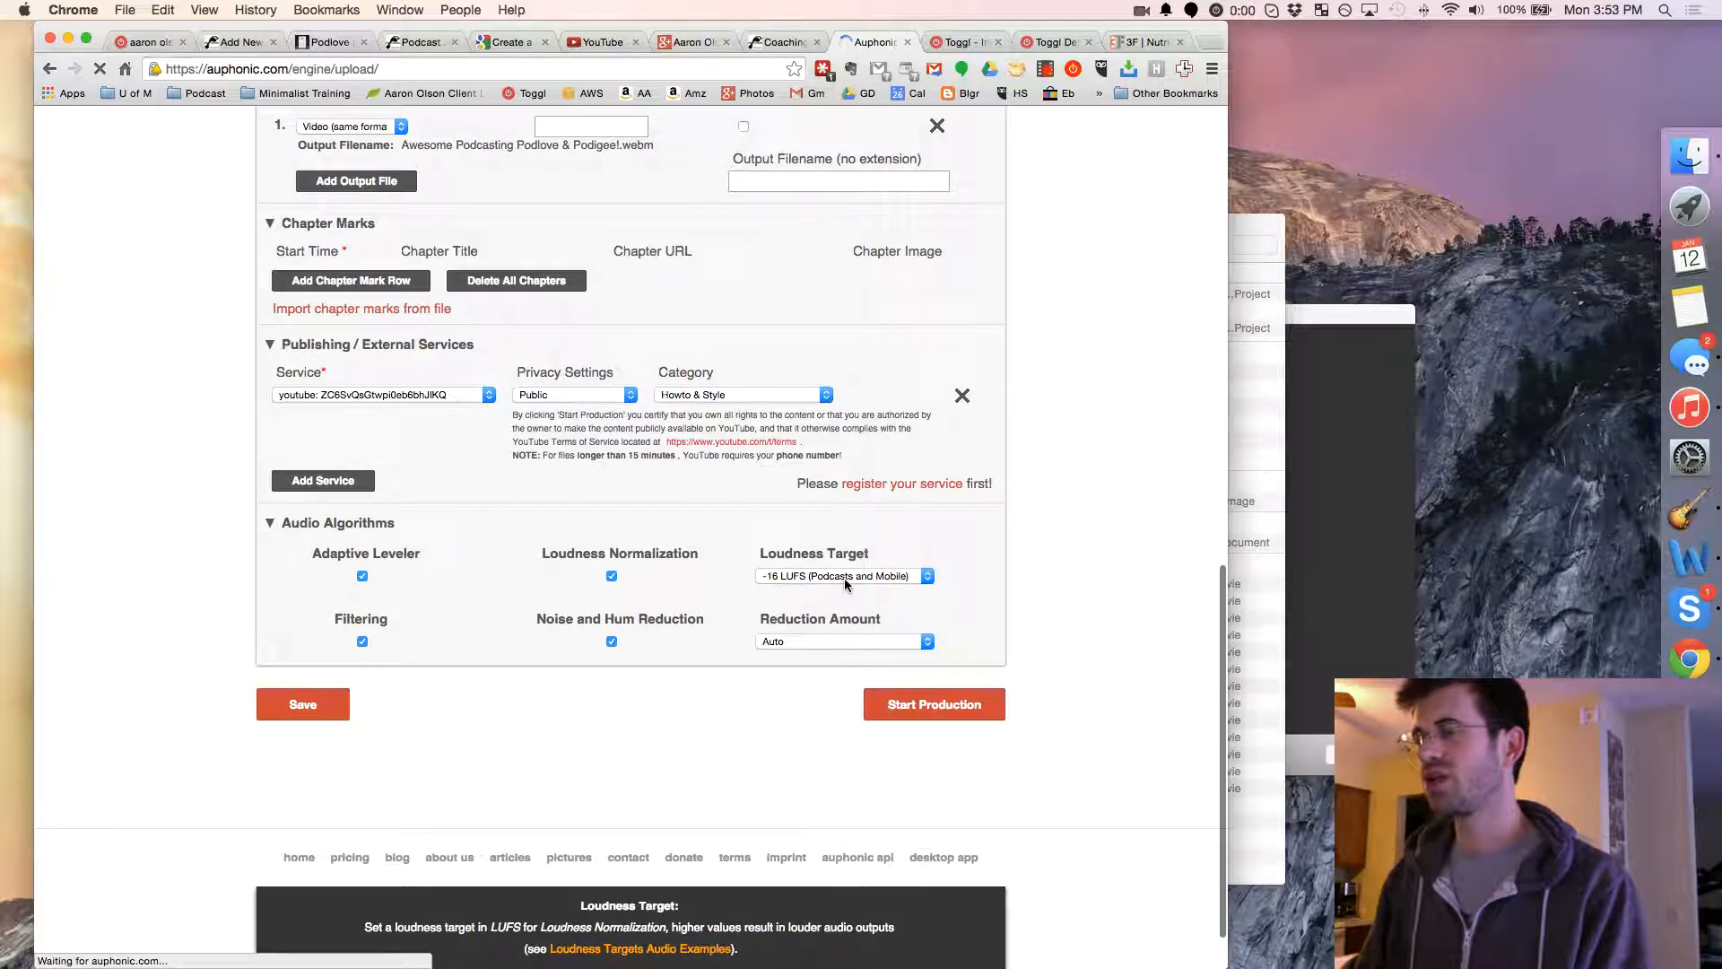
click(845, 576)
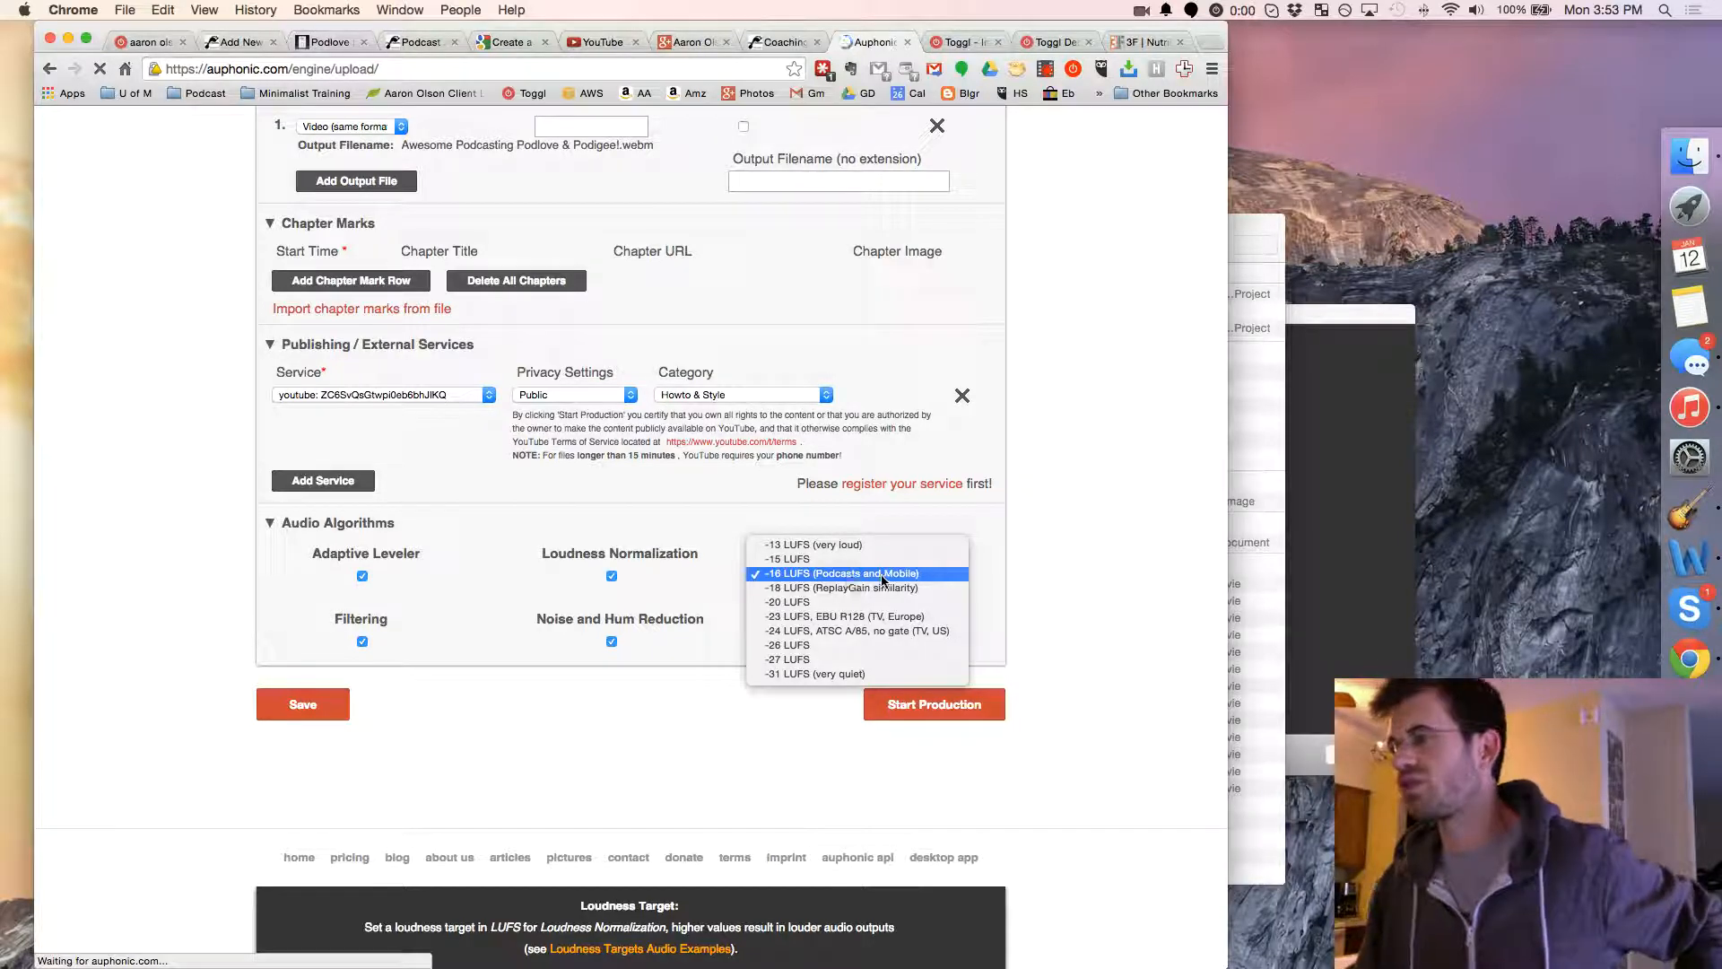
mouse_move(934, 579)
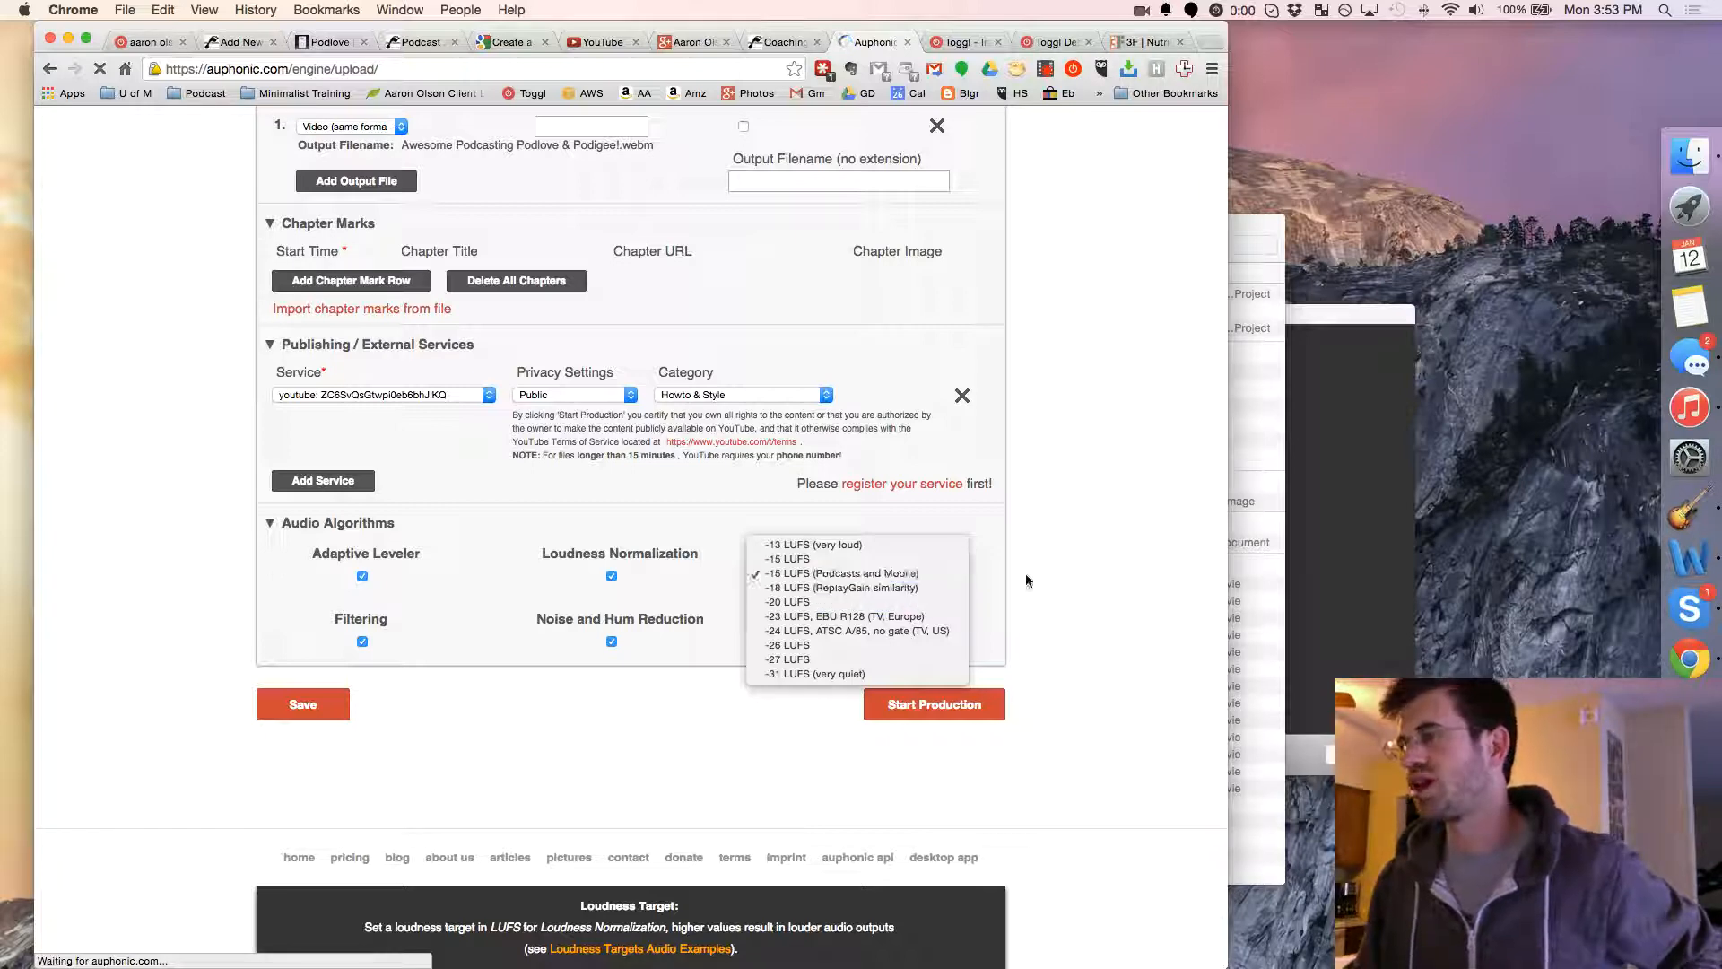
click(834, 574)
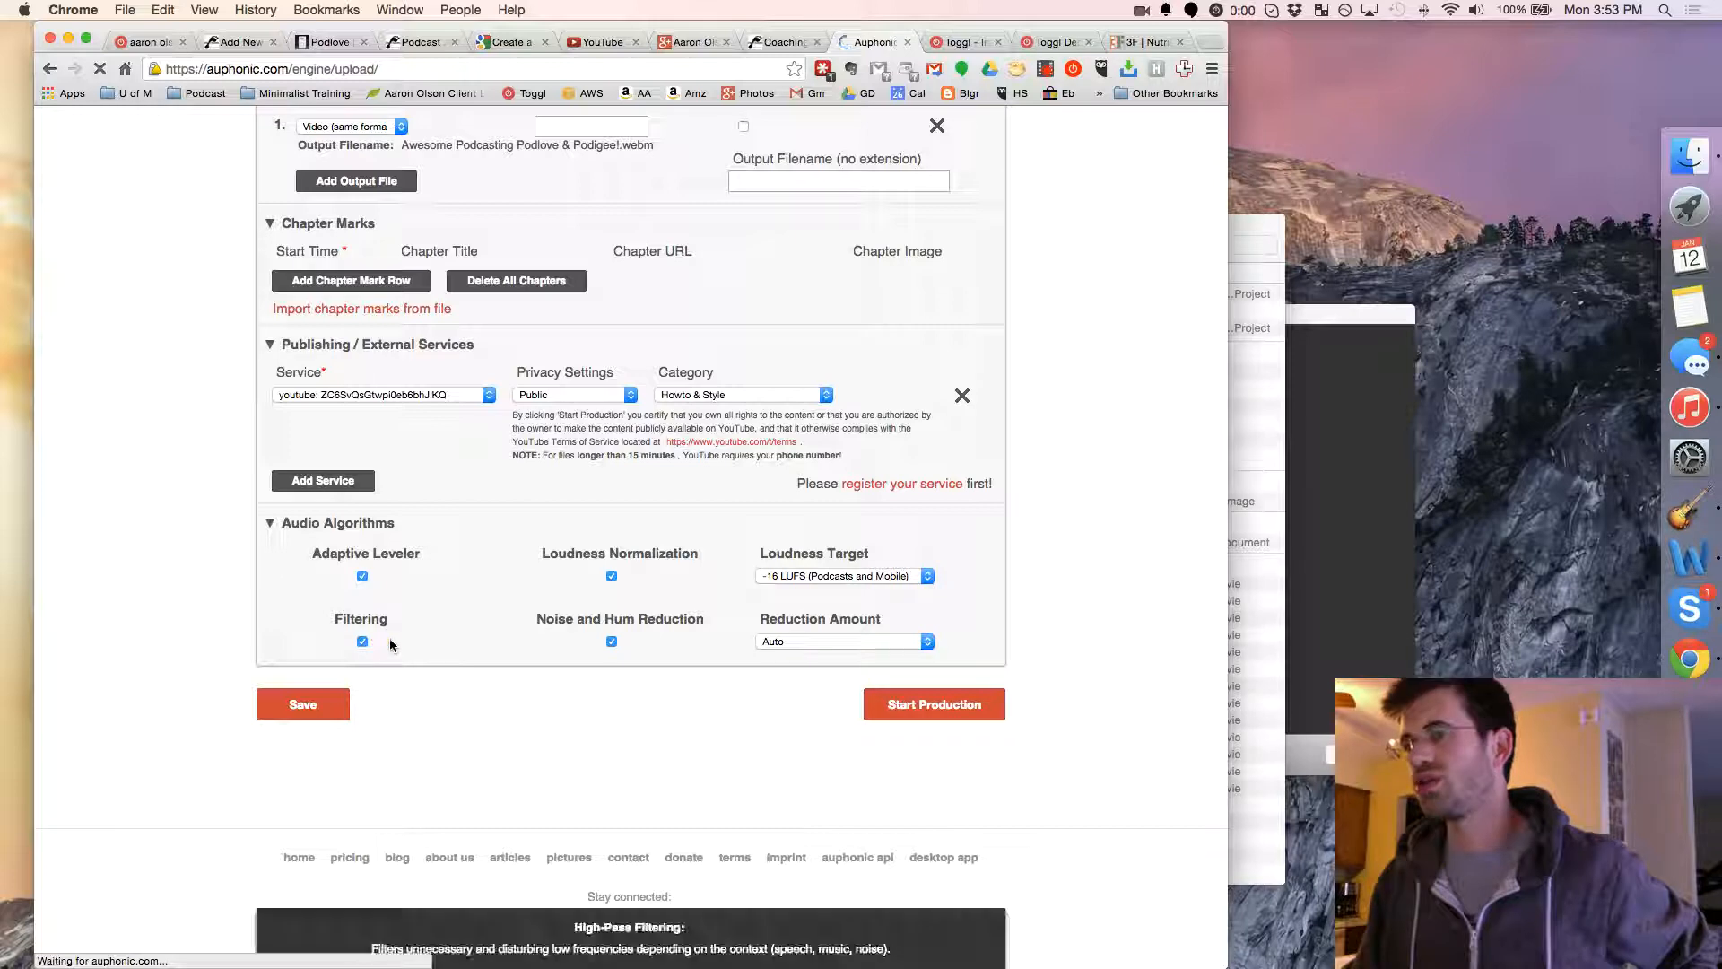
mouse_move(548, 635)
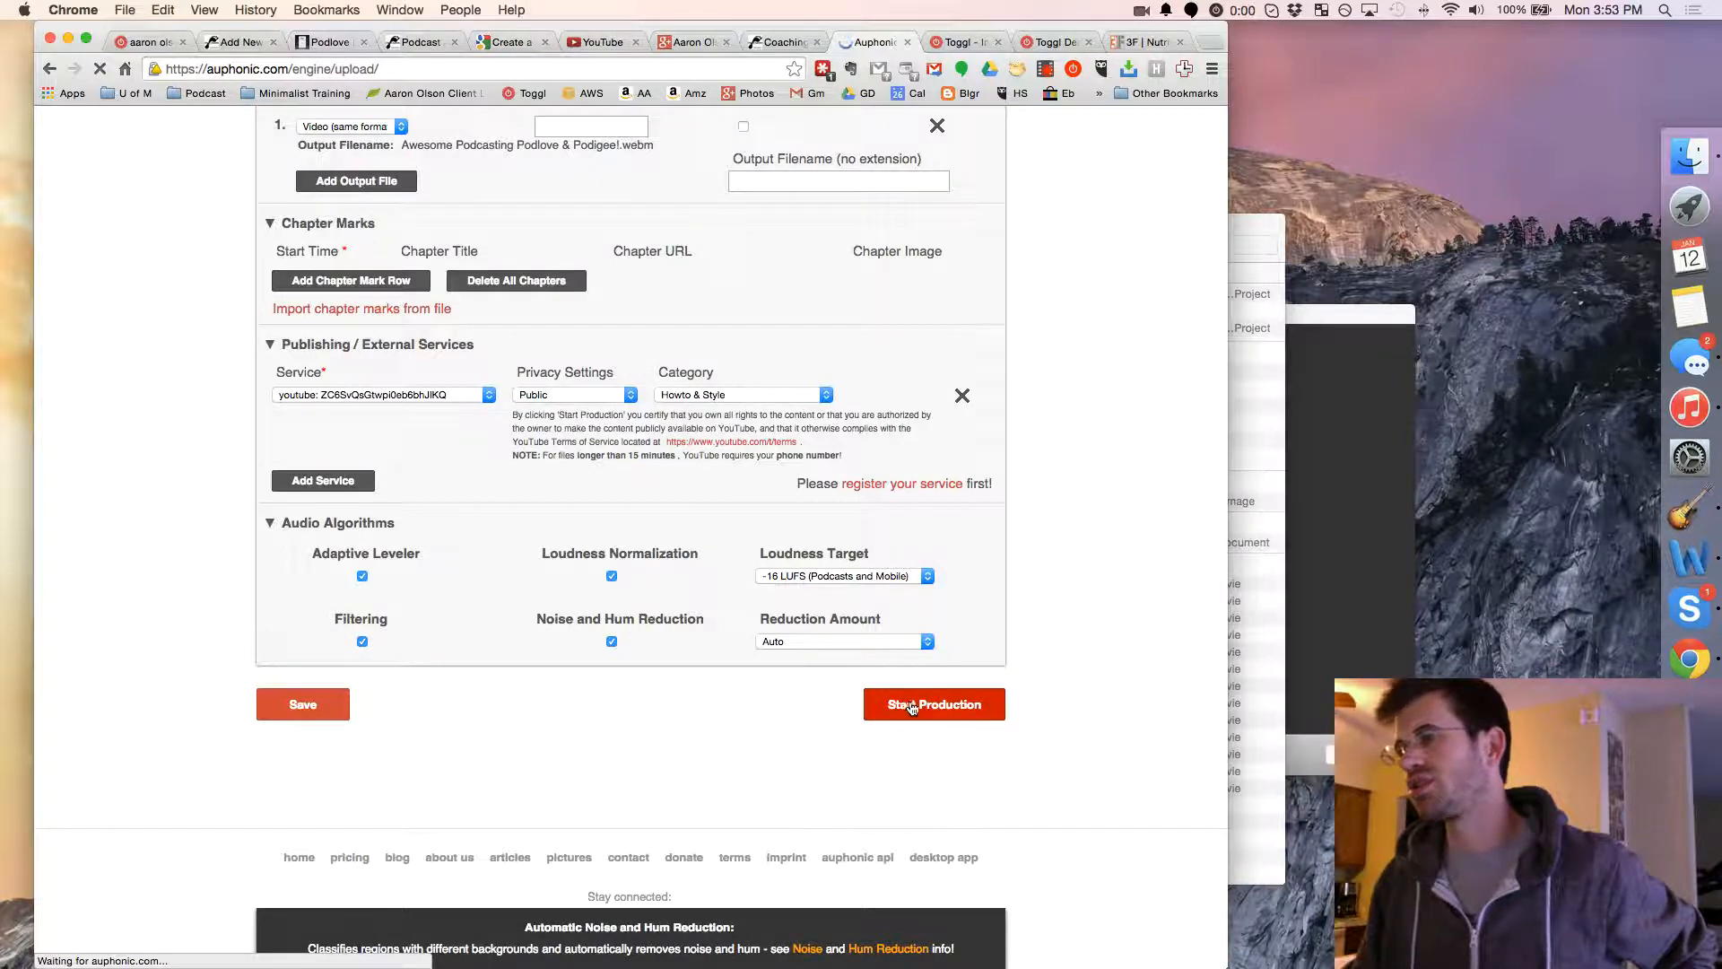
Start the production and confirm, so its status shows Waiting.
click(935, 703)
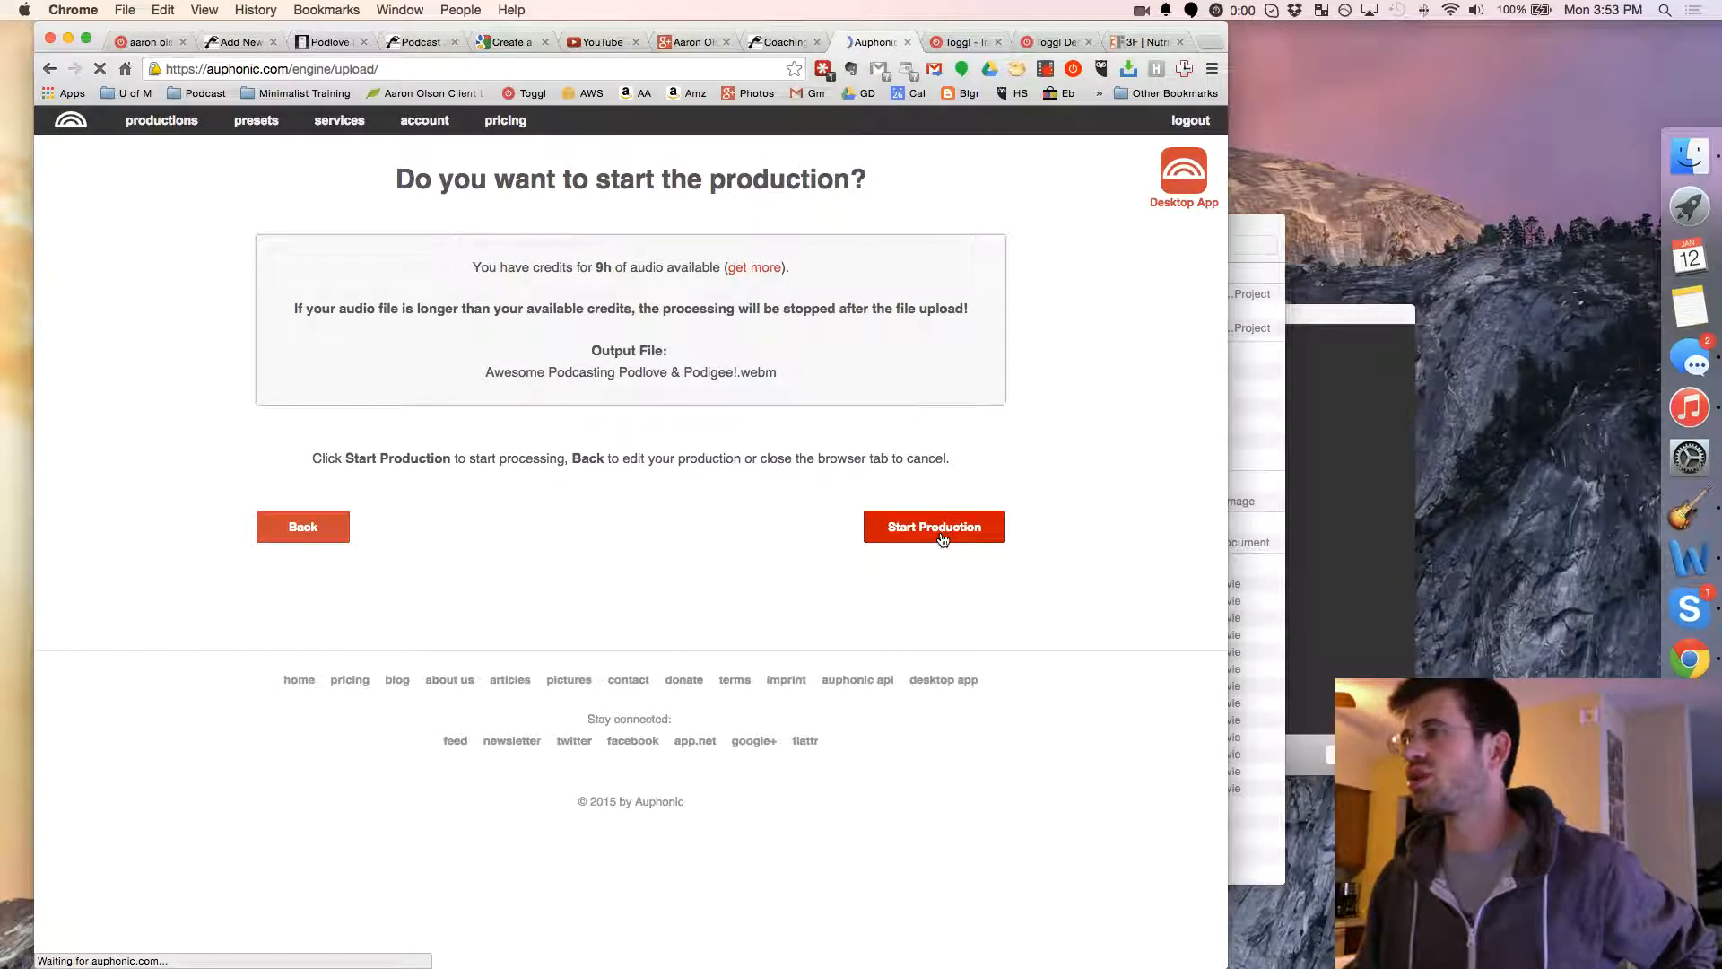
click(934, 527)
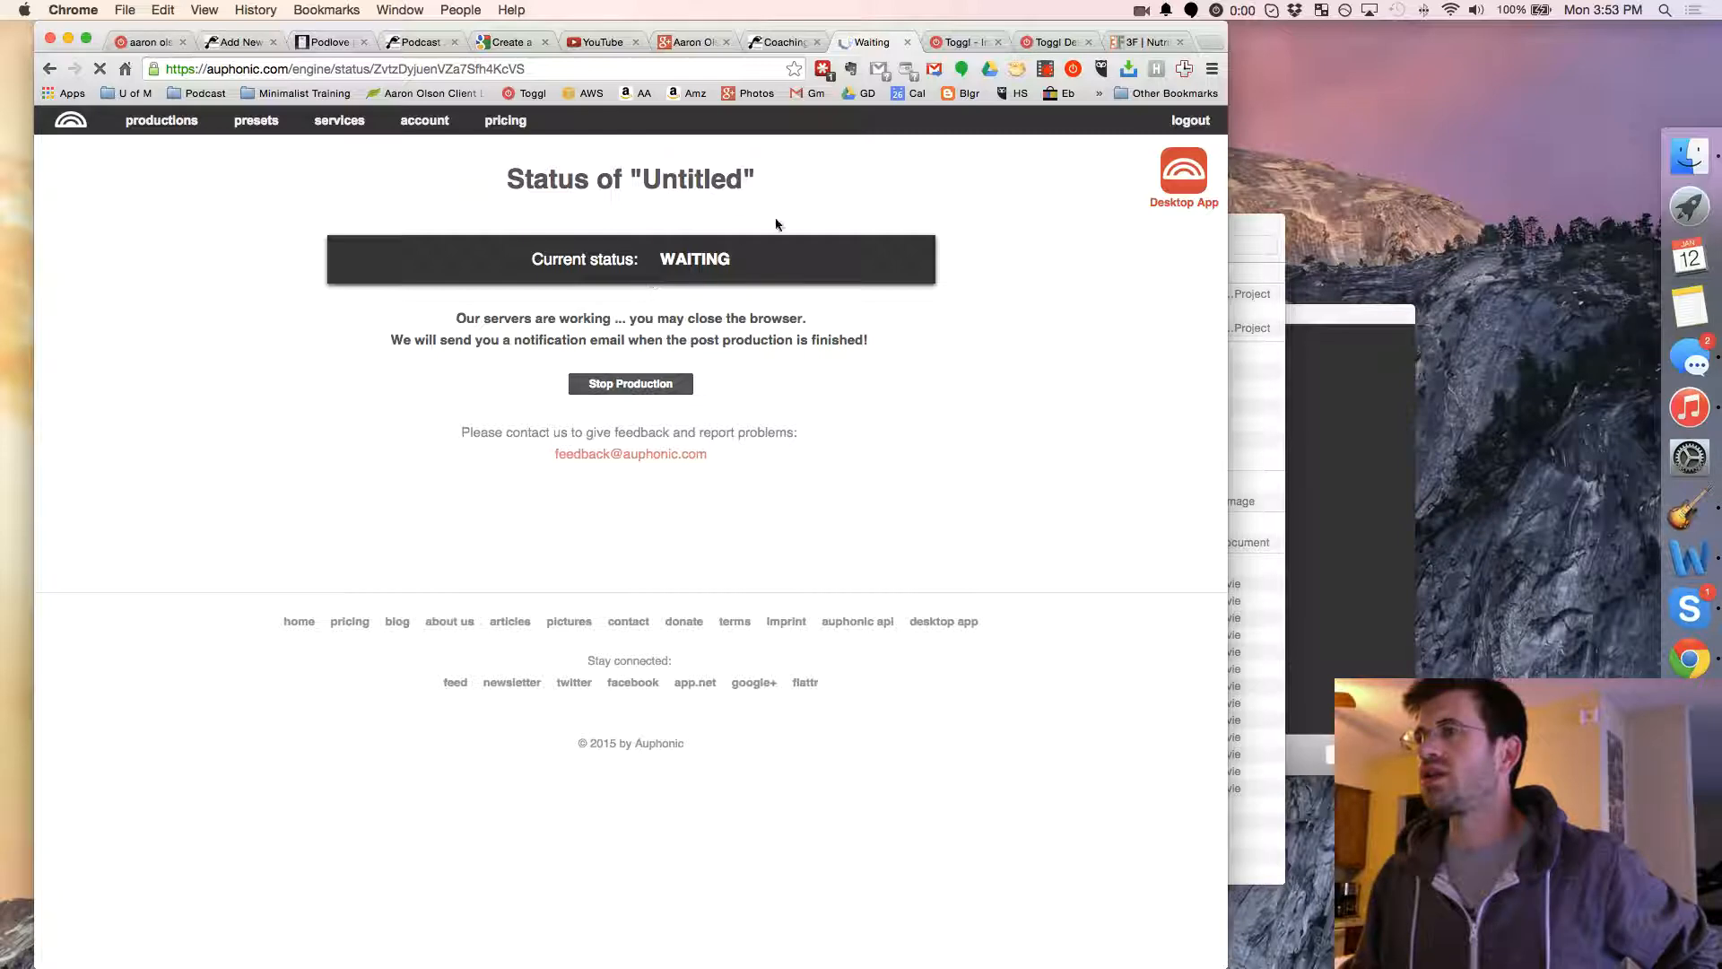
mouse_move(956, 163)
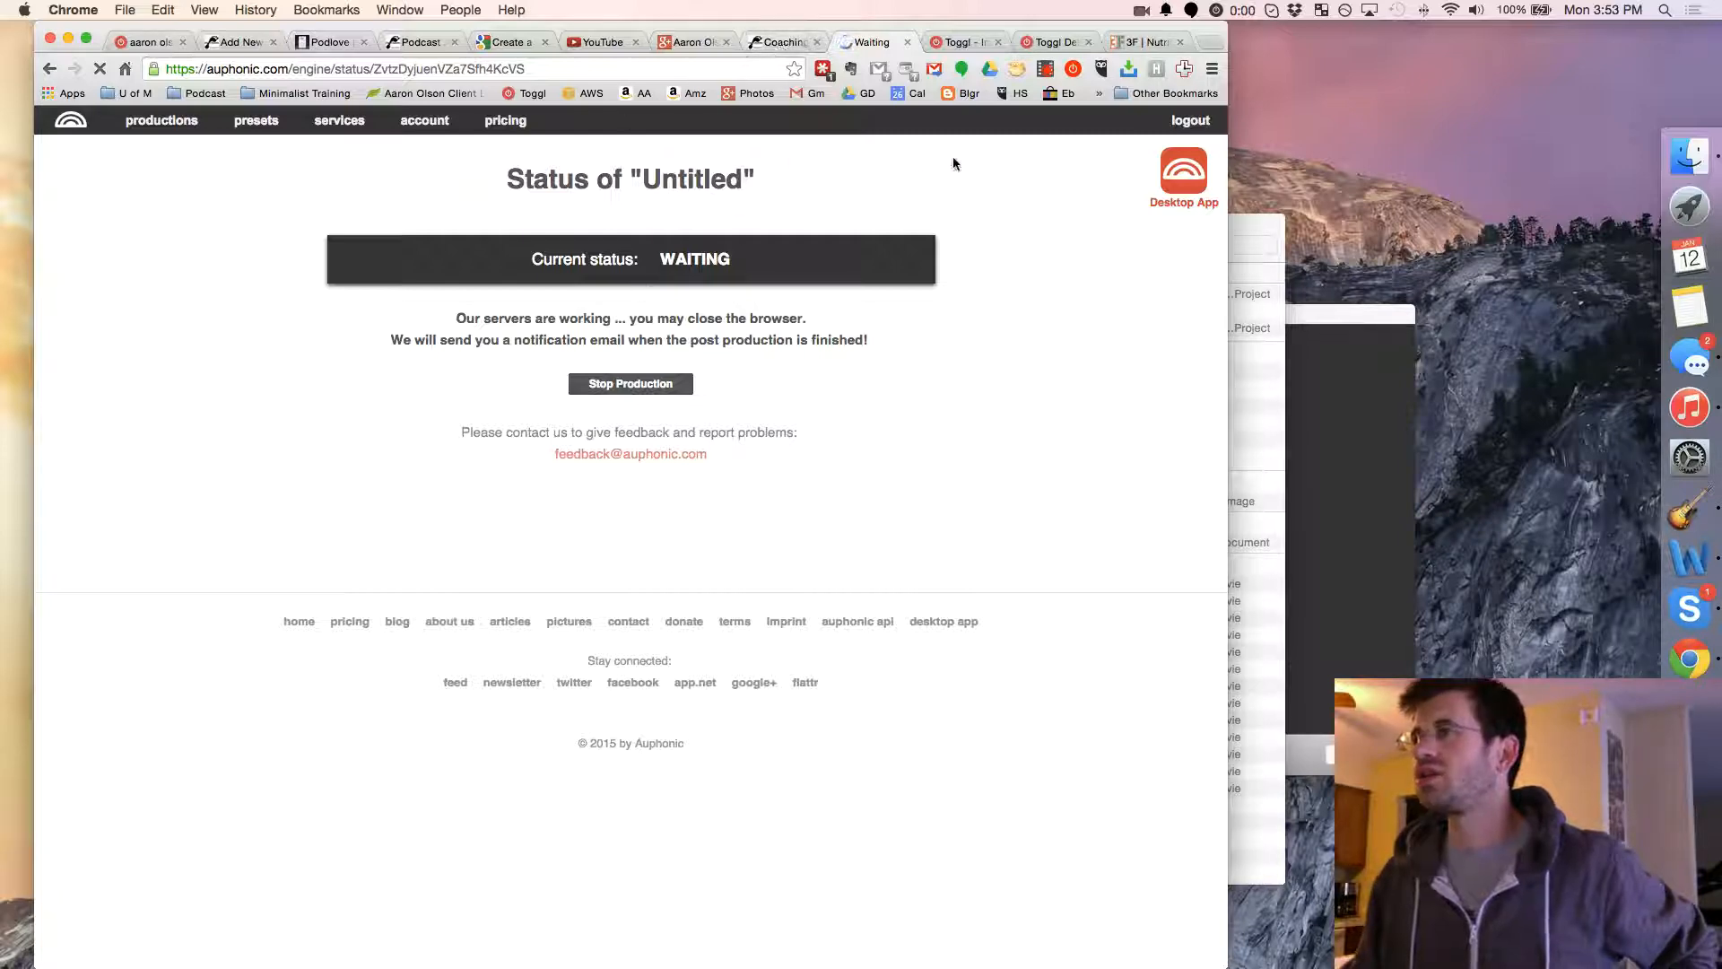
mouse_move(1042, 68)
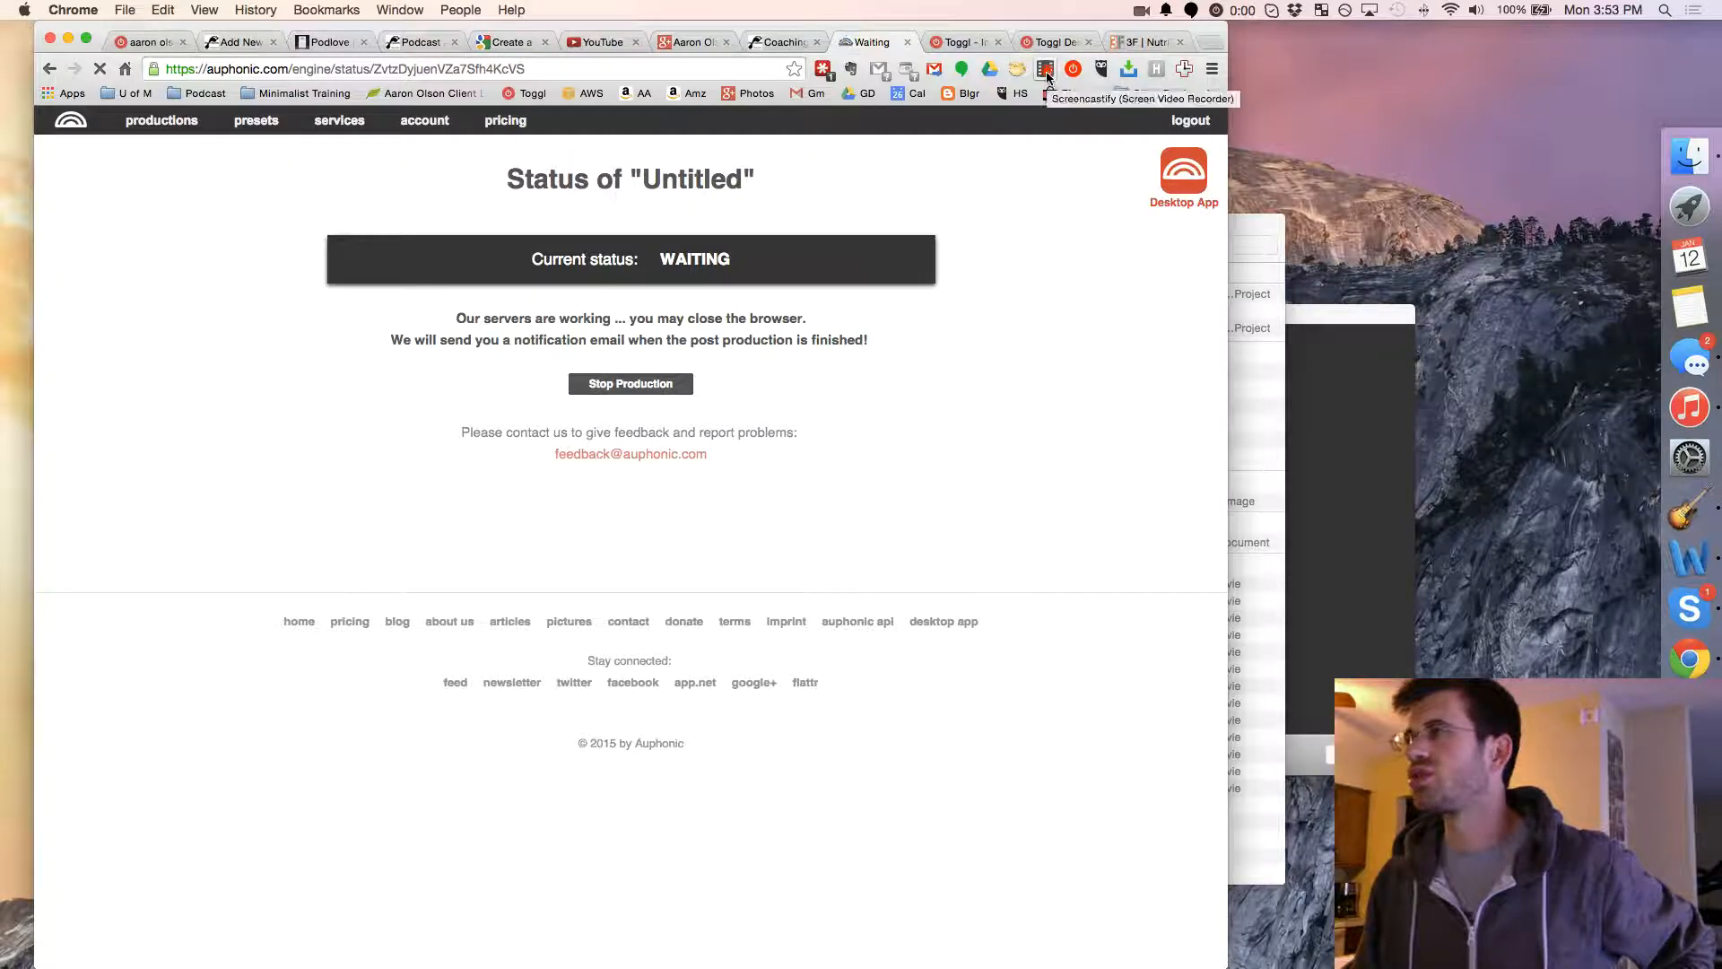